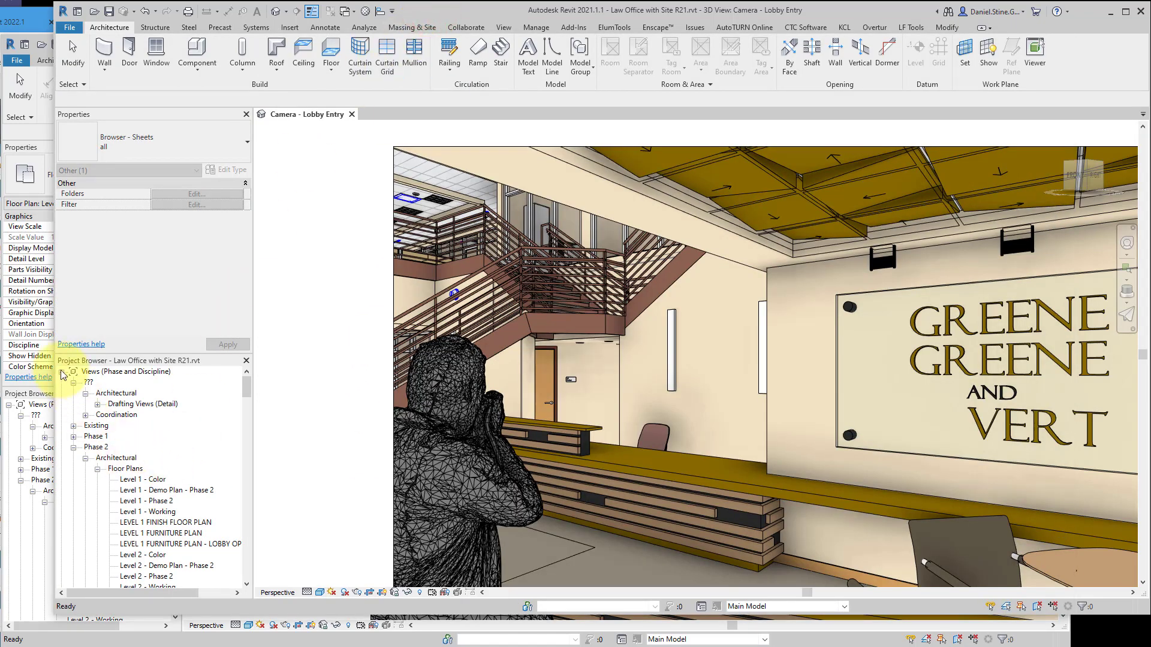
# - Collapse Views and Families, expand Sheets, and bring up the context menu for sheet A101
pyautogui.click(61, 371)
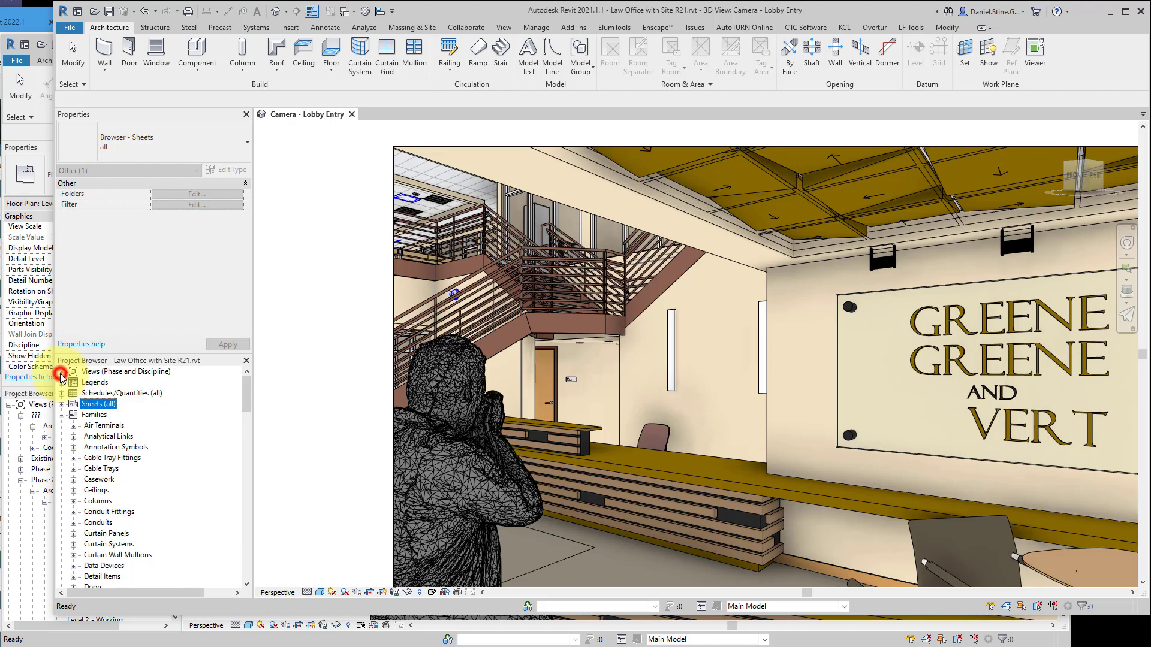
pyautogui.click(73, 414)
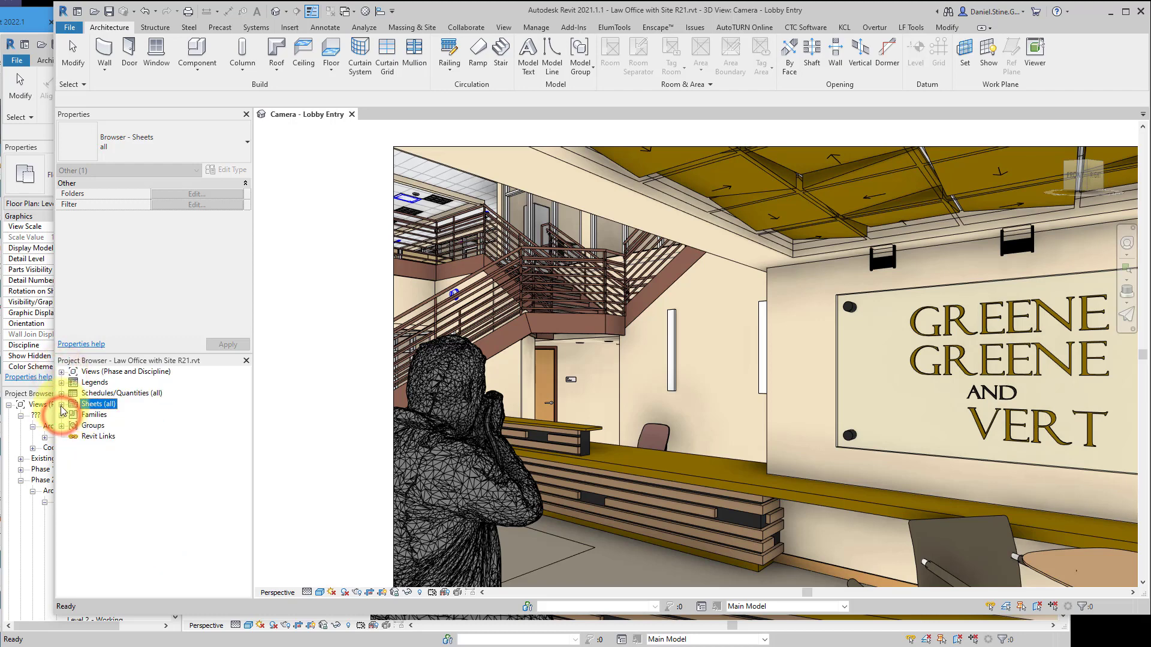
pyautogui.click(61, 404)
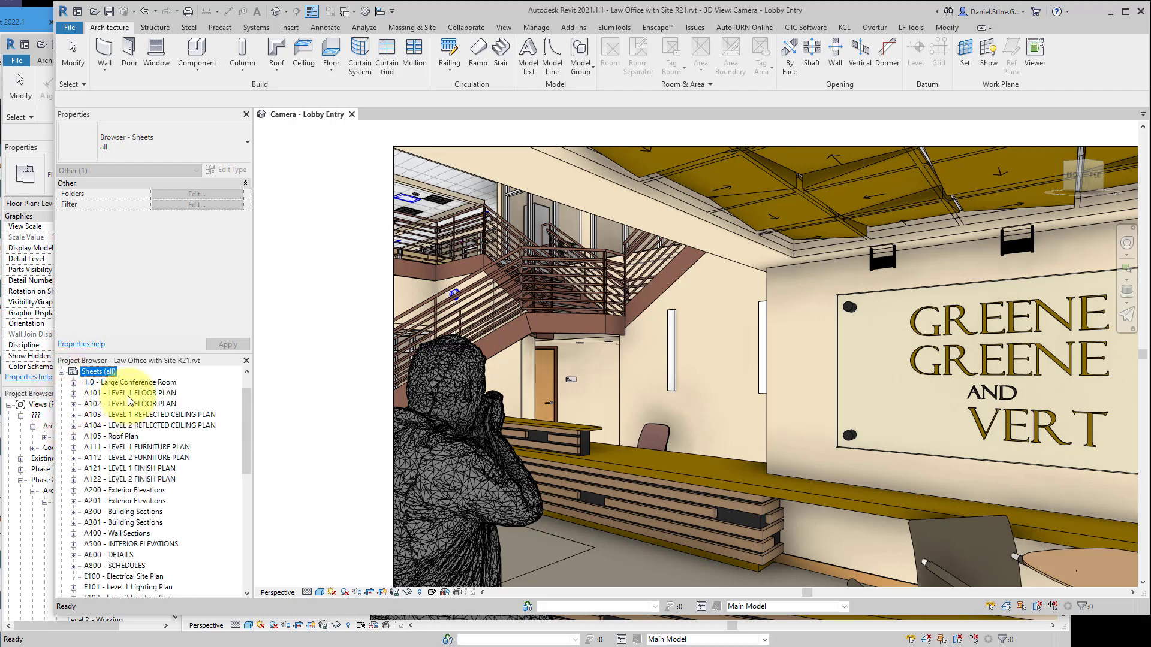
pyautogui.rightClick(132, 394)
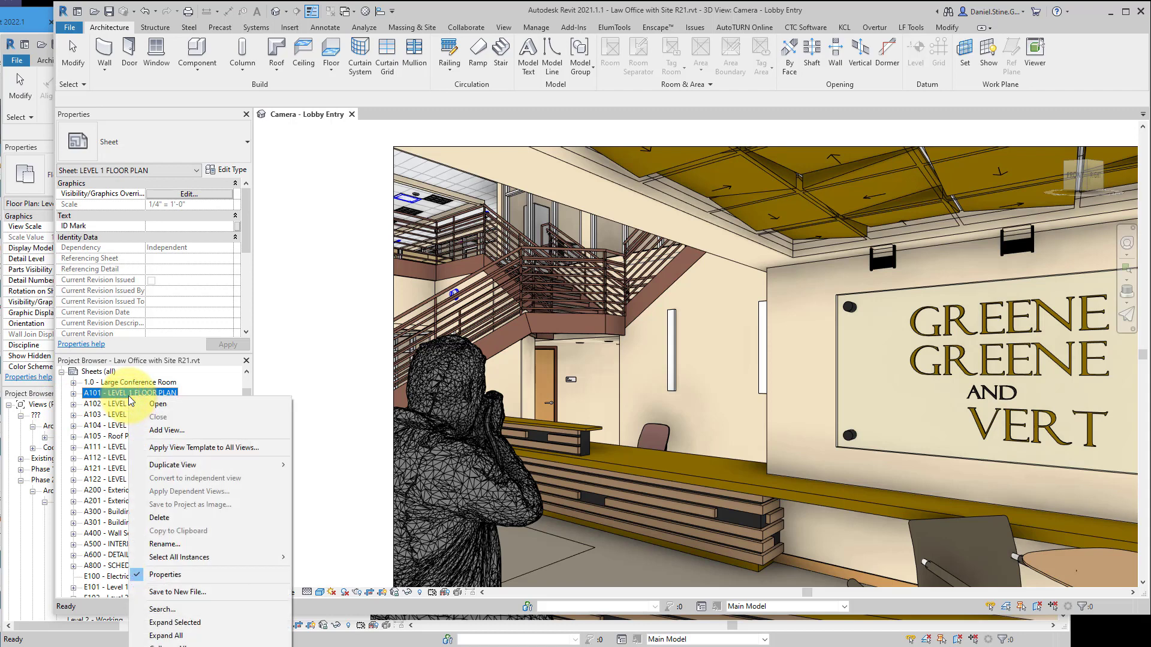
pyautogui.moveTo(173, 465)
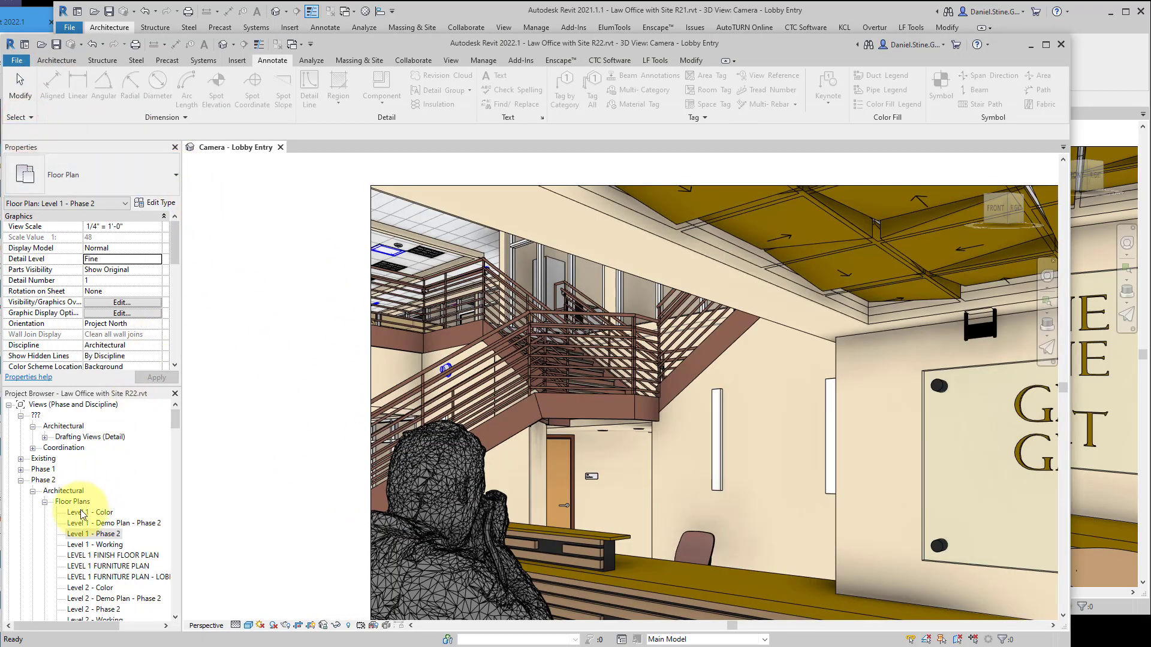
# - Collapse Views, expand sheet A101 to show Floor Plan: Level 1 - Phase 2, and bring up its Duplicate Sheet choices
pyautogui.click(8, 404)
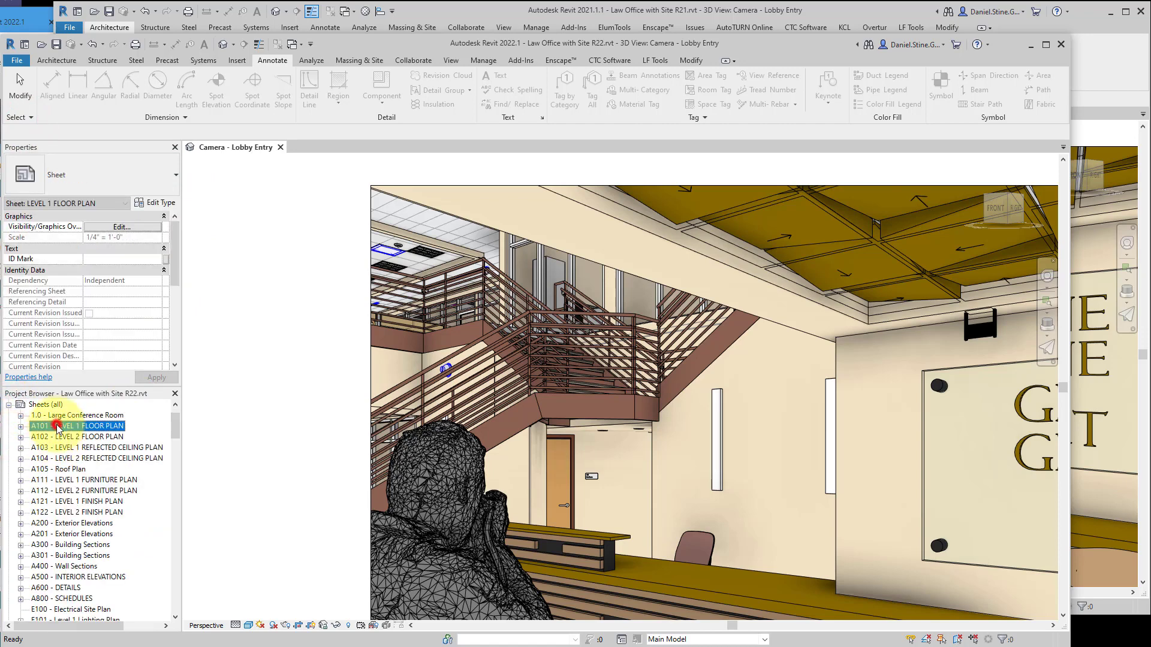
pyautogui.click(22, 427)
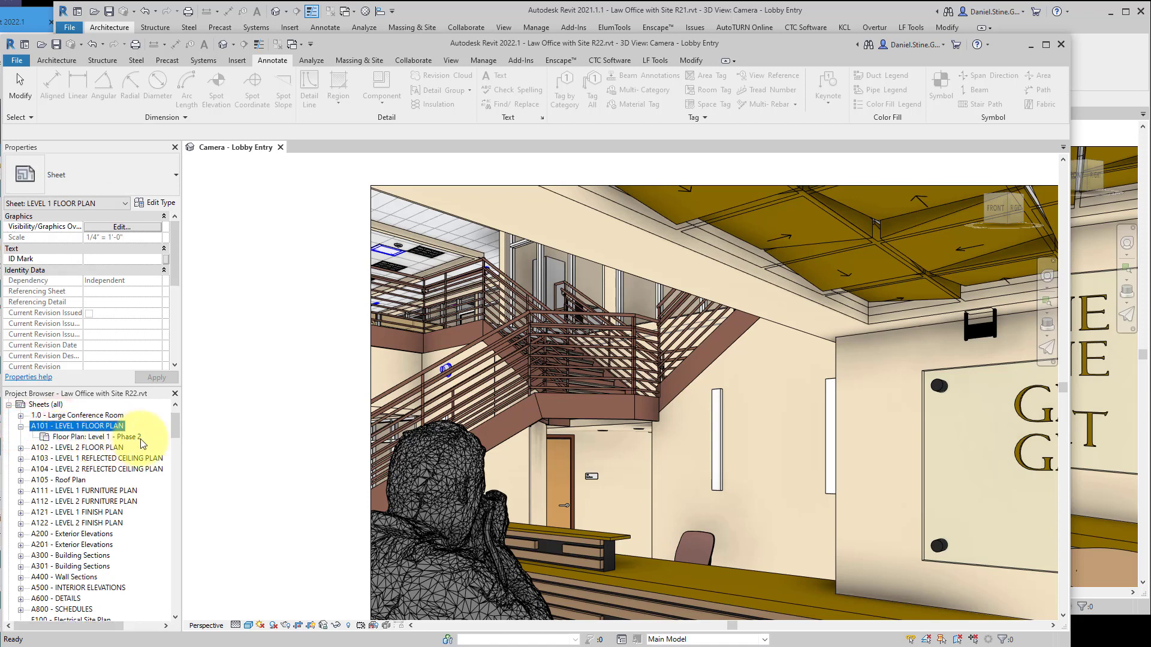
pyautogui.rightClick(77, 426)
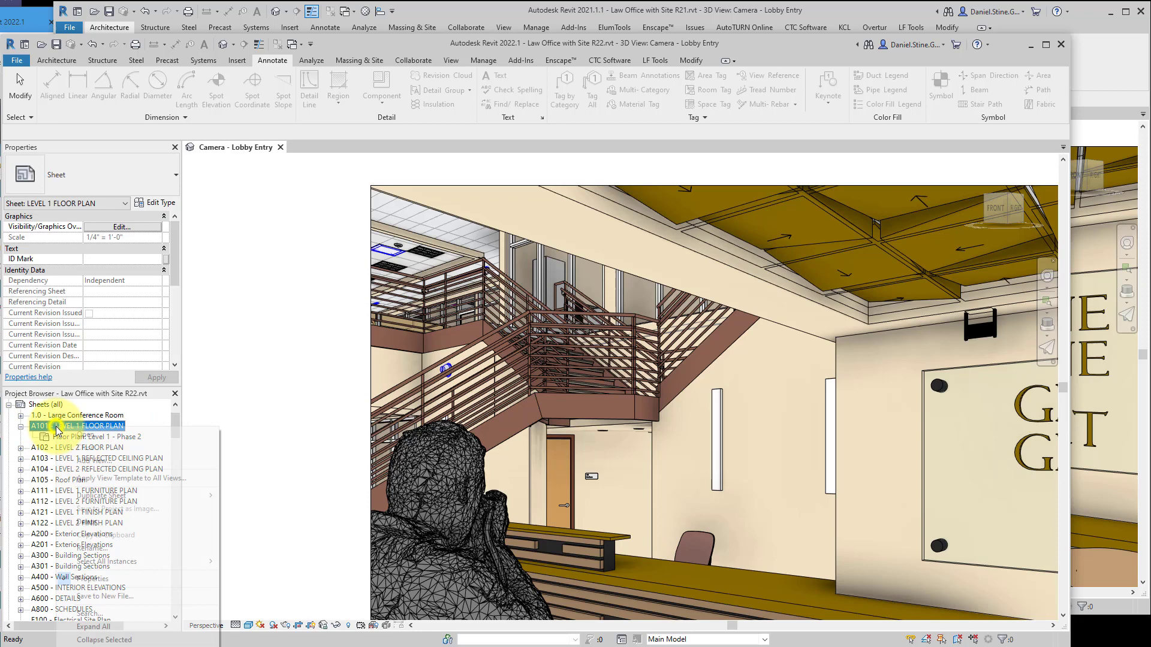
pyautogui.rightClick(76, 427)
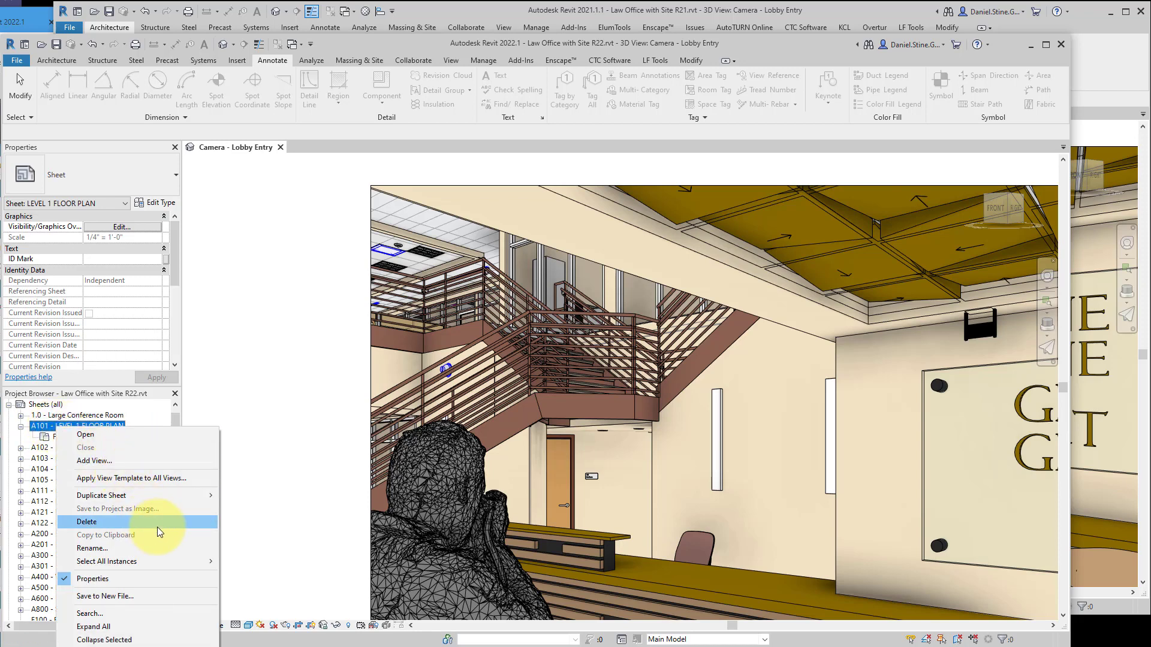
pyautogui.moveTo(101, 495)
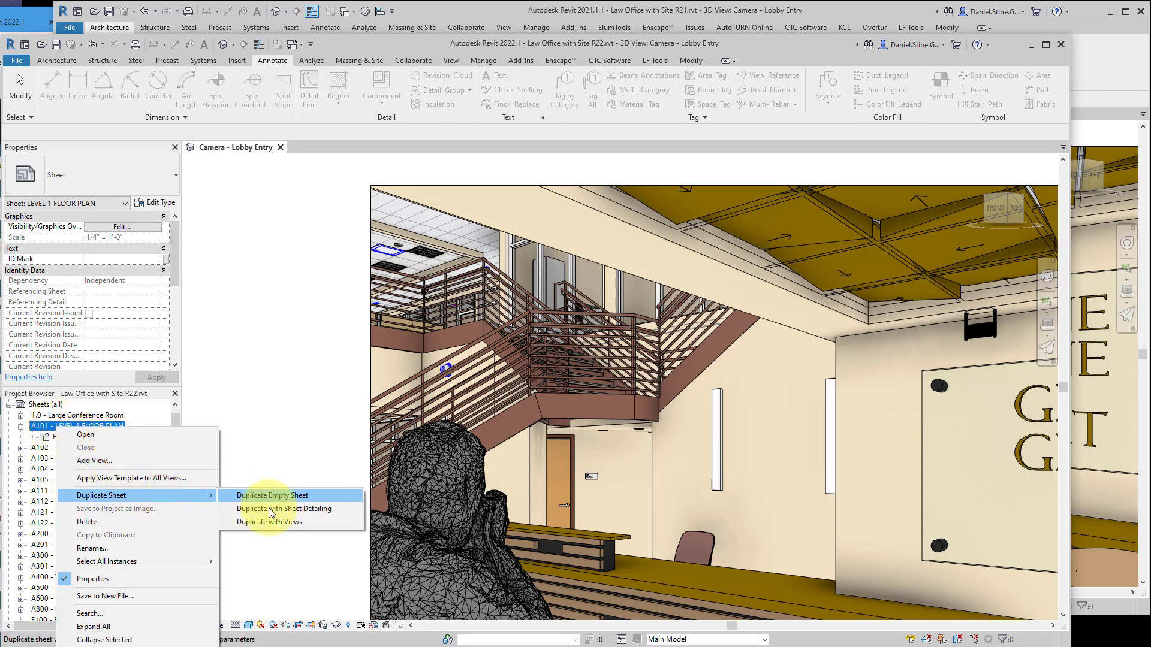
pyautogui.moveTo(272, 495)
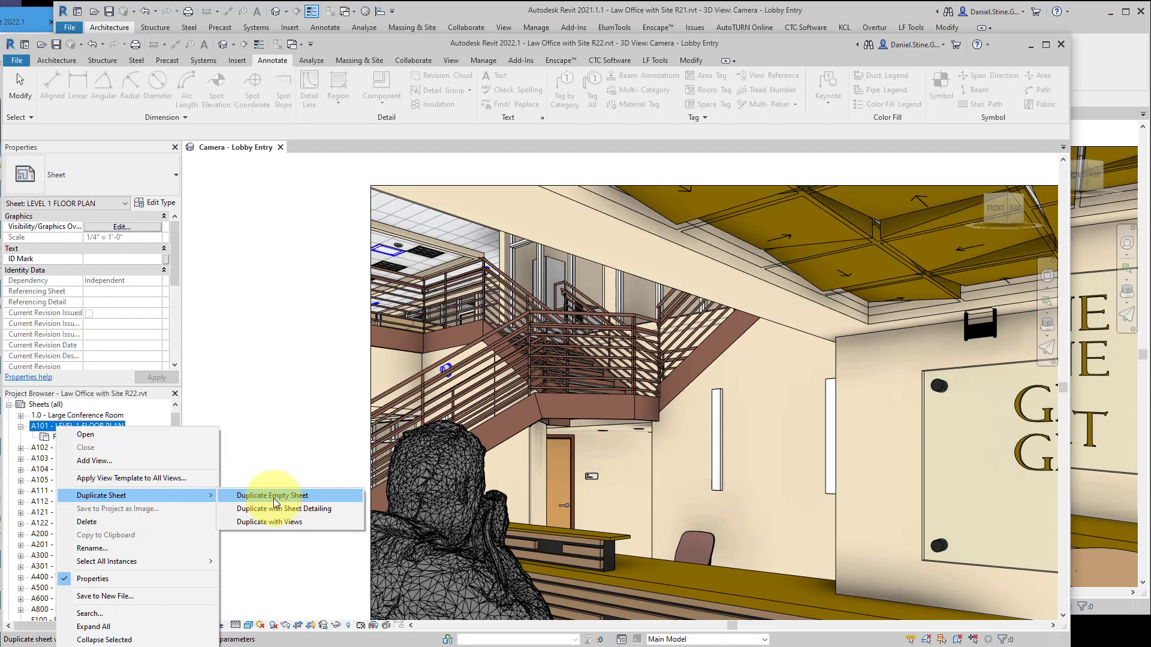
pyautogui.moveTo(294, 508)
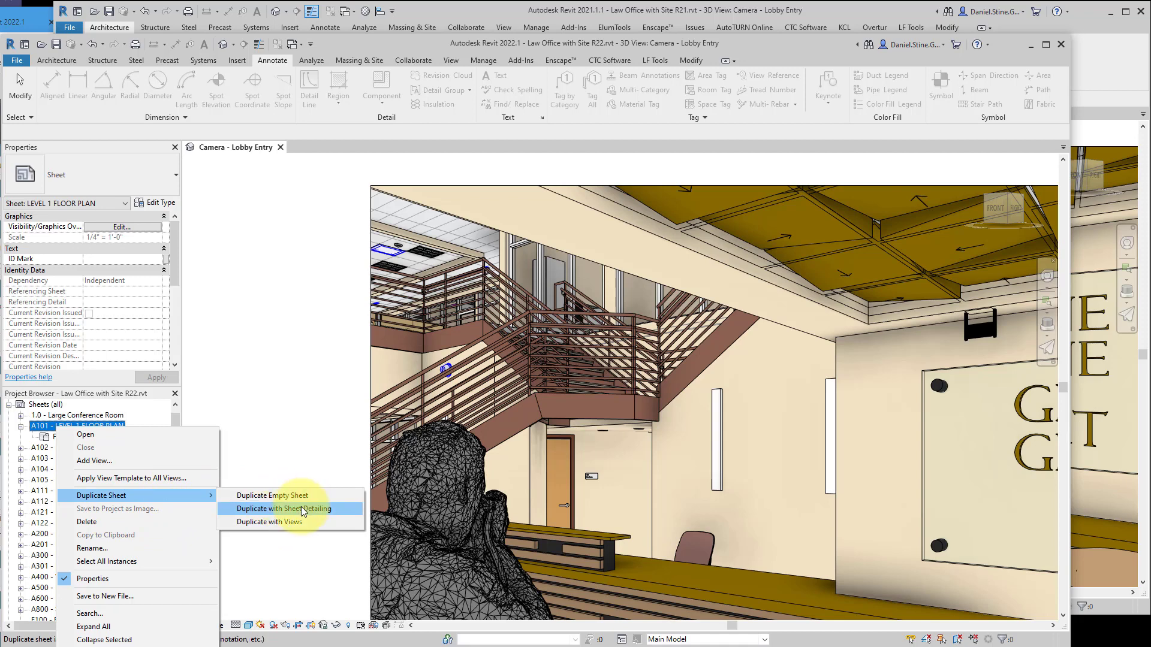
pyautogui.moveTo(296, 513)
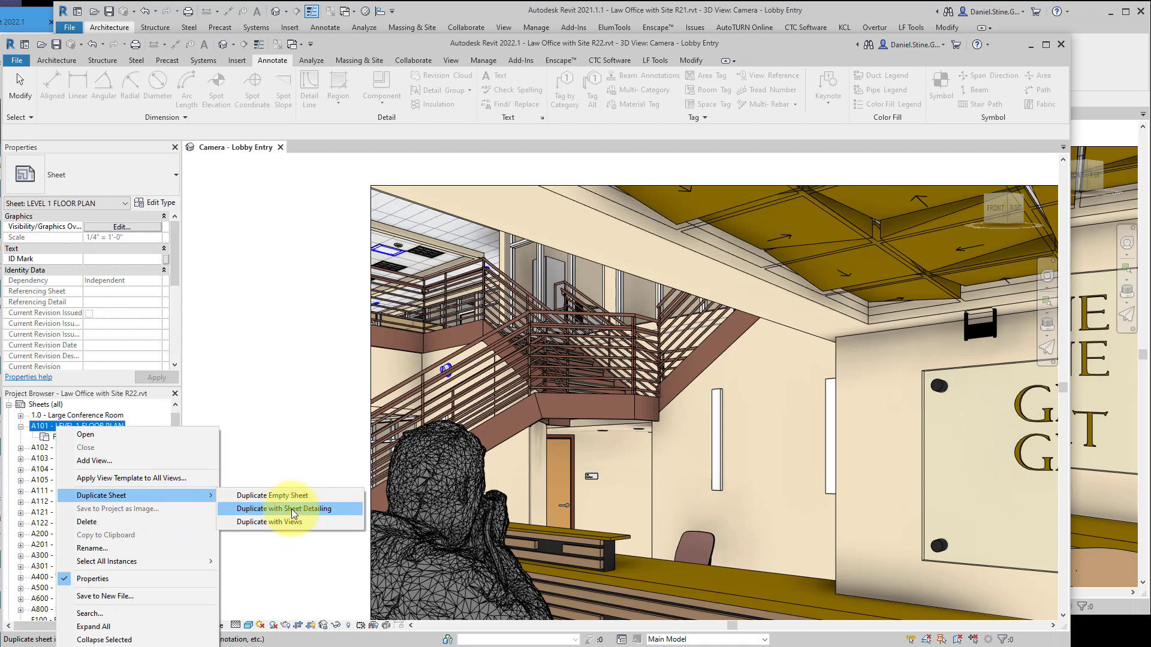
pyautogui.moveTo(293, 521)
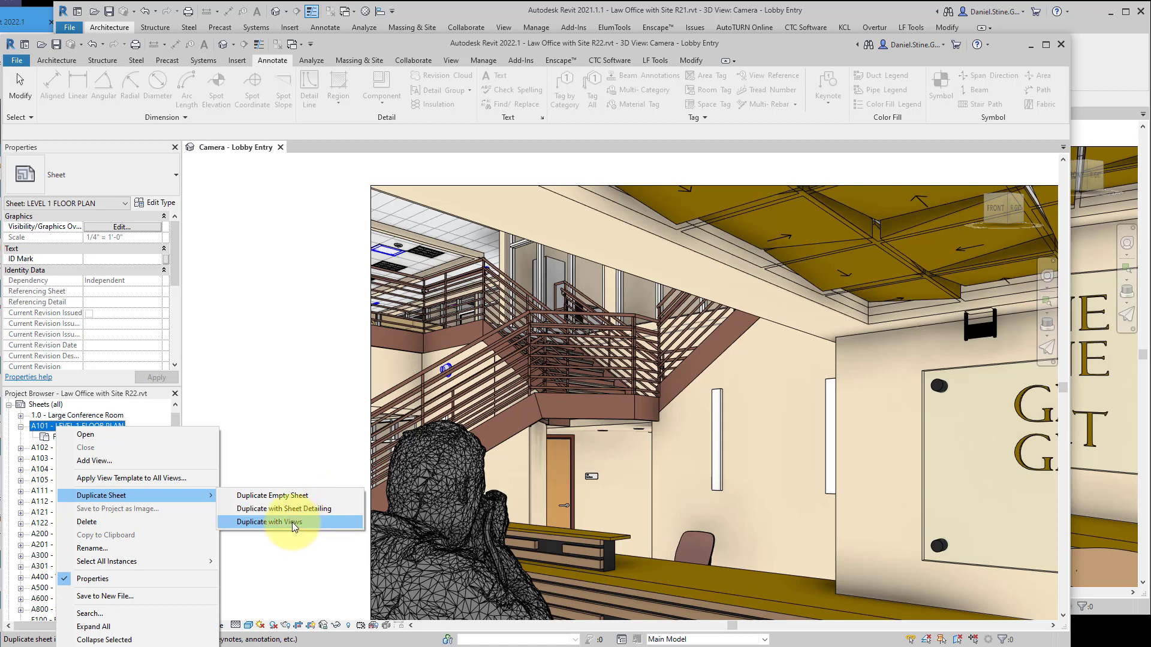
pyautogui.moveTo(276, 526)
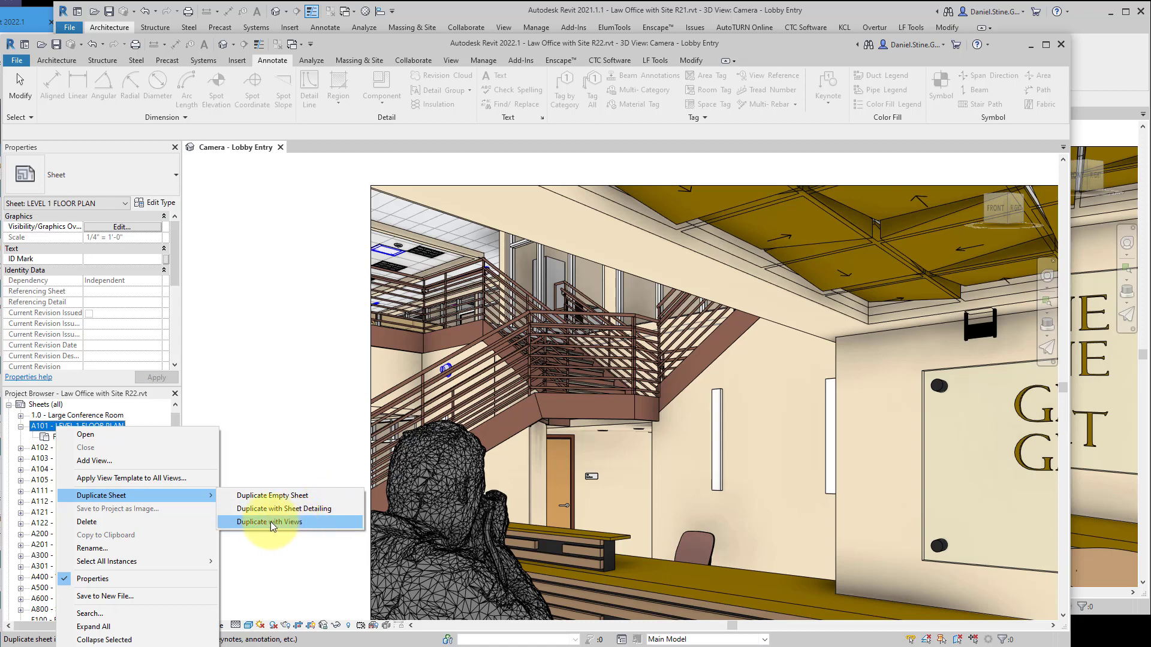
# - Duplicate sheet A101 with its placed views
pyautogui.click(267, 521)
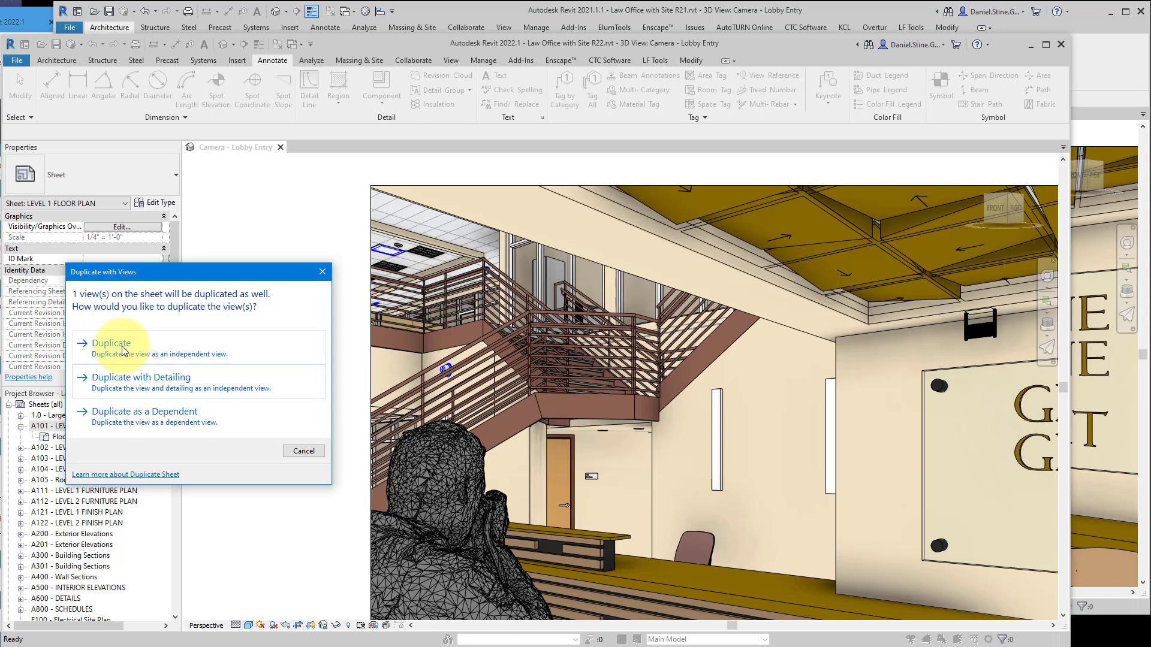
pyautogui.moveTo(134, 385)
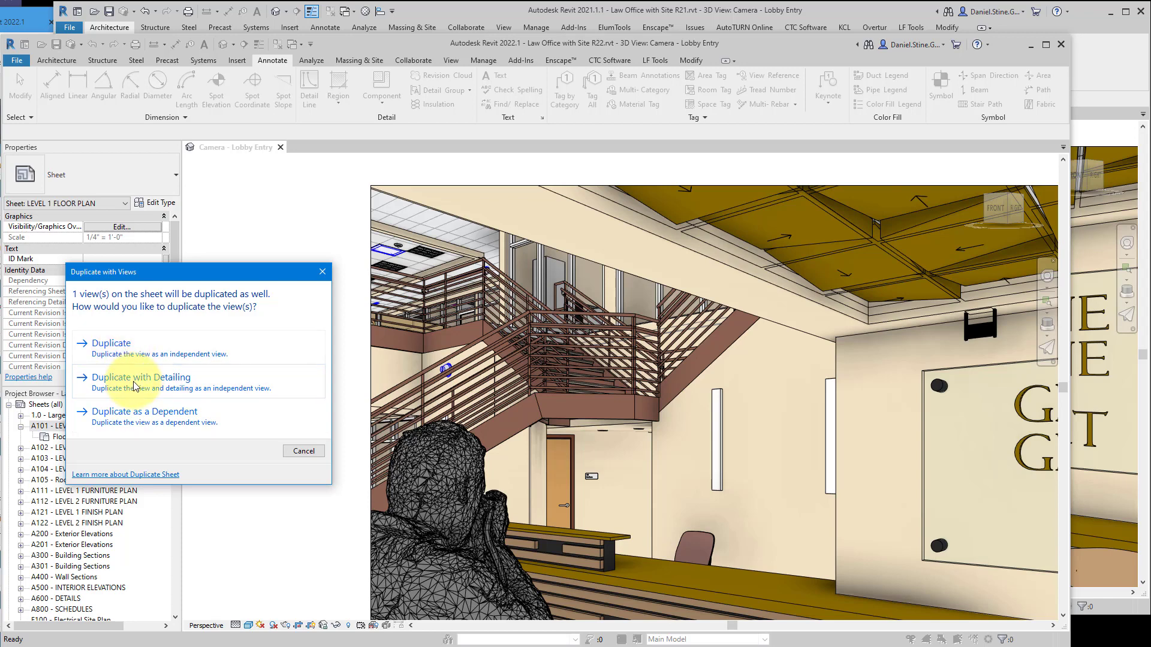
pyautogui.moveTo(137, 416)
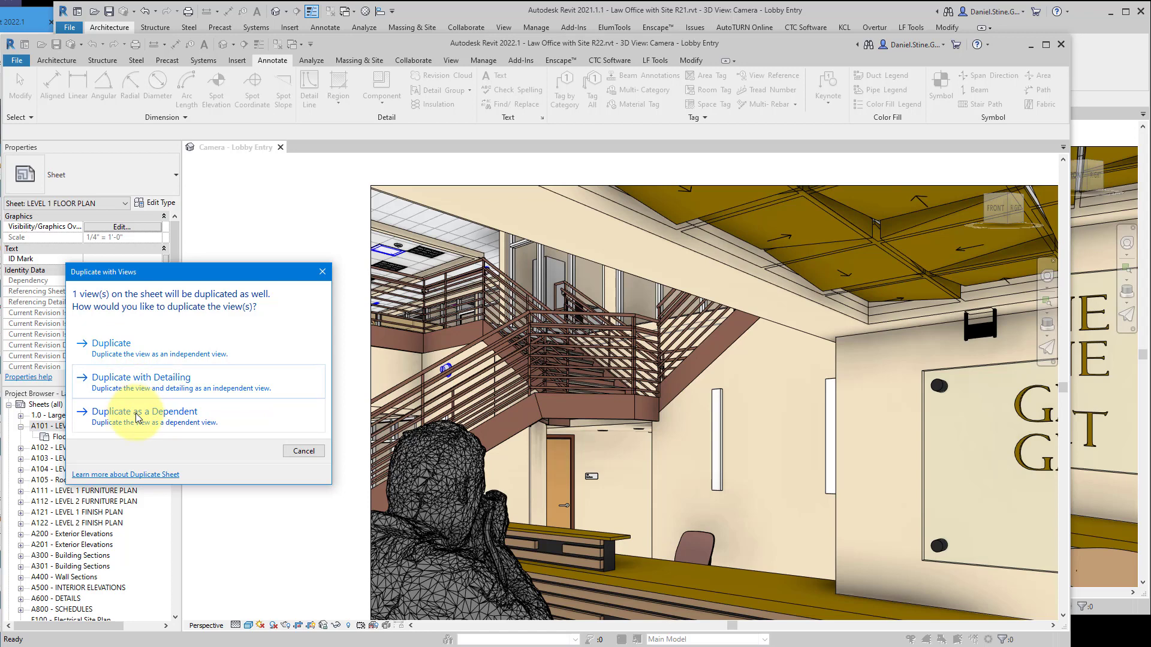
pyautogui.moveTo(145, 348)
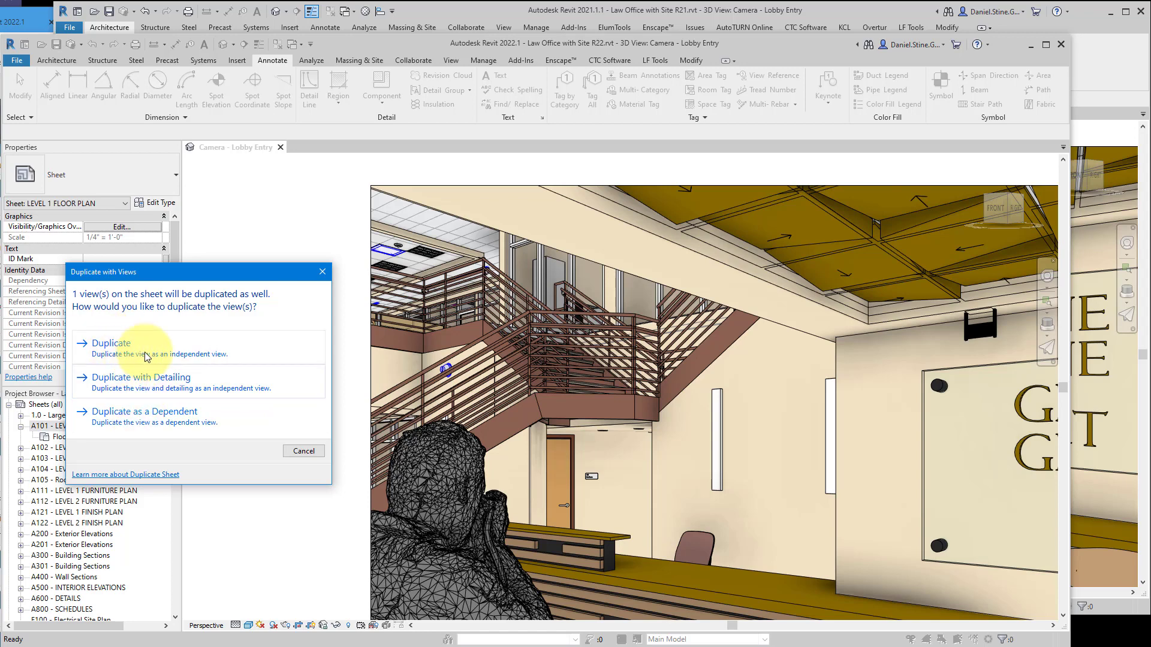
pyautogui.moveTo(126, 343)
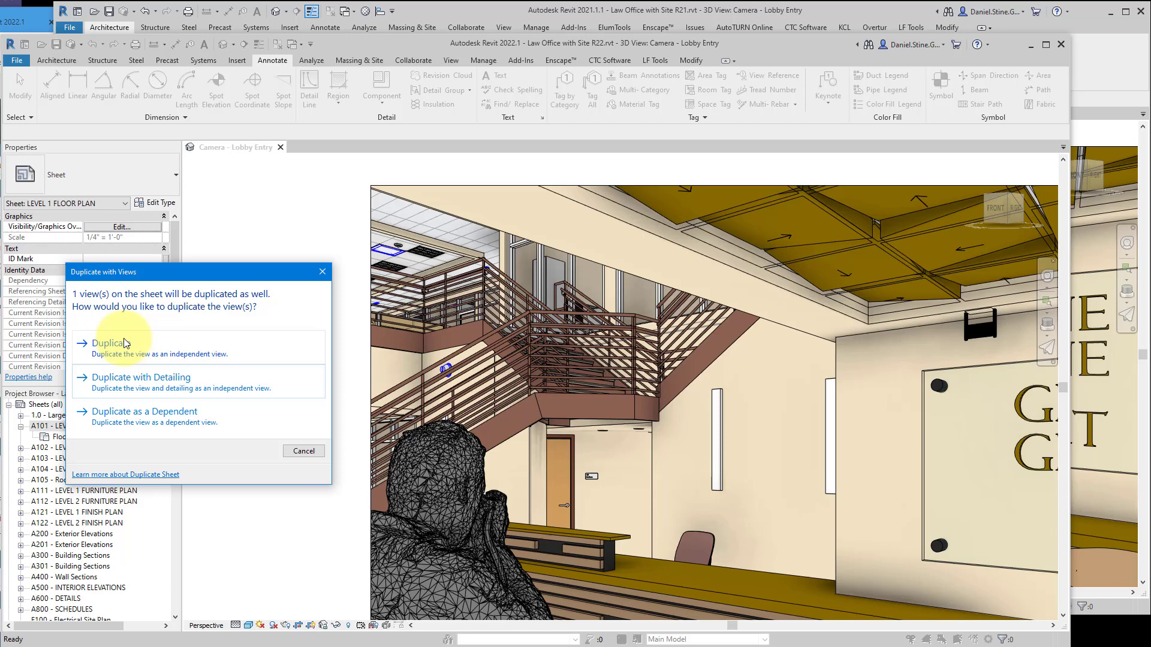
pyautogui.moveTo(183, 388)
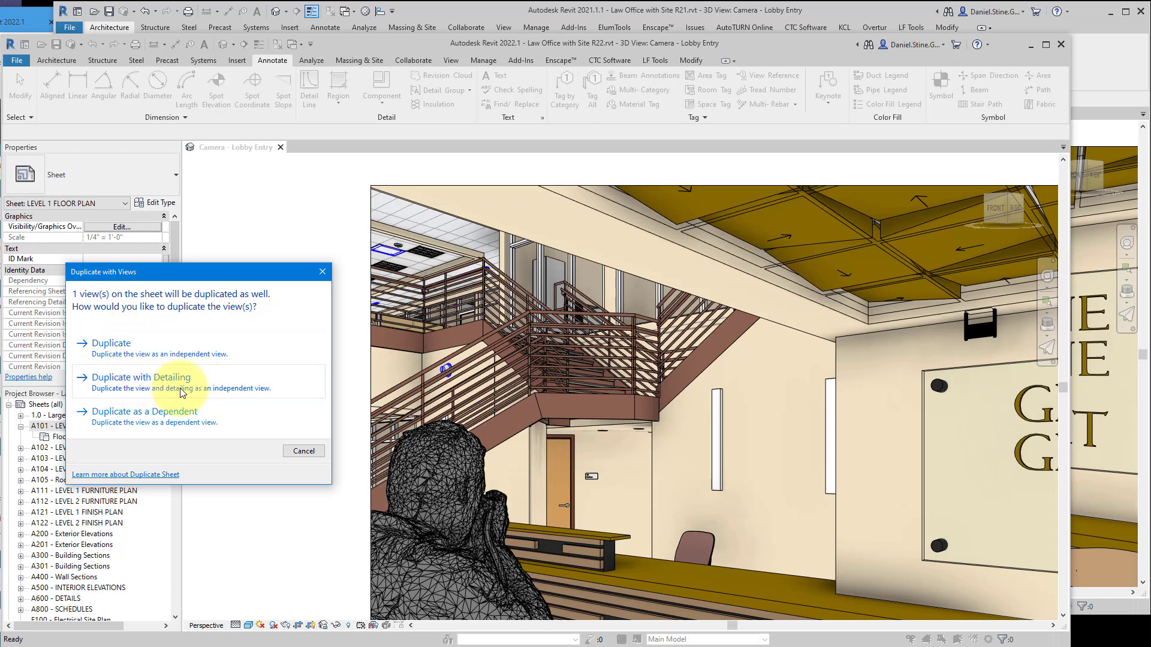
pyautogui.moveTo(173, 418)
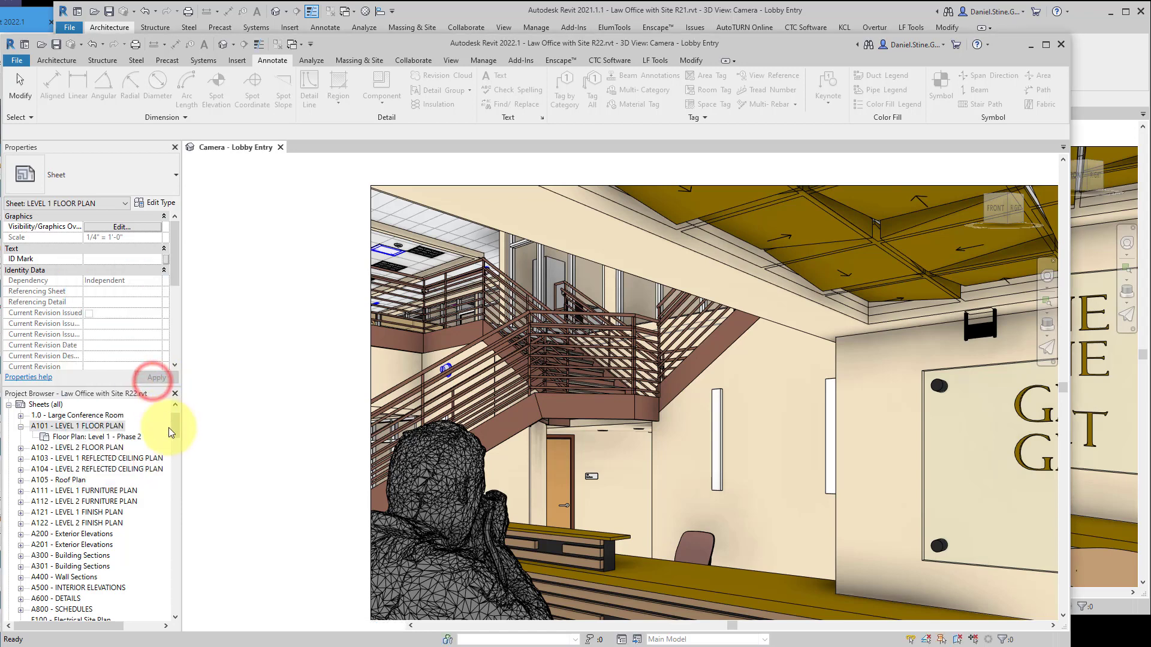
# - Open the duplicated sheet A106 and inspect its Level 1 - Phase 2 Copy 1 view
pyautogui.doubleClick(83, 490)
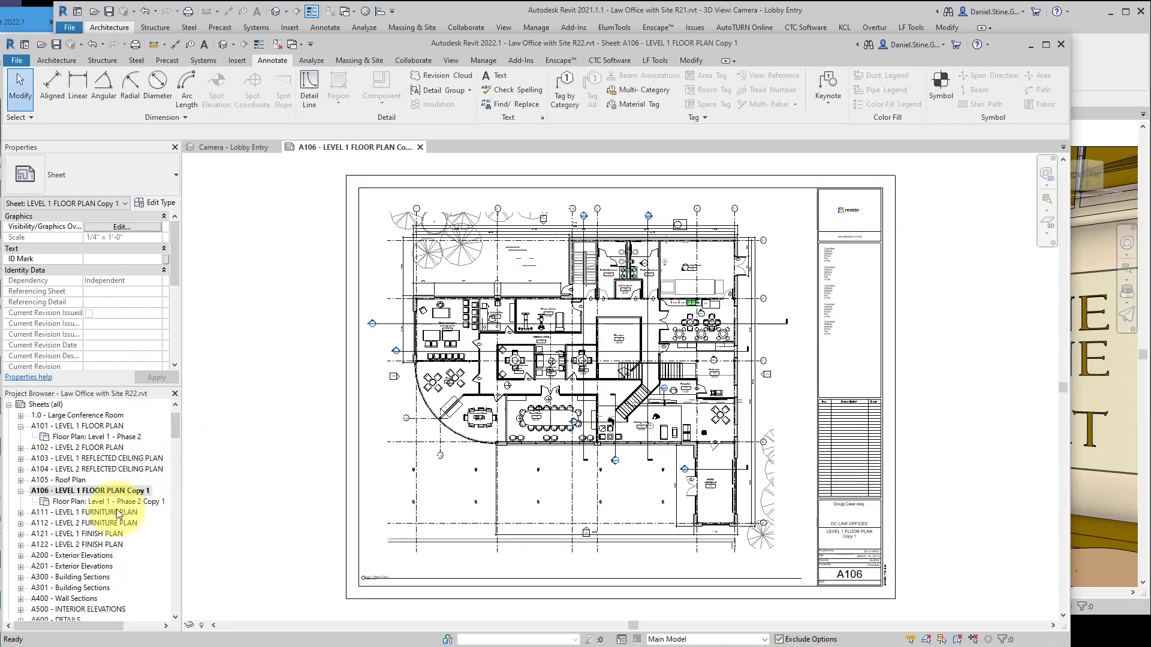
pyautogui.click(103, 501)
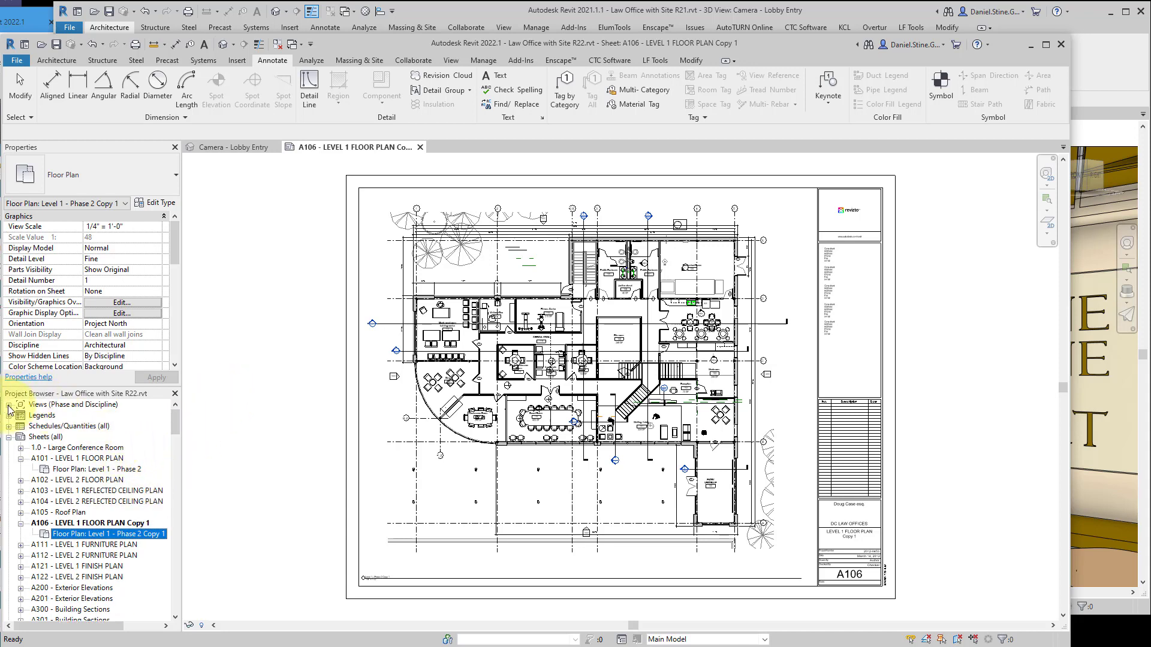
# - Open the original Level 1 - Phase 2 floor plan from the Project Browser
pyautogui.click(8, 404)
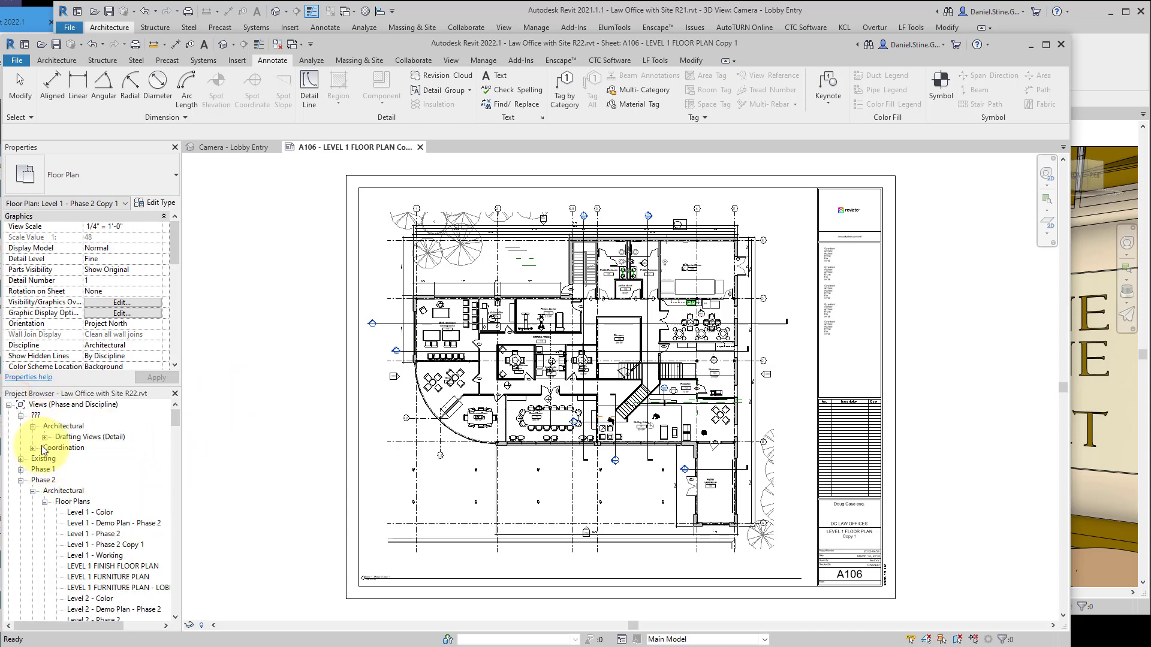
pyautogui.click(93, 534)
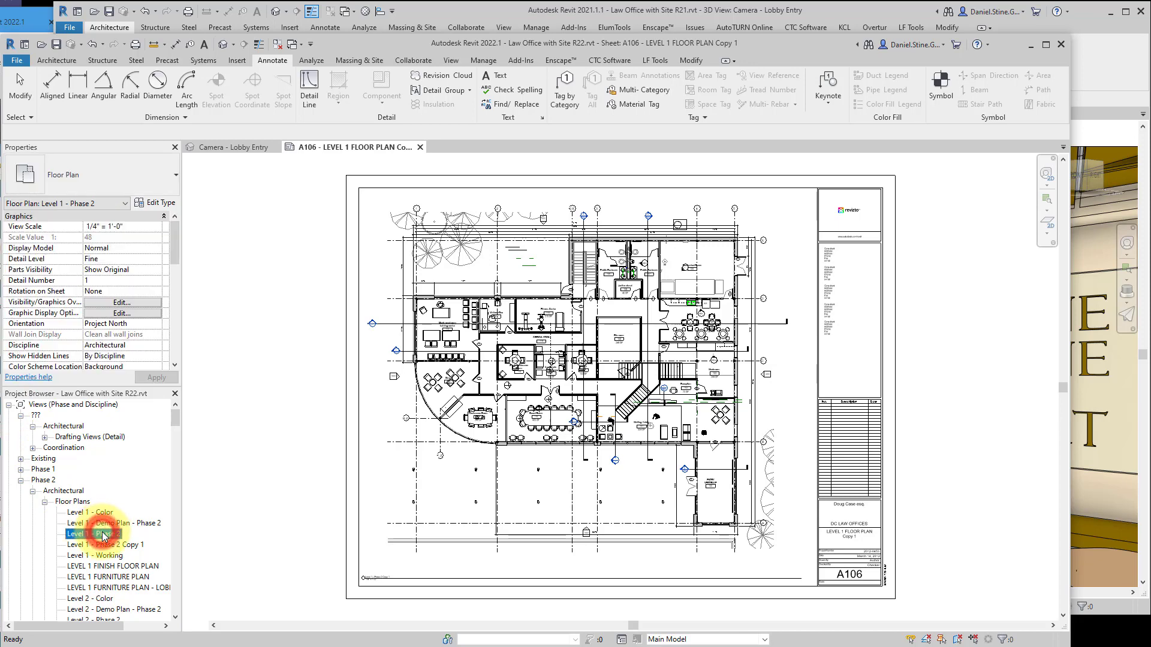
pyautogui.doubleClick(94, 533)
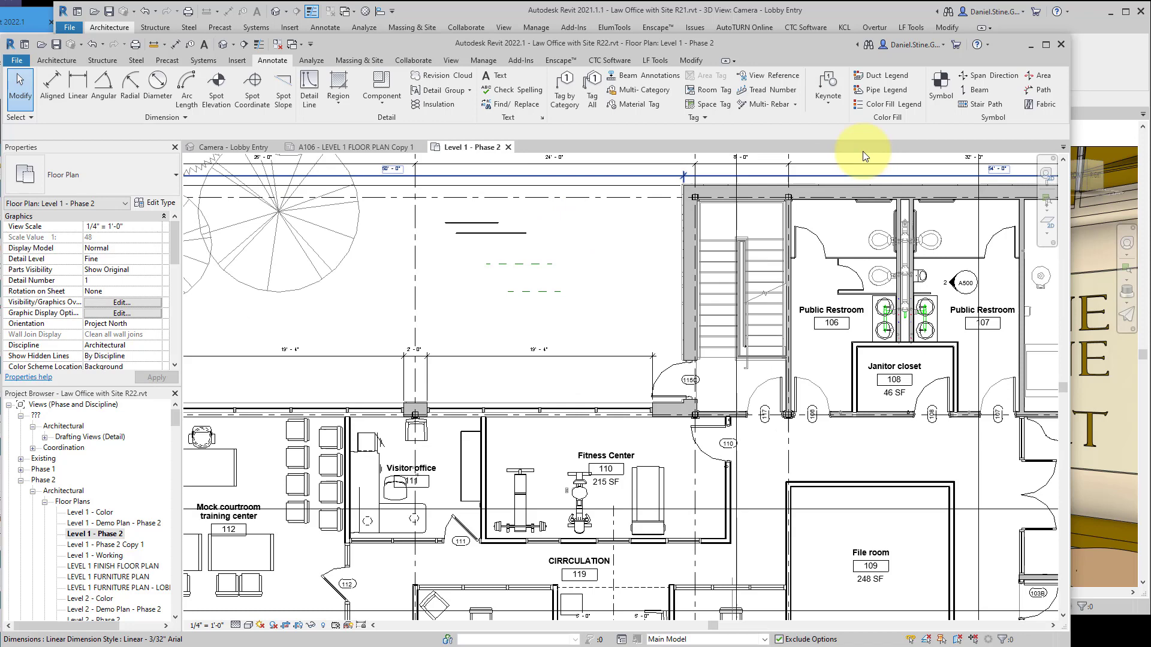
pyautogui.click(232, 146)
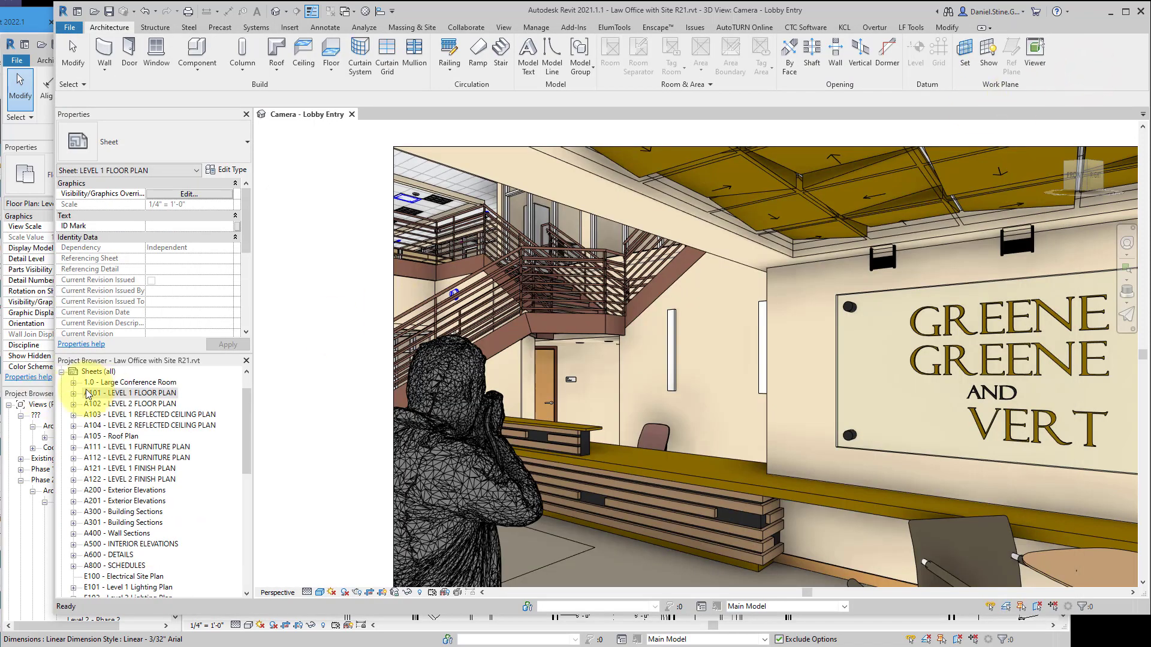
pyautogui.click(64, 372)
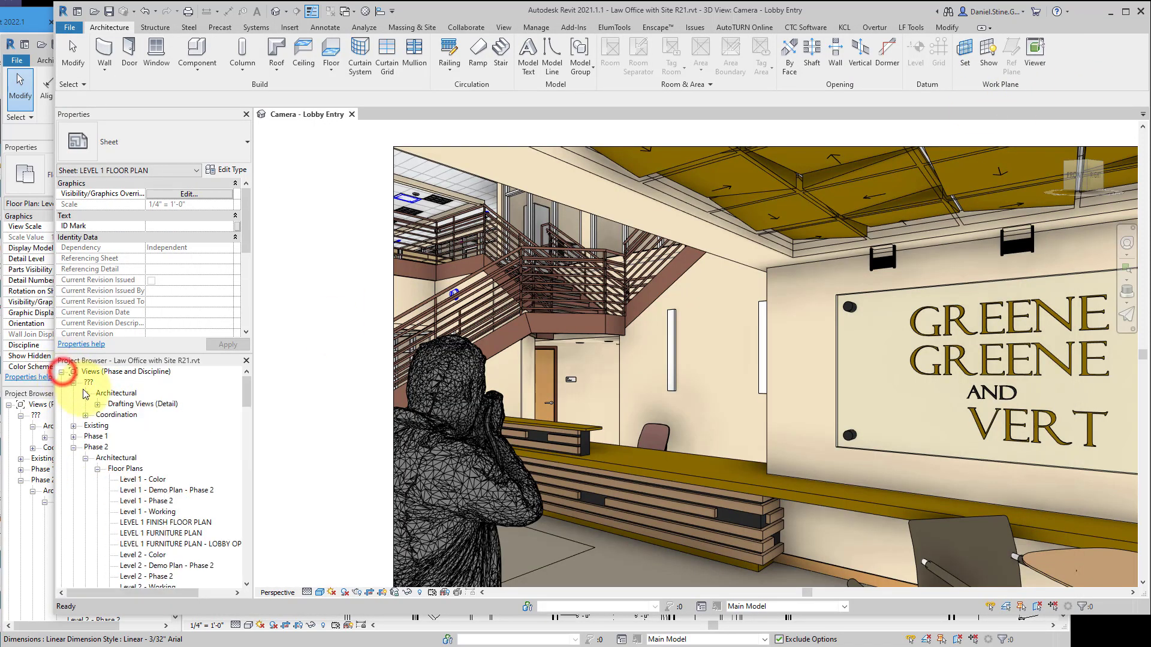
pyautogui.doubleClick(147, 501)
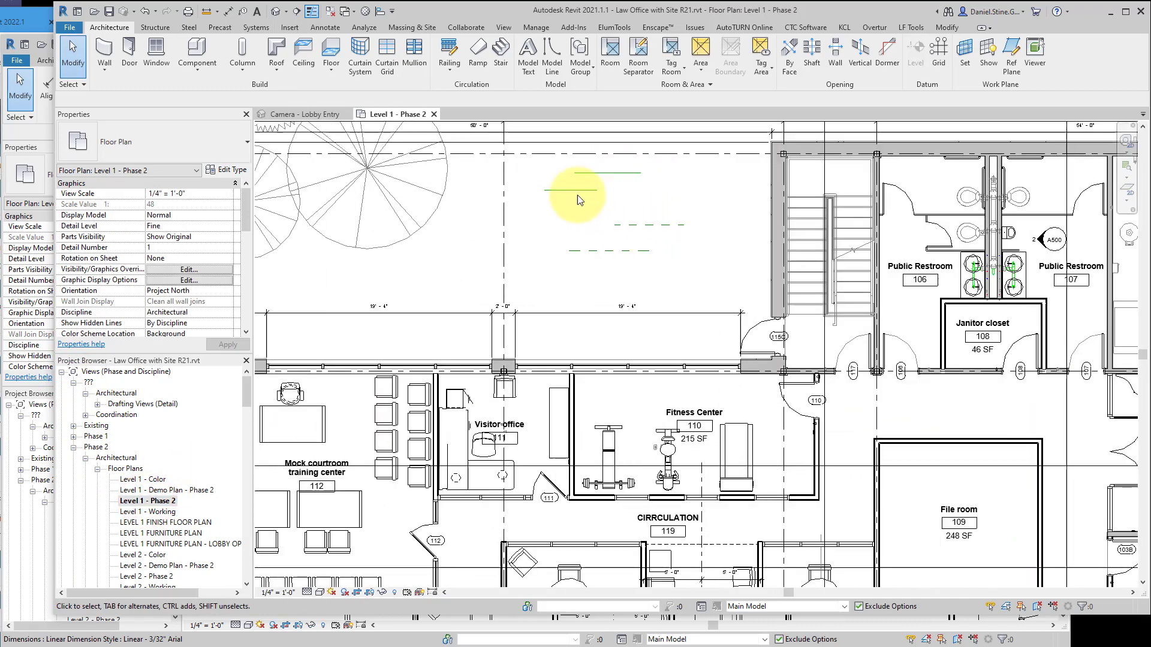
pyautogui.click(617, 244)
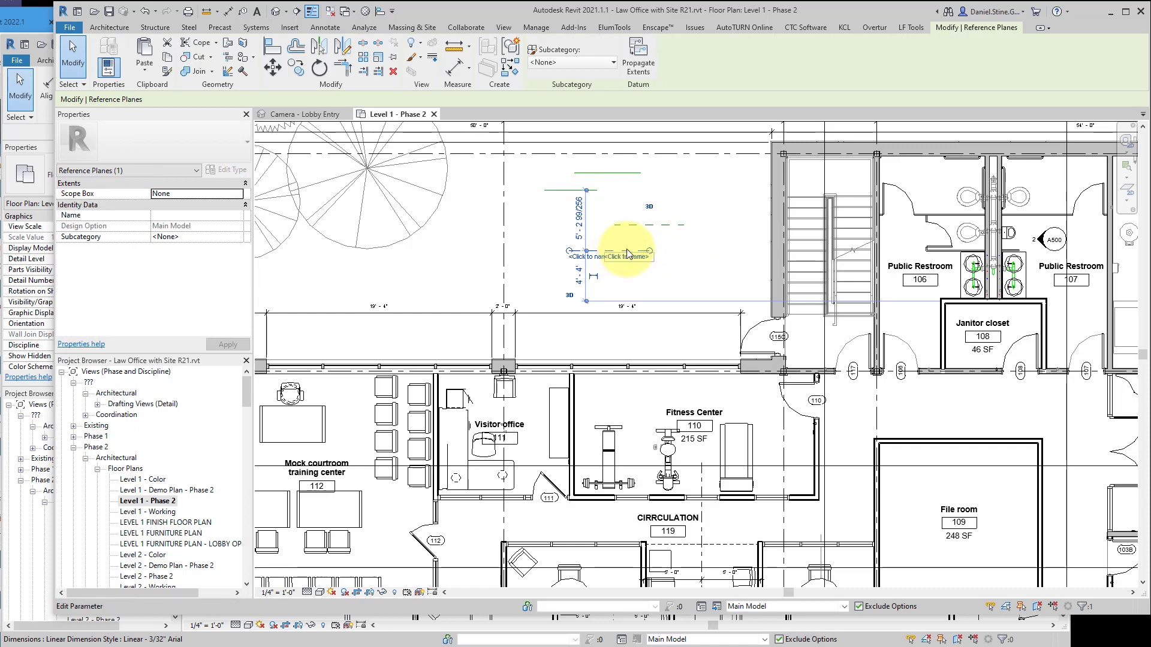
pyautogui.rightClick(629, 253)
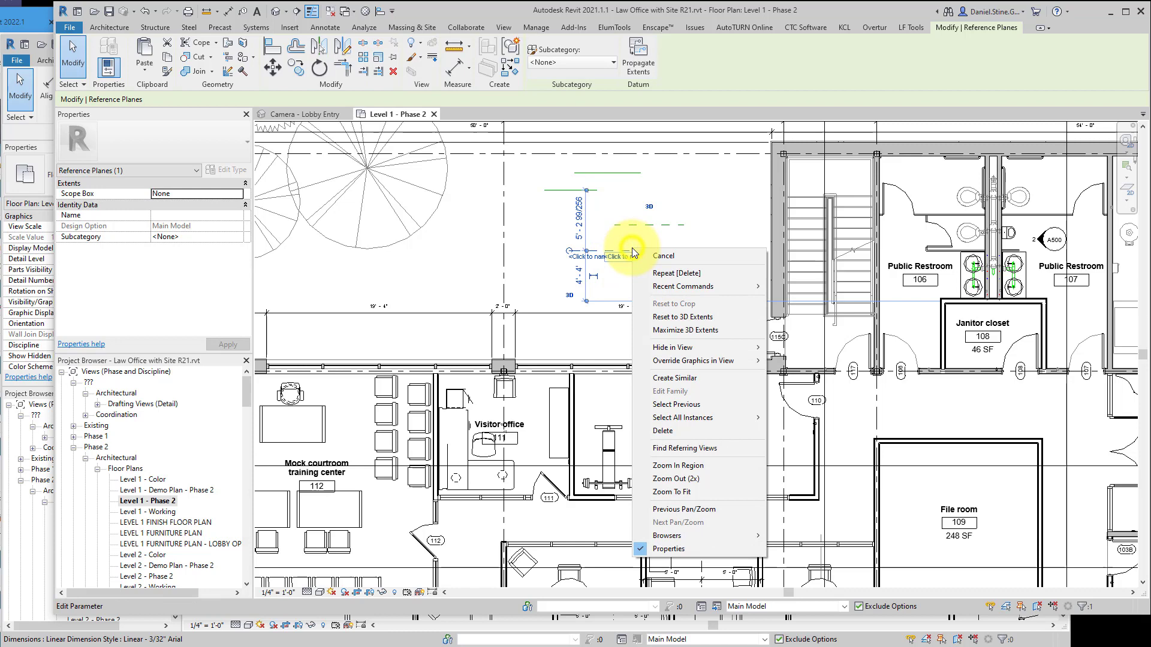
pyautogui.moveTo(756, 396)
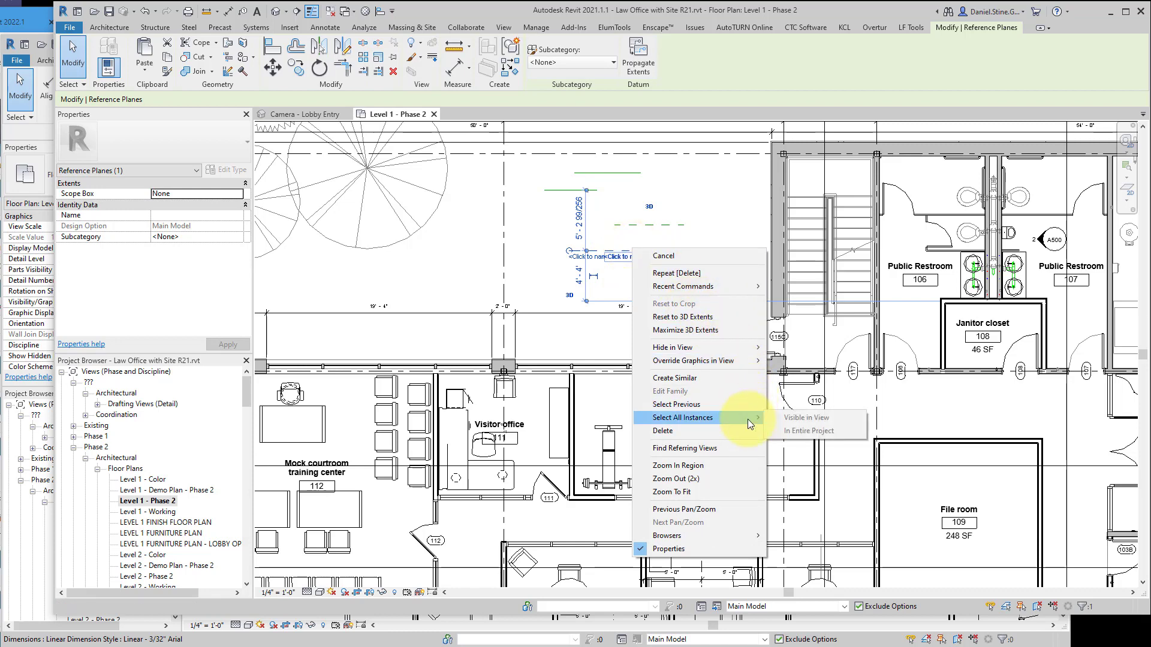
pyautogui.moveTo(612, 214)
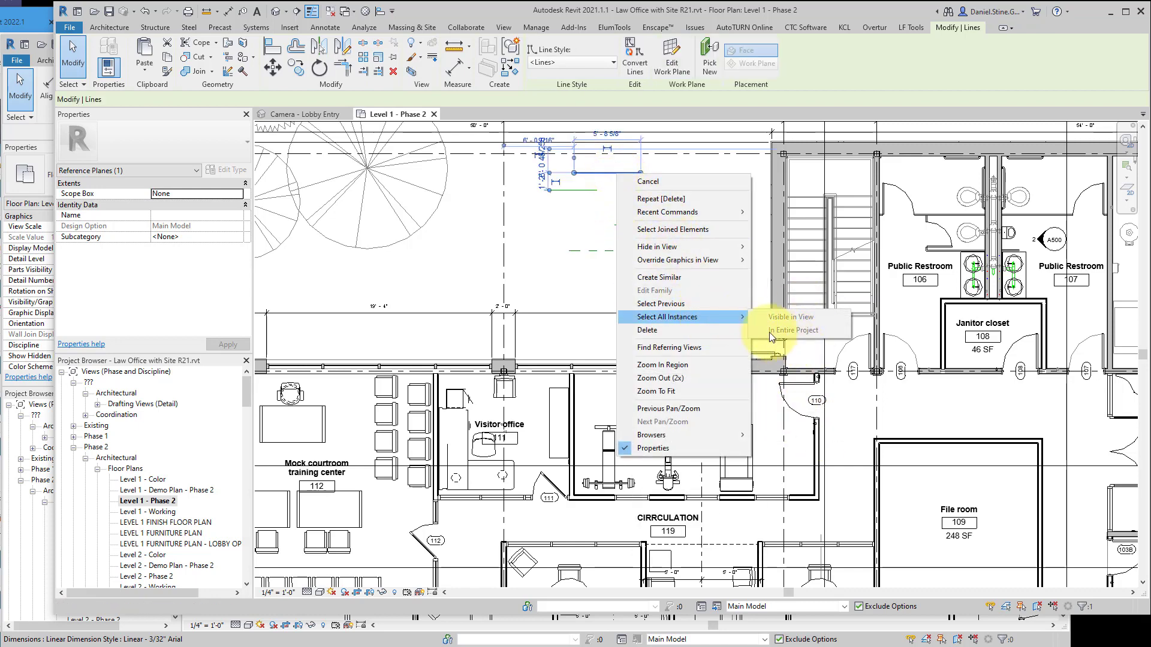
pyautogui.click(792, 317)
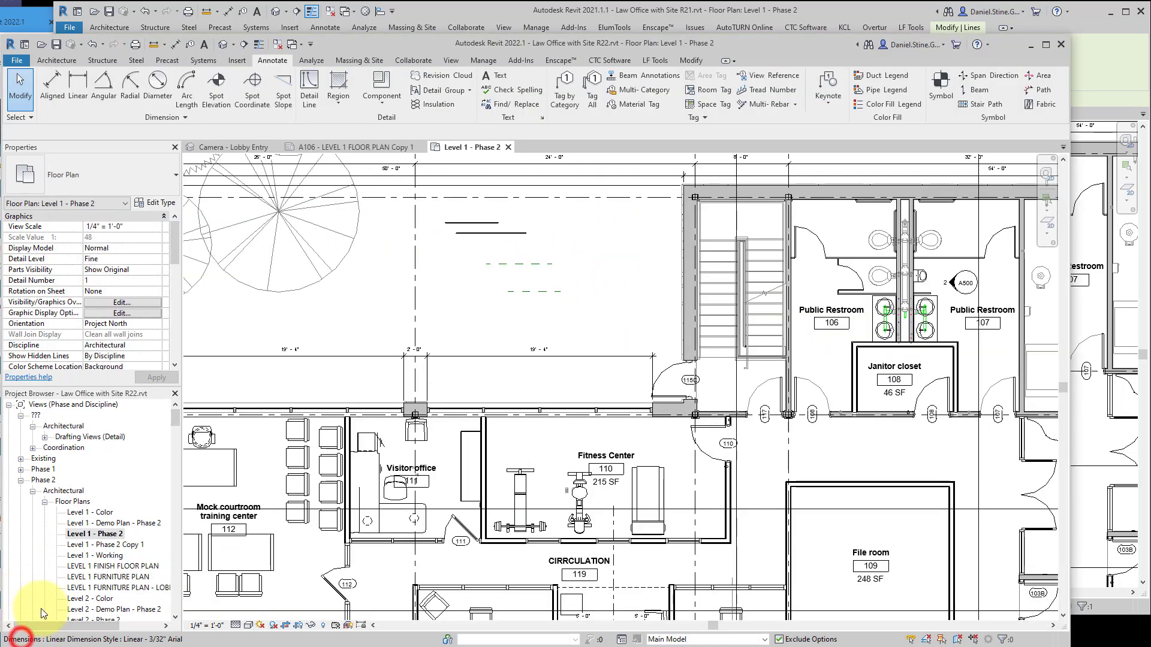
pyautogui.rightClick(514, 266)
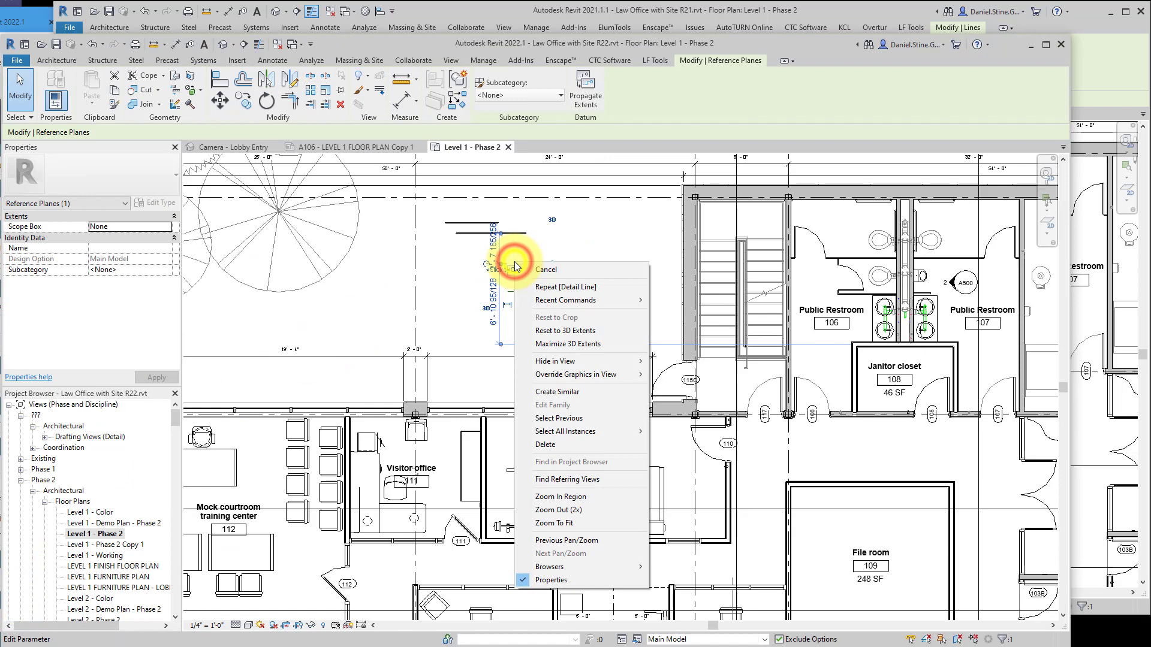
pyautogui.moveTo(565, 430)
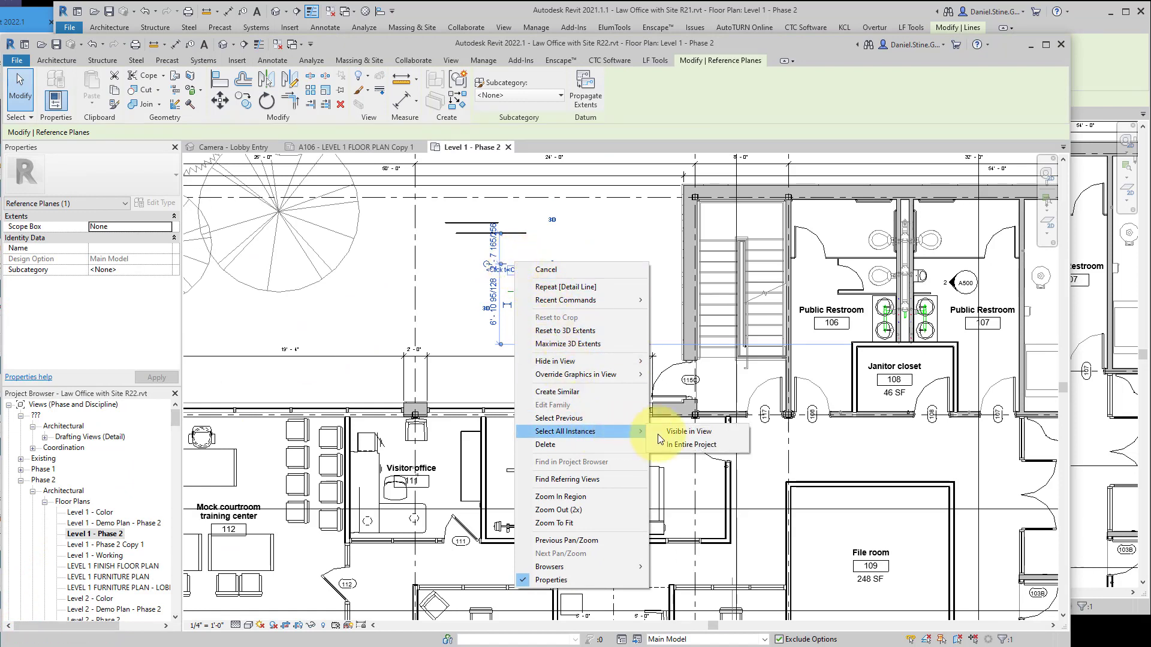
pyautogui.moveTo(687, 431)
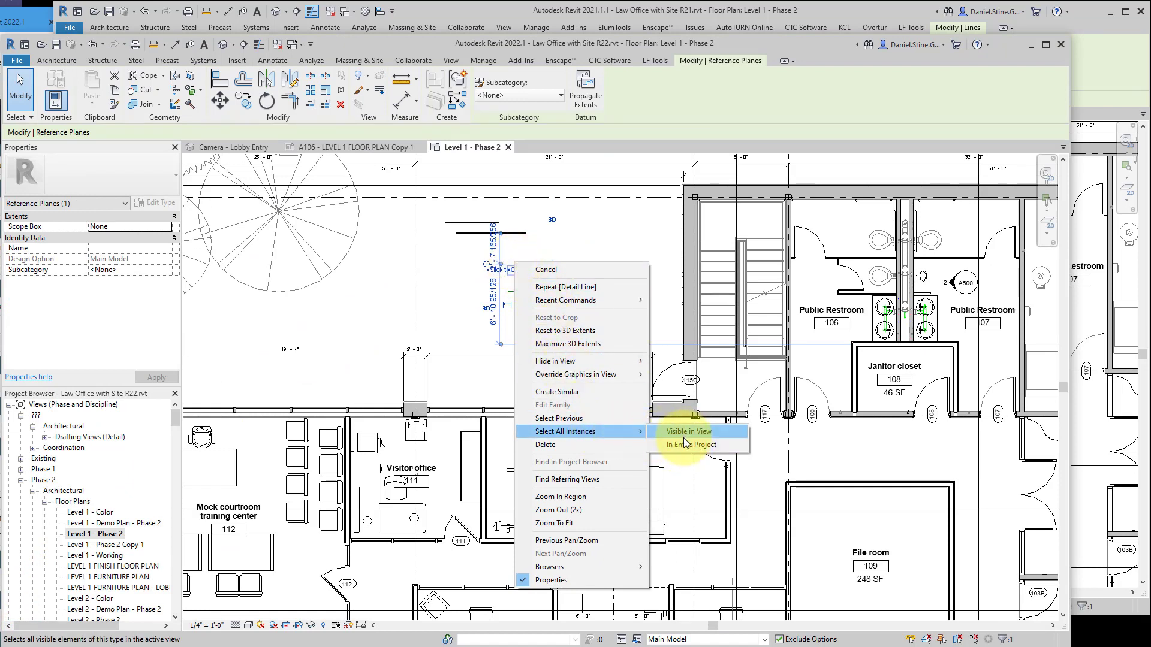
pyautogui.click(689, 431)
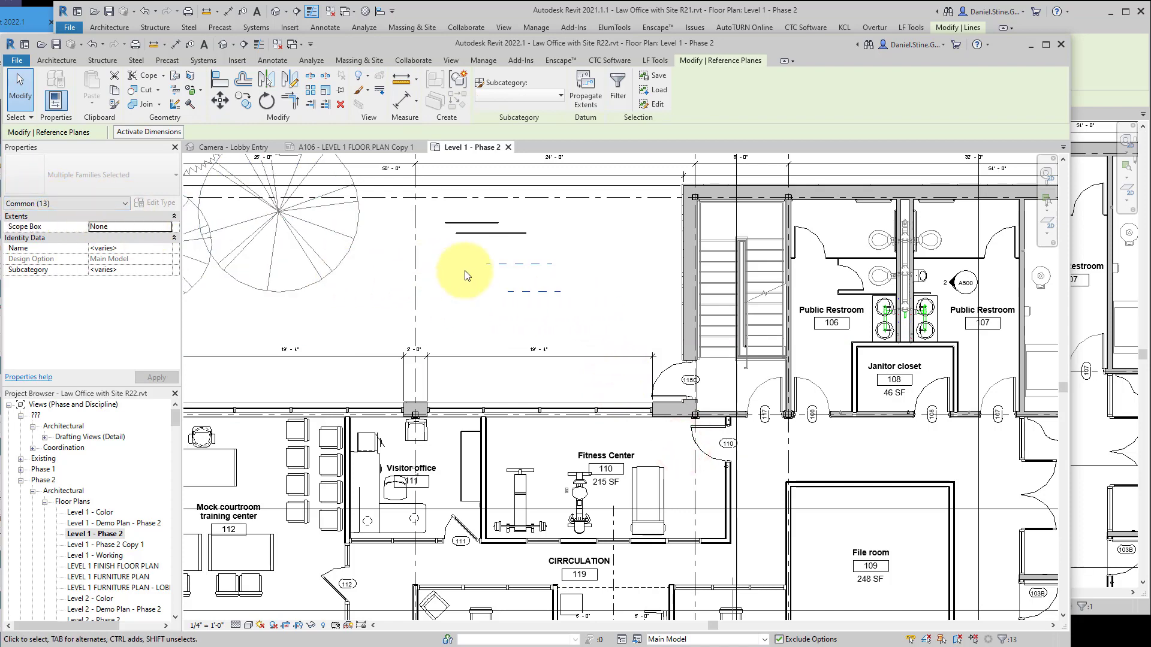
pyautogui.click(474, 223)
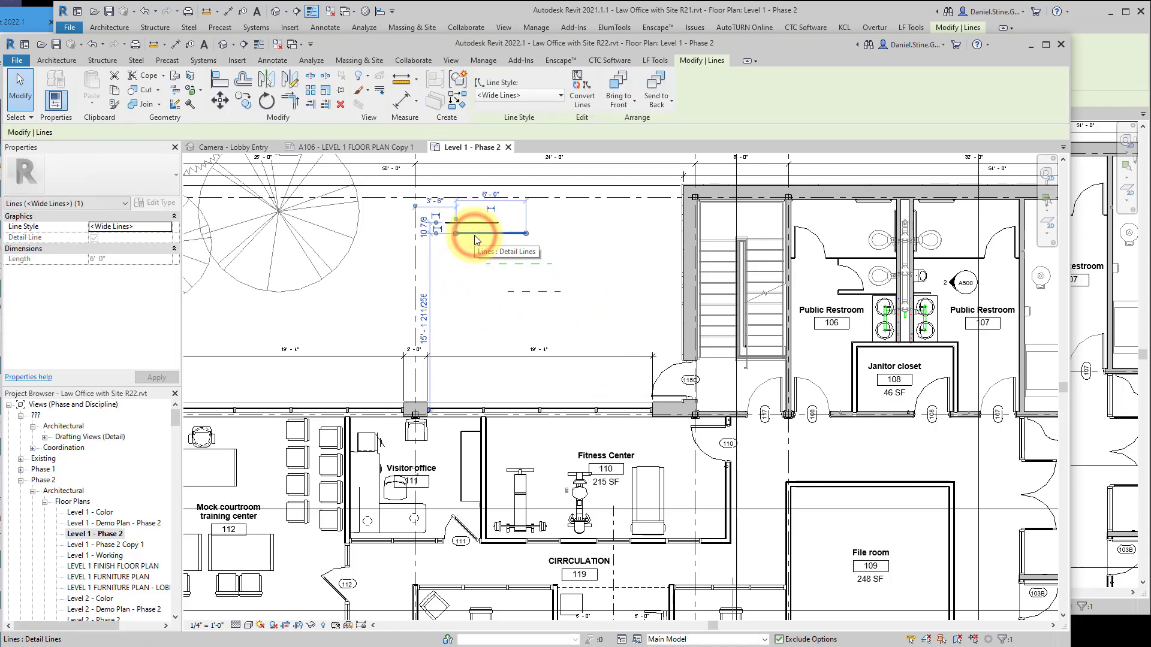
pyautogui.rightClick(476, 228)
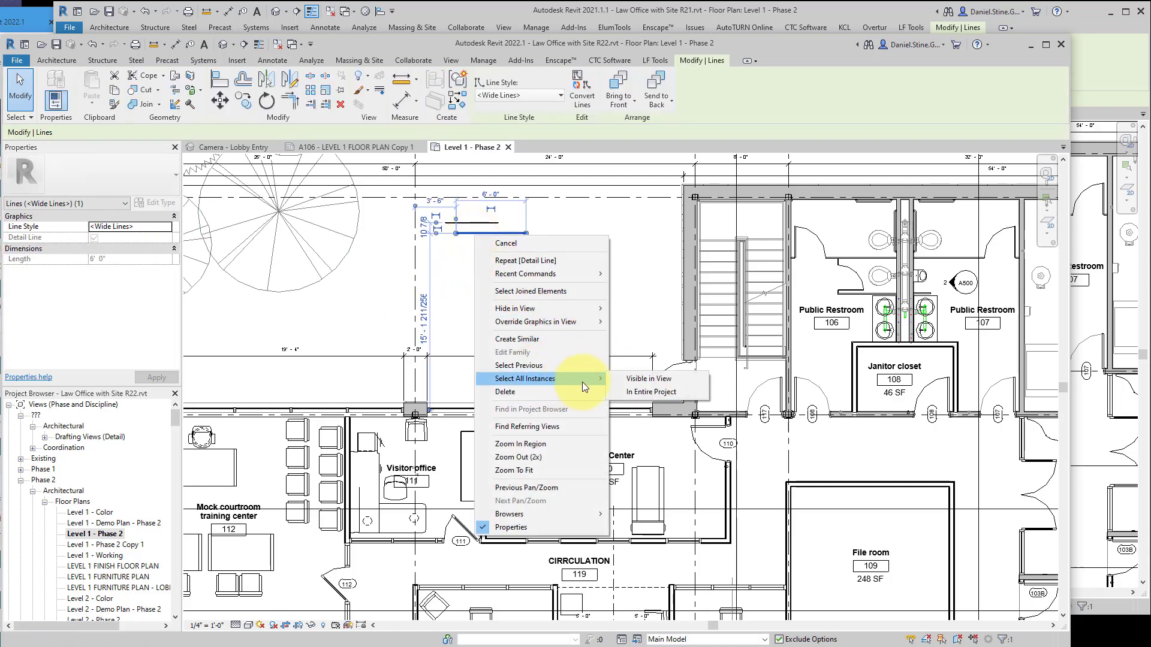
pyautogui.moveTo(649, 378)
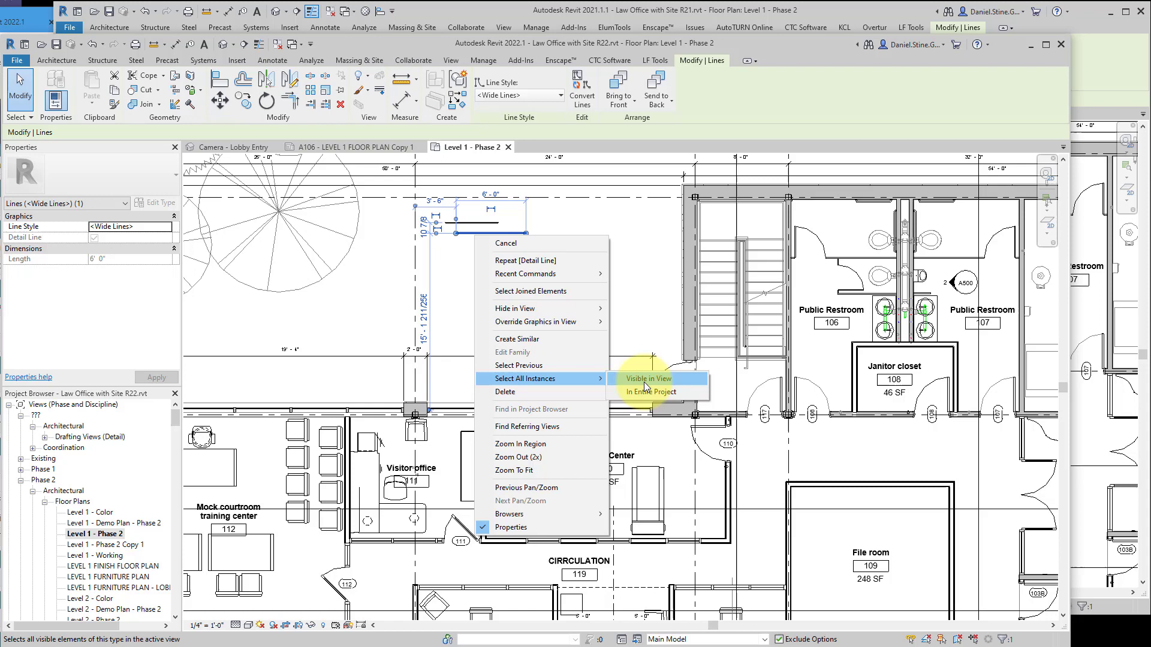
pyautogui.click(647, 377)
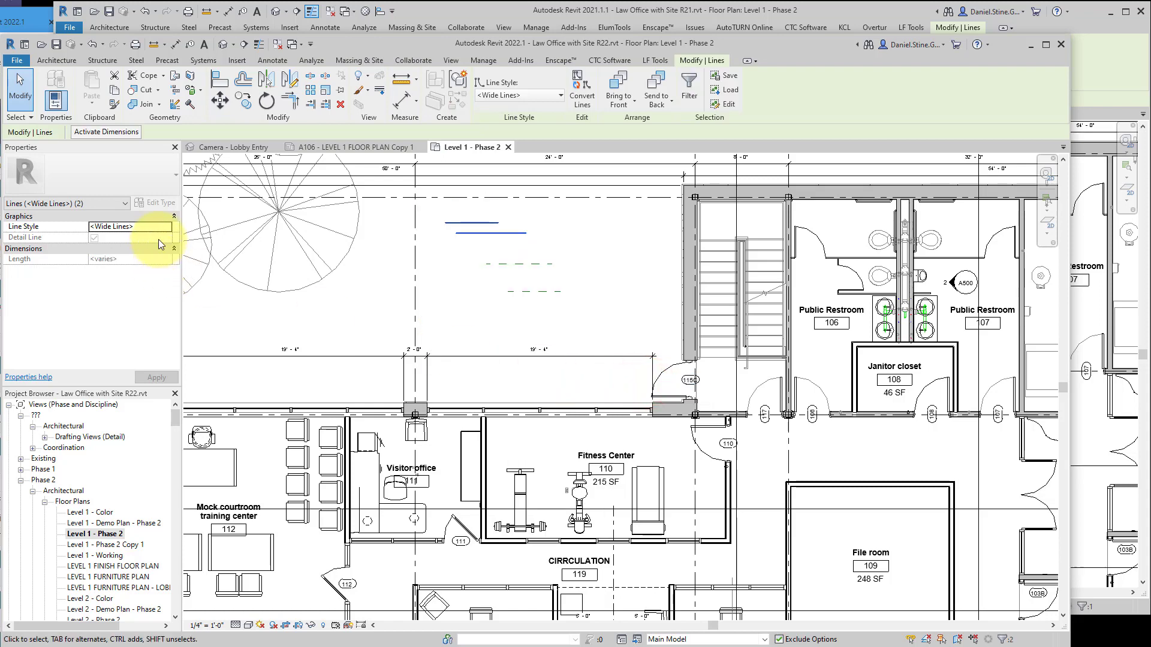
pyautogui.moveTo(459, 228)
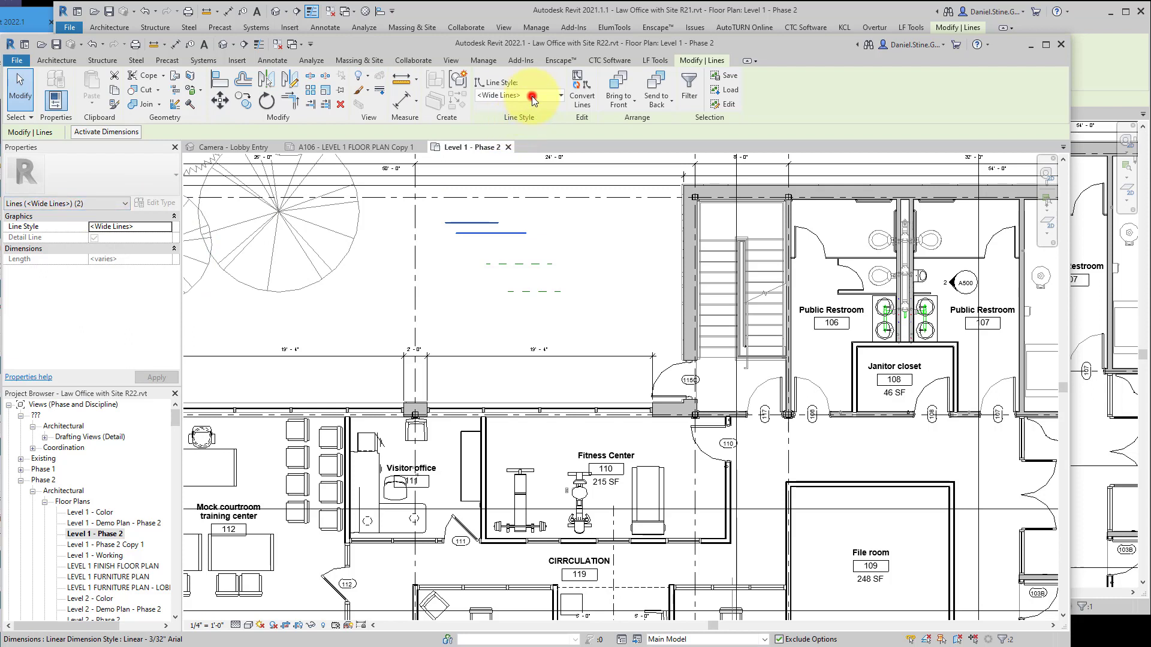
pyautogui.click(560, 96)
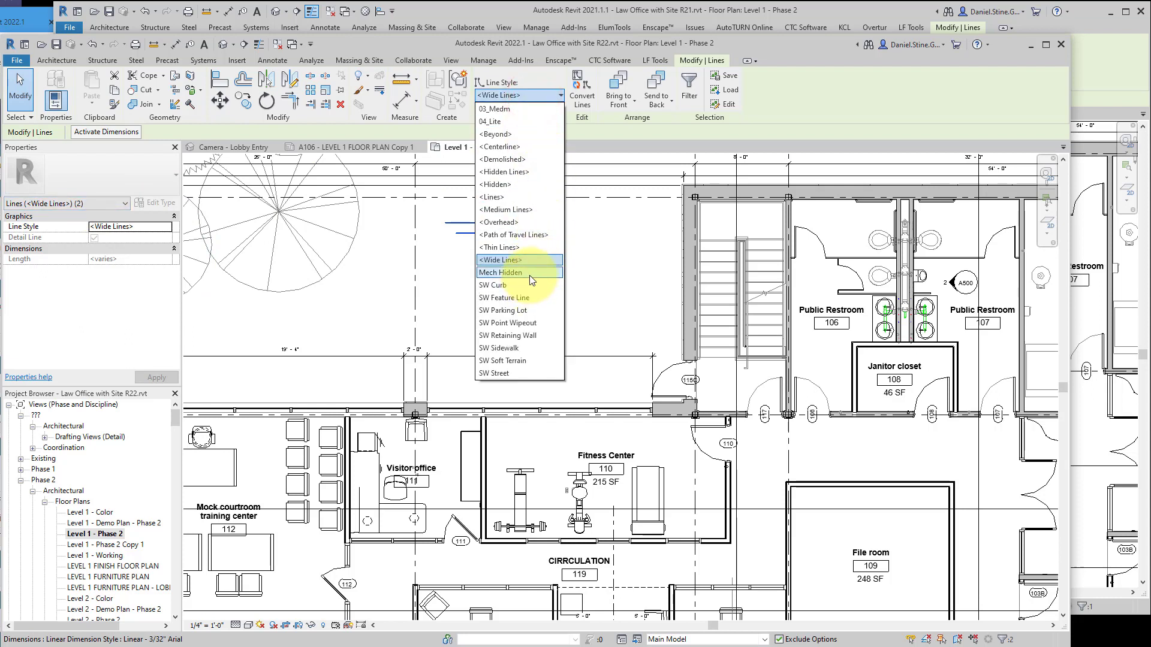
pyautogui.click(499, 247)
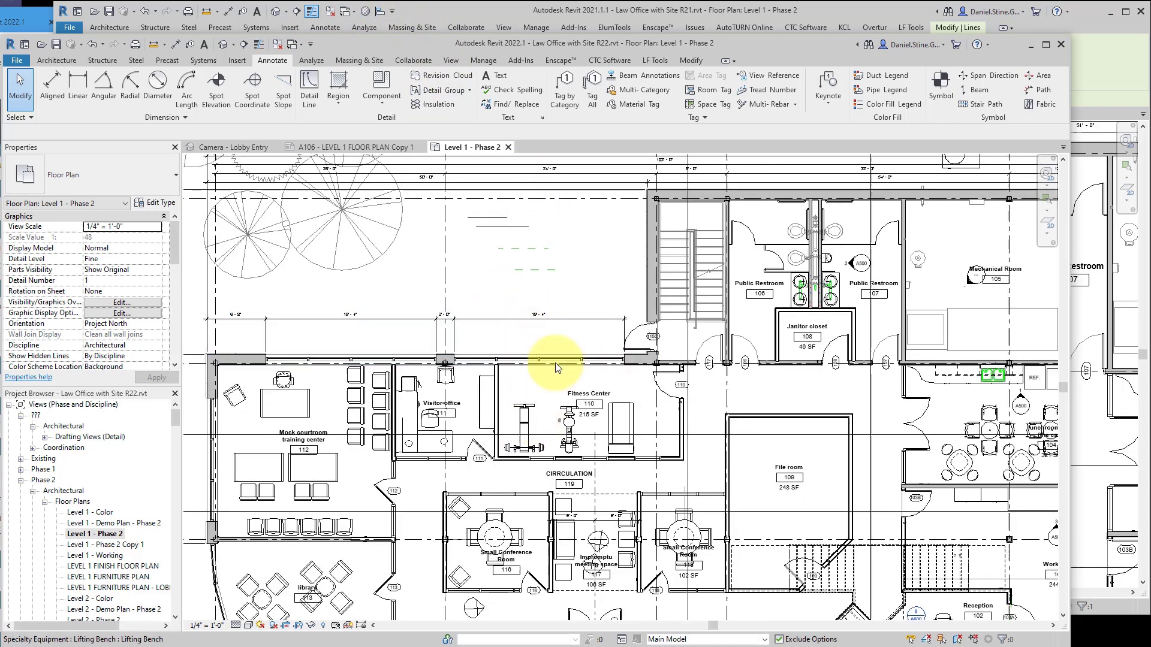
# - Review the Snaps settings from the Manage tools and confirm them unchanged
pyautogui.click(483, 60)
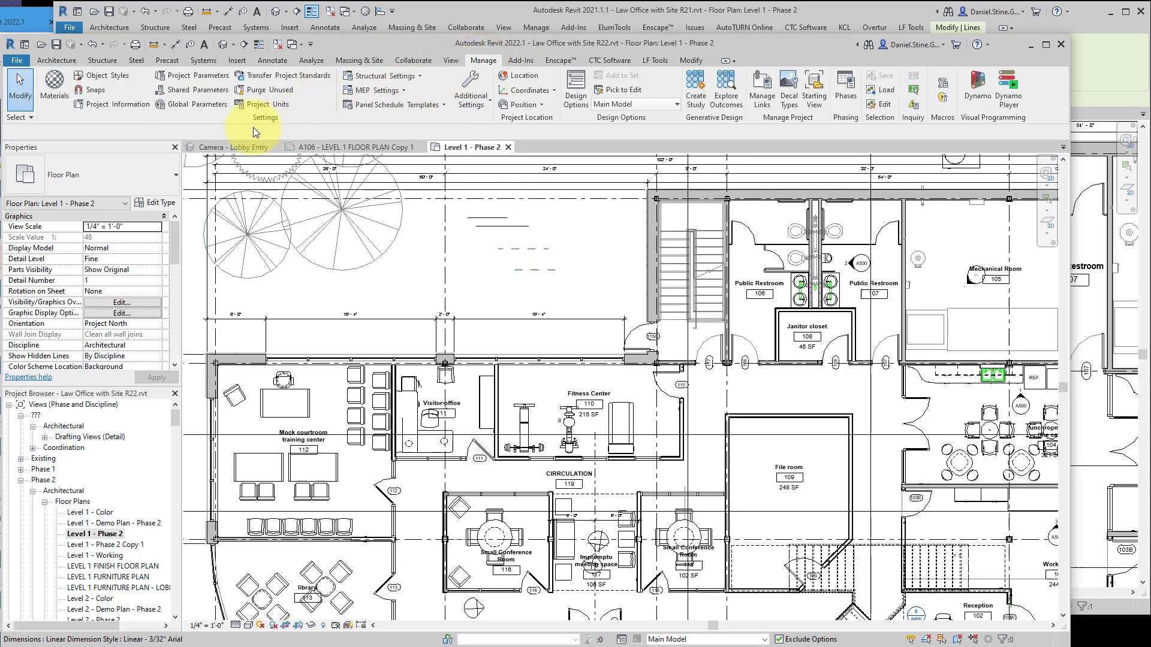
pyautogui.moveTo(223, 121)
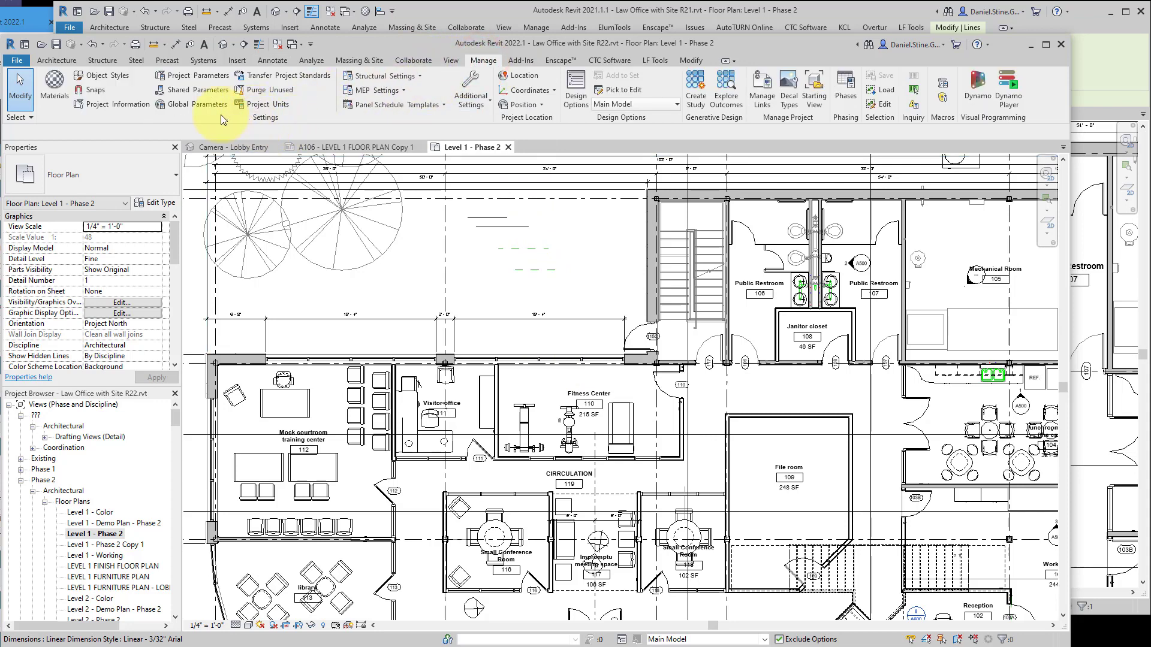
pyautogui.click(94, 90)
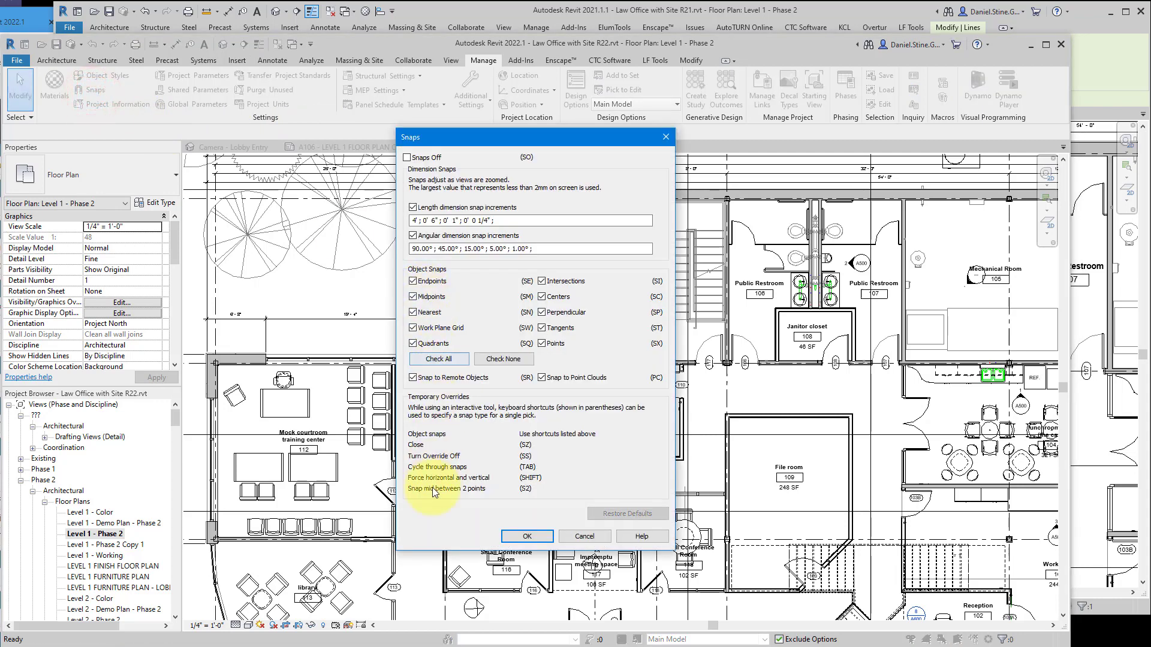
pyautogui.moveTo(480, 496)
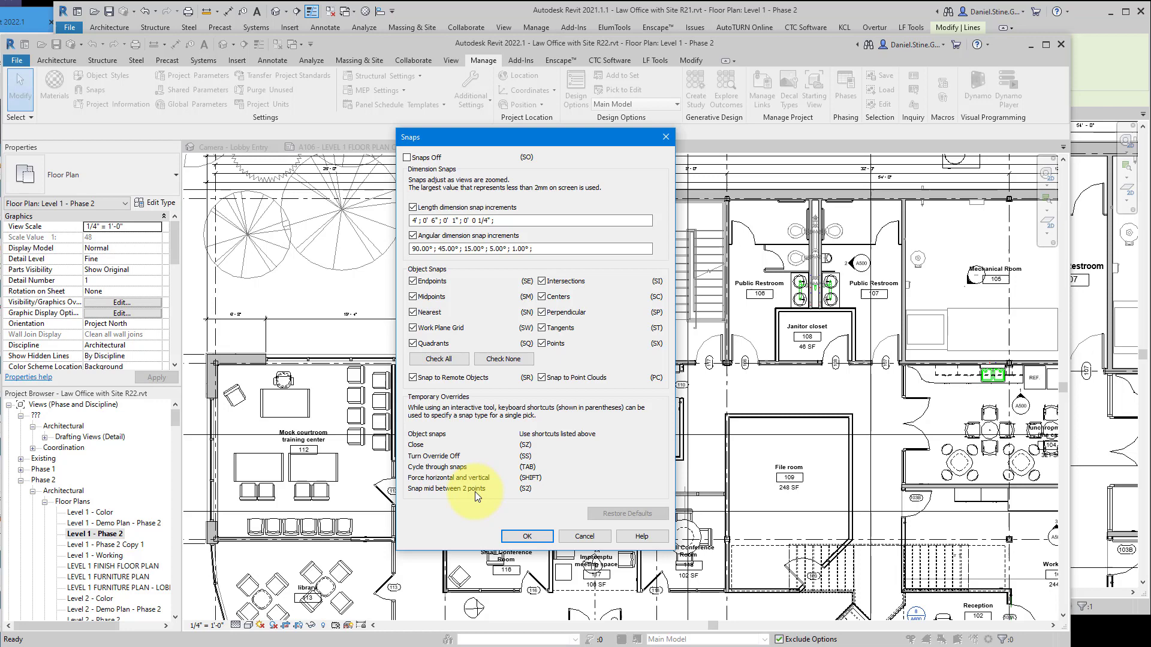
pyautogui.moveTo(478, 495)
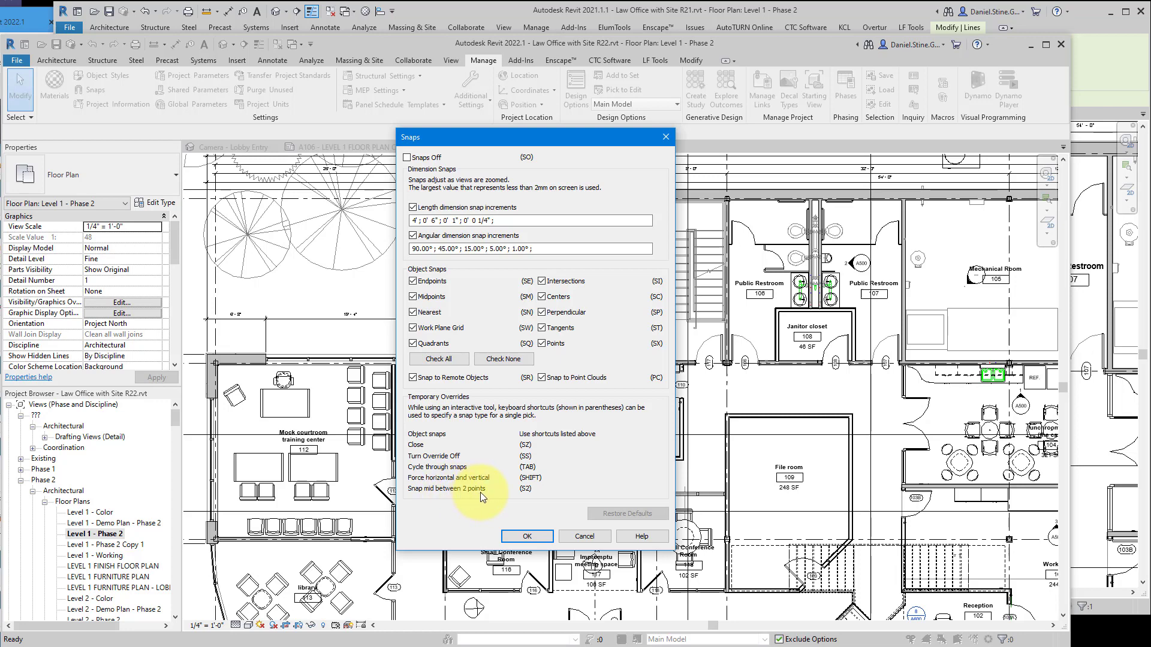
pyautogui.moveTo(429, 492)
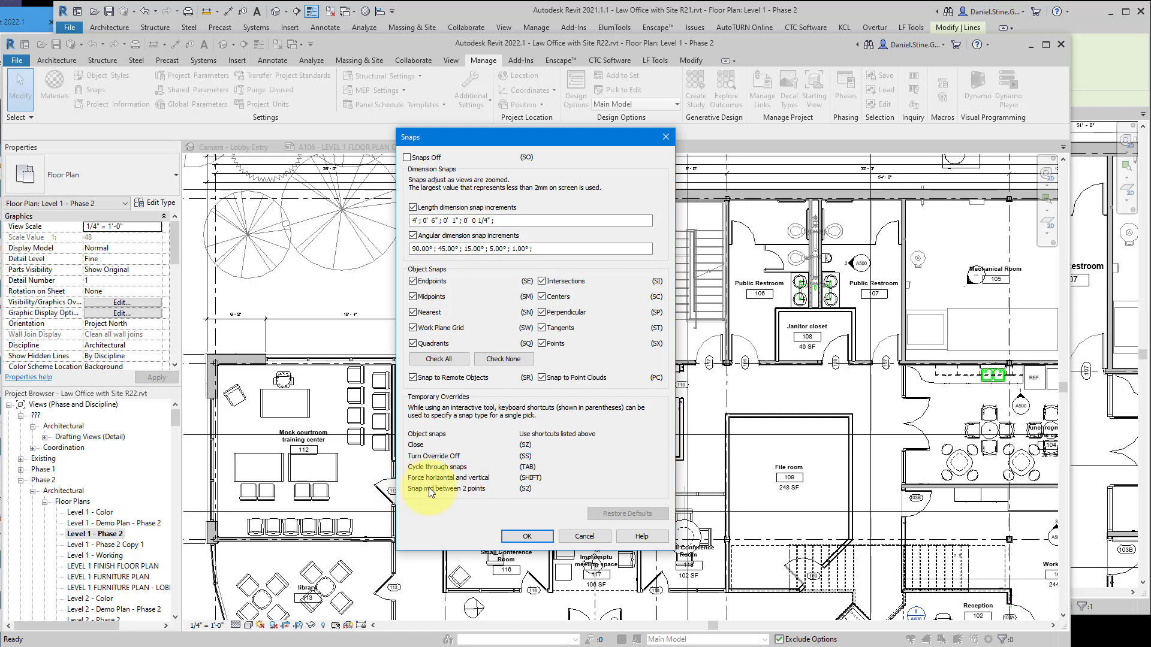
pyautogui.moveTo(490, 496)
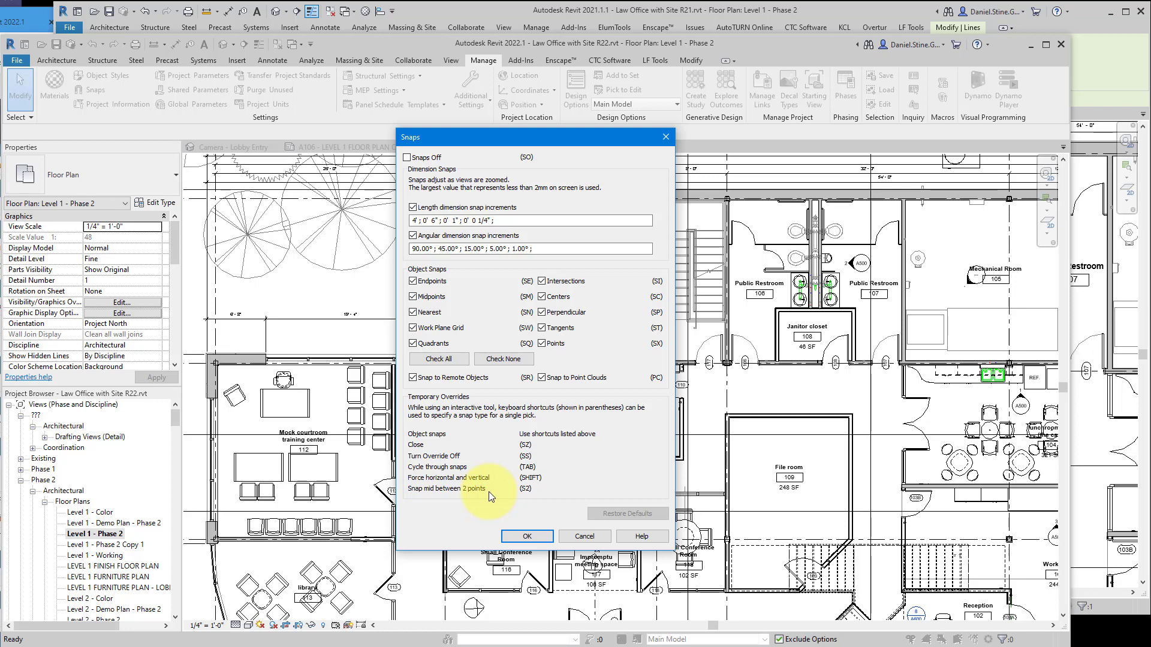
pyautogui.moveTo(528, 488)
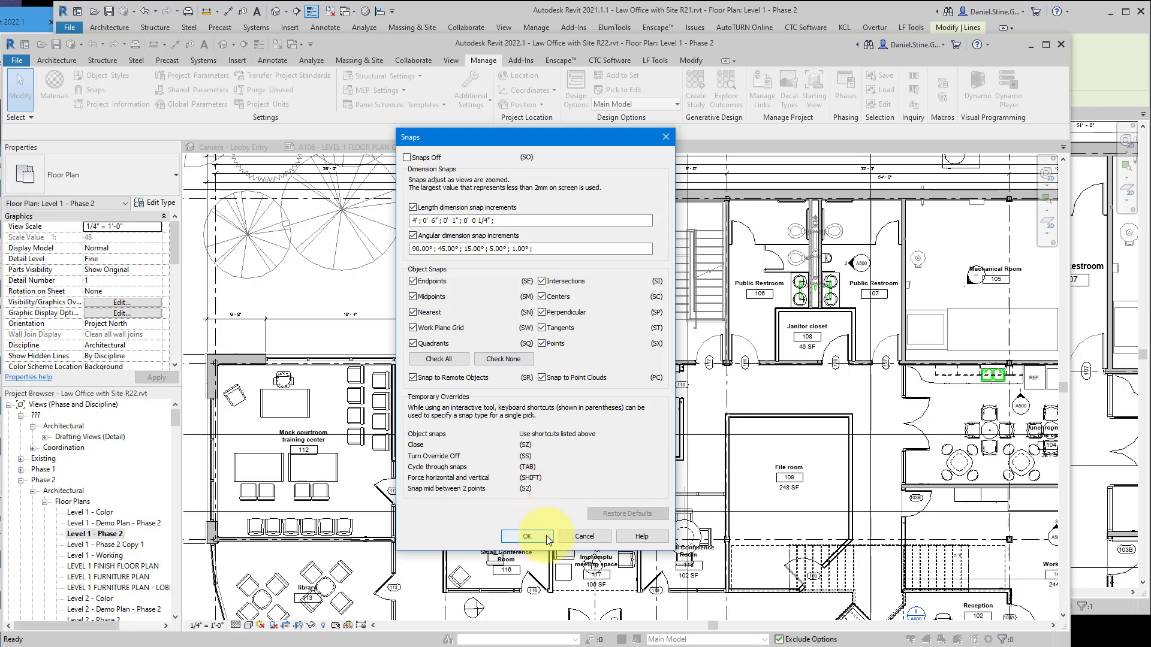
pyautogui.click(526, 536)
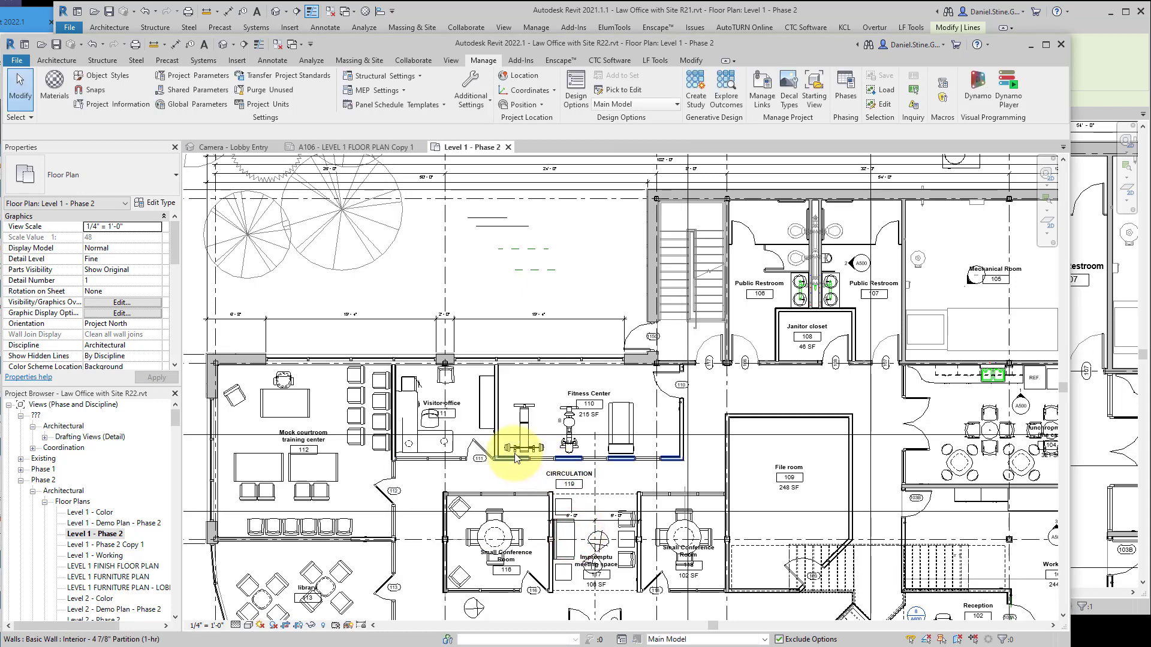
# - Start a detail line near the training center chairs and bring up a courtroom chair's context menu
pyautogui.click(394, 412)
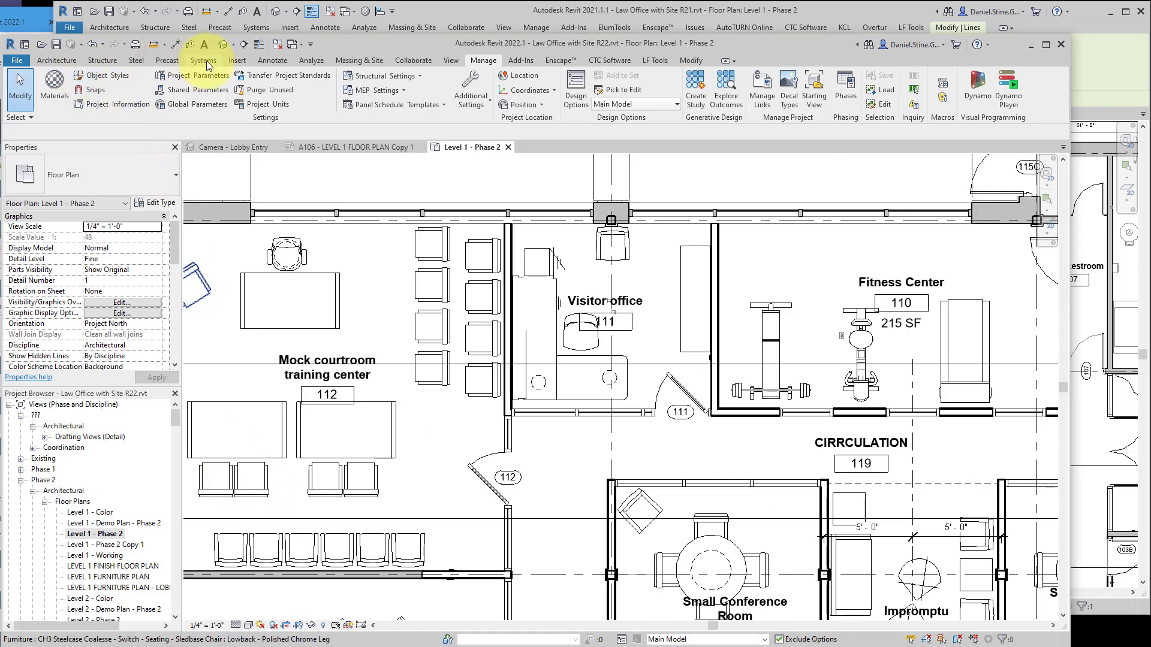
pyautogui.click(272, 60)
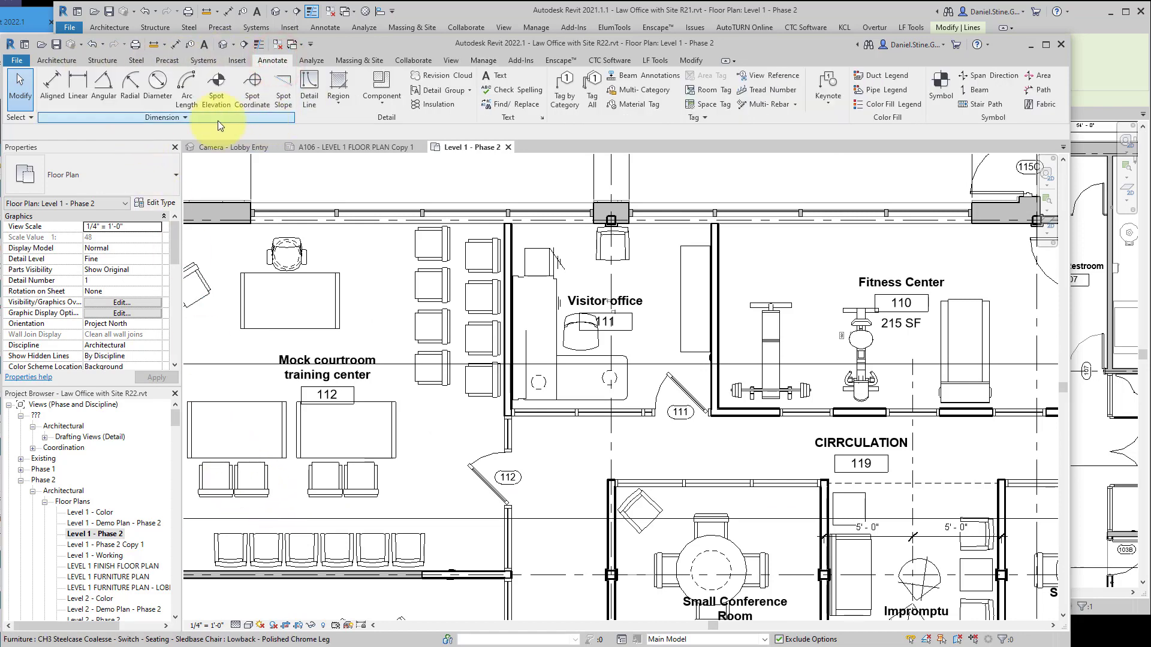
pyautogui.moveTo(309, 88)
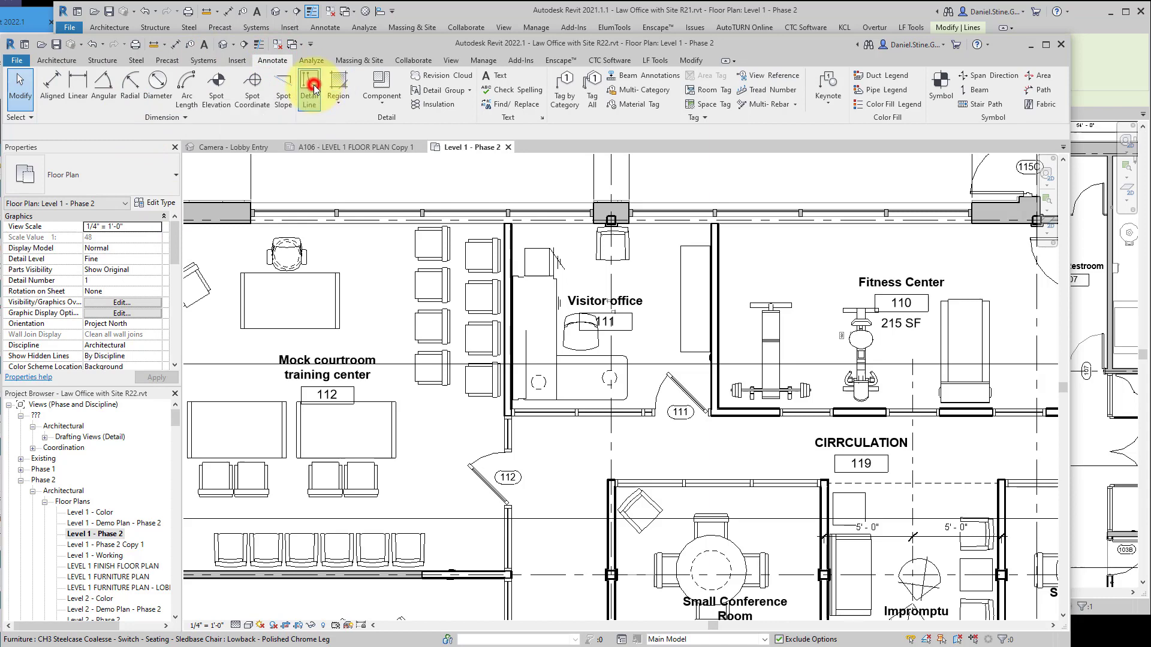
pyautogui.click(309, 88)
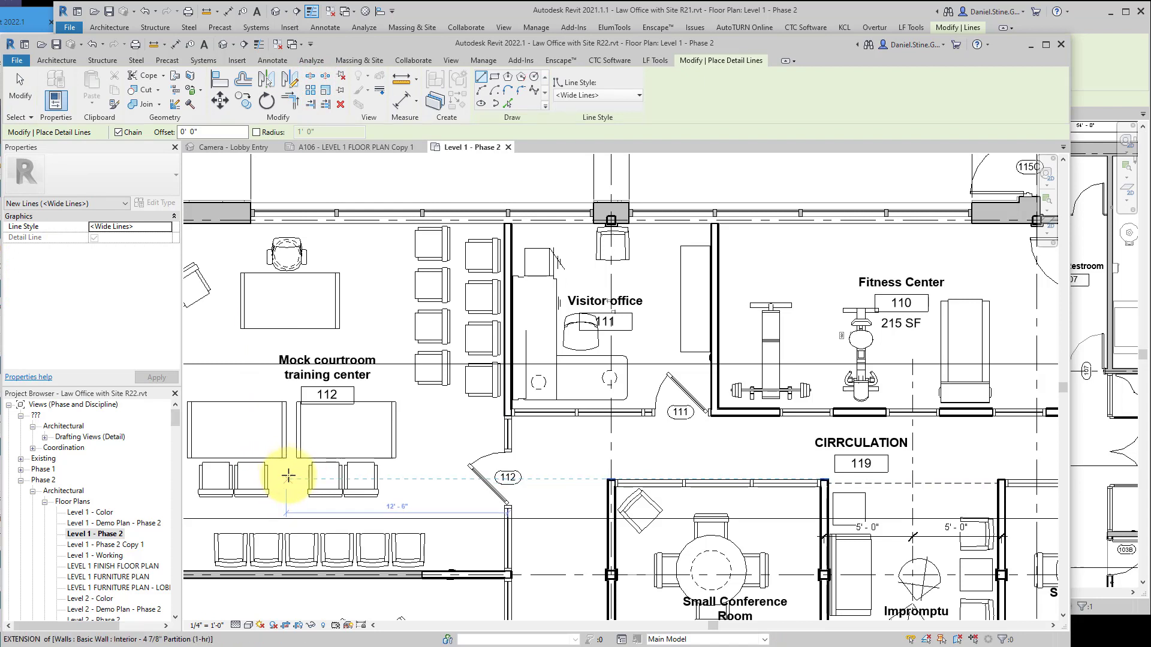
pyautogui.rightClick(288, 476)
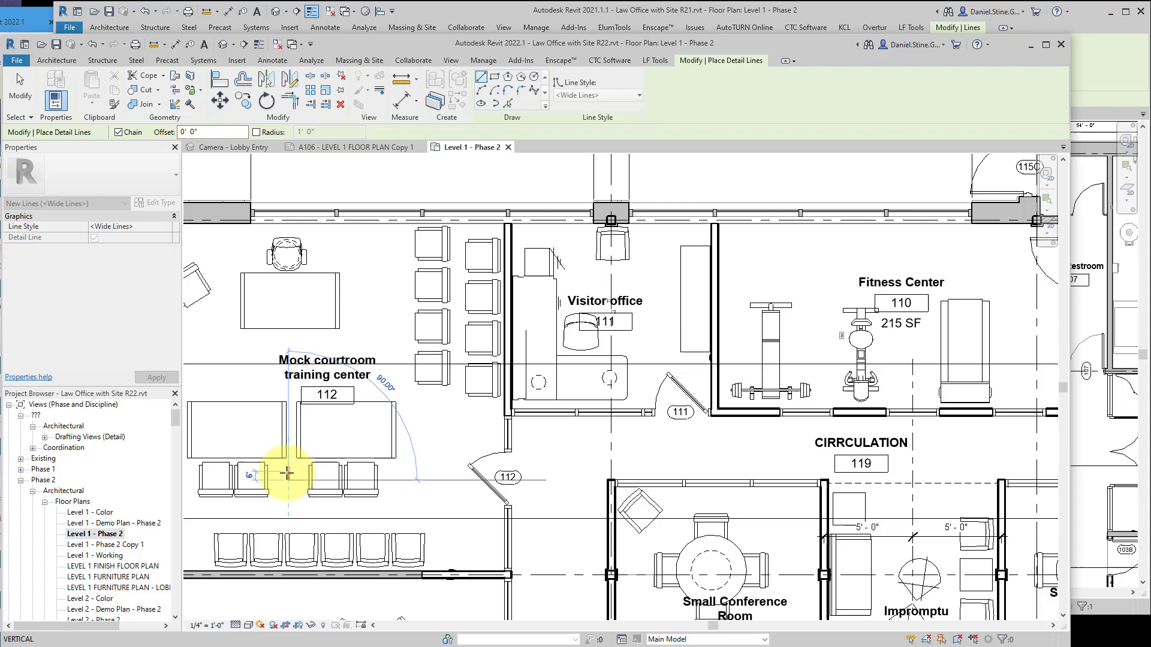
pyautogui.rightClick(266, 480)
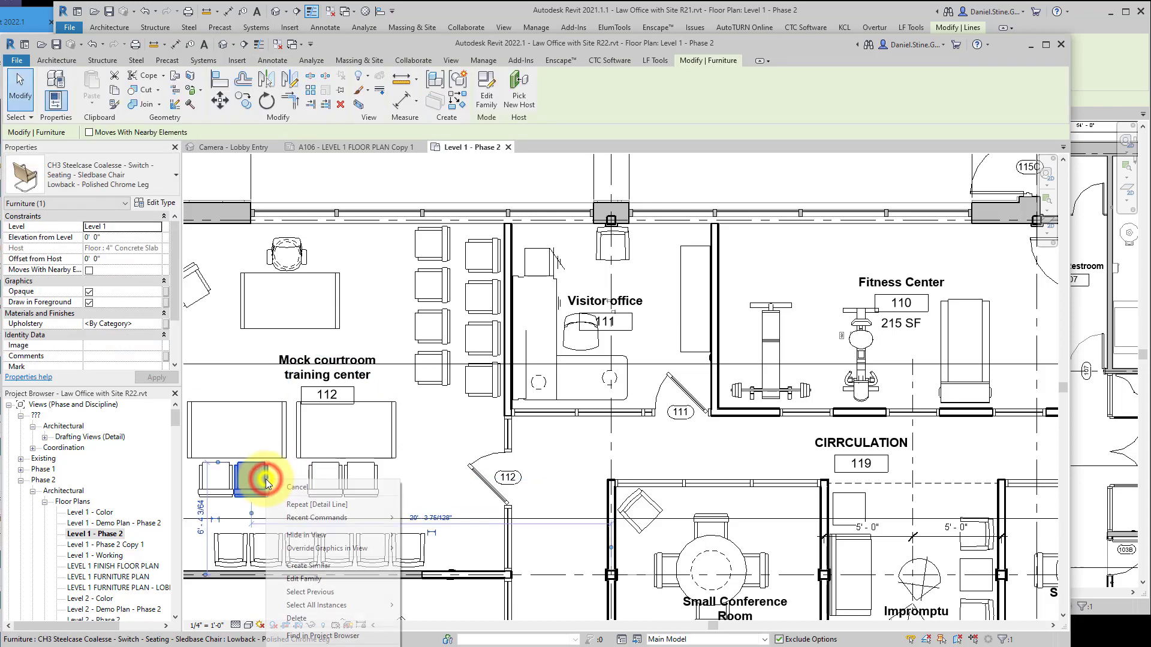
pyautogui.moveTo(305, 535)
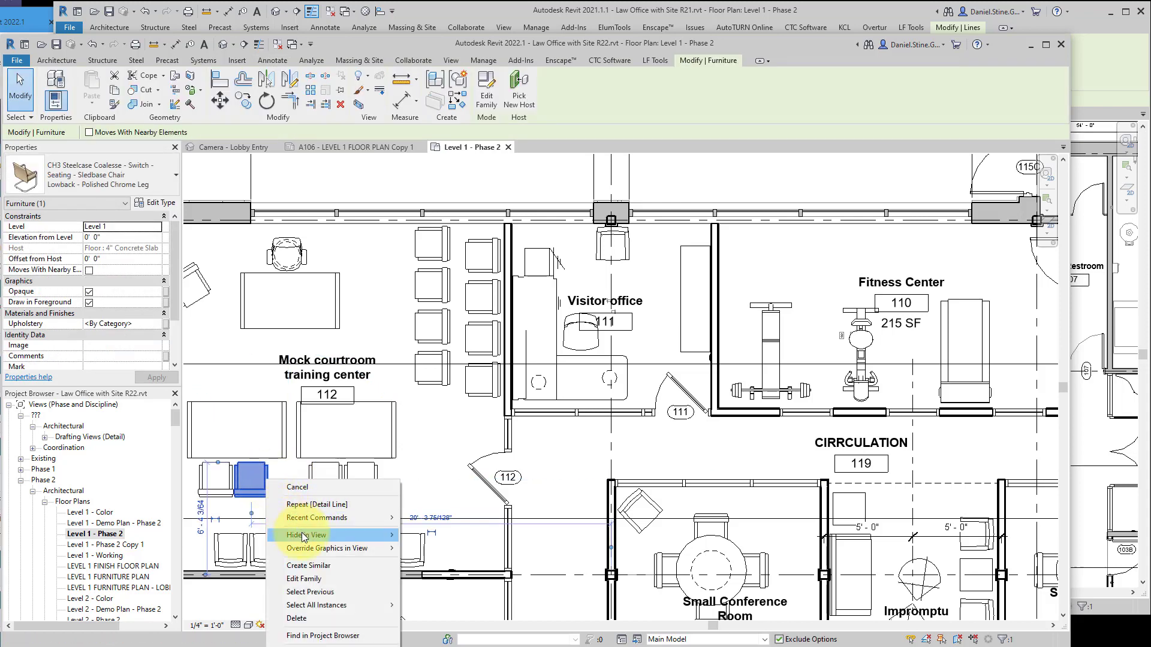
pyautogui.moveTo(309, 592)
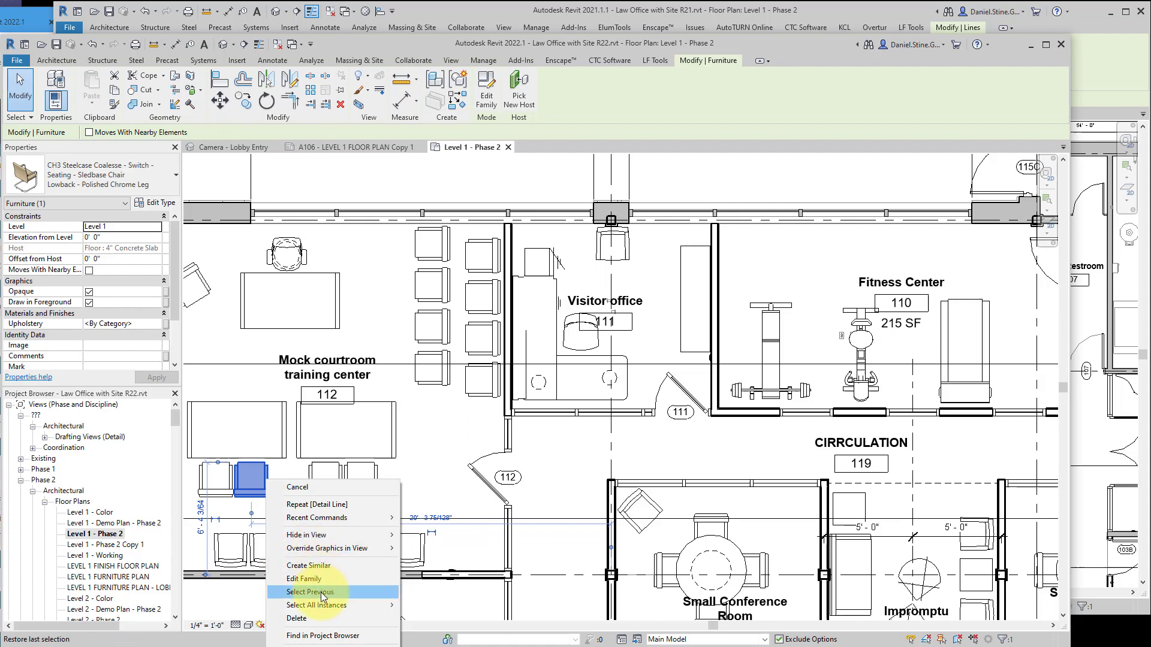
pyautogui.click(310, 565)
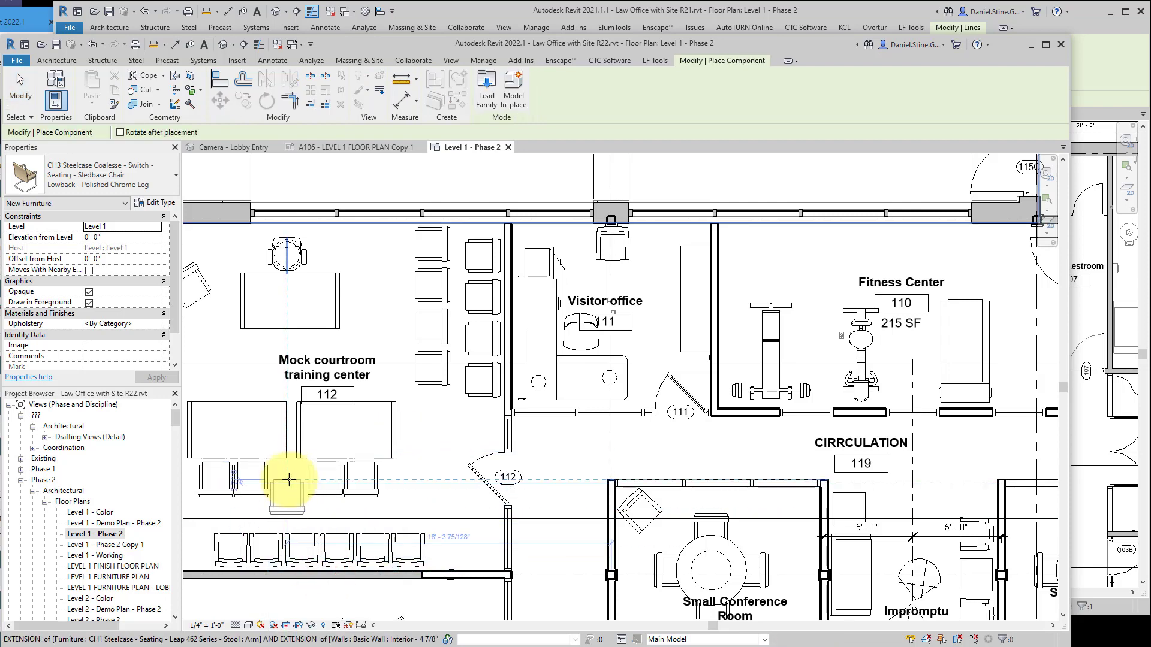
pyautogui.moveTo(286, 478)
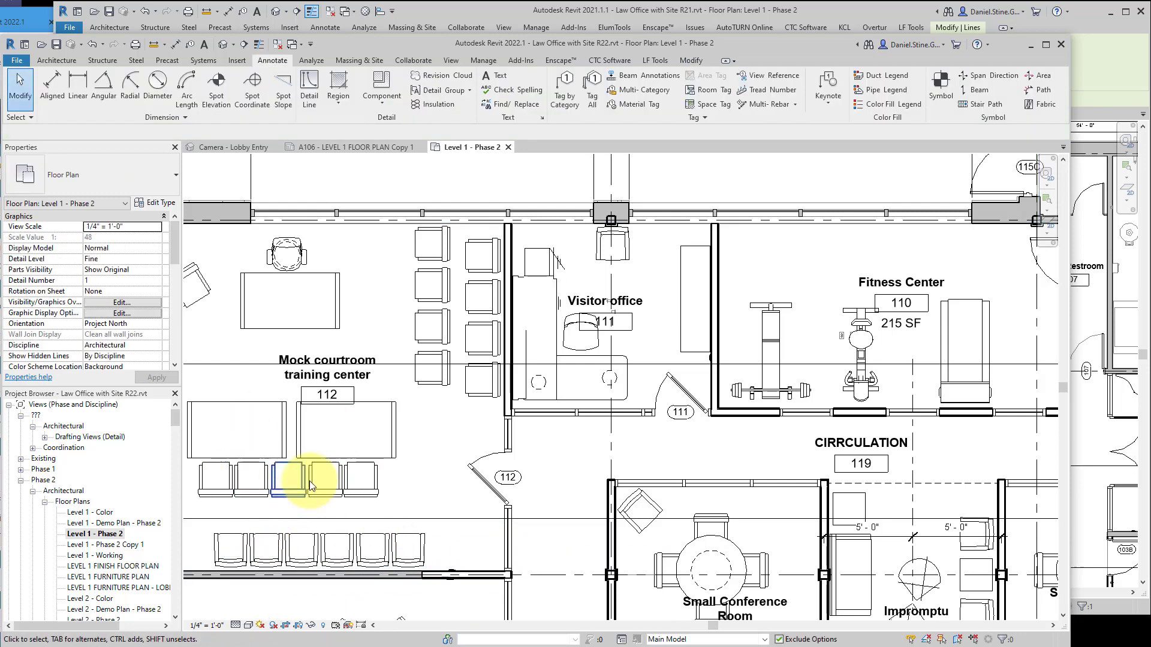
pyautogui.moveTo(308, 473)
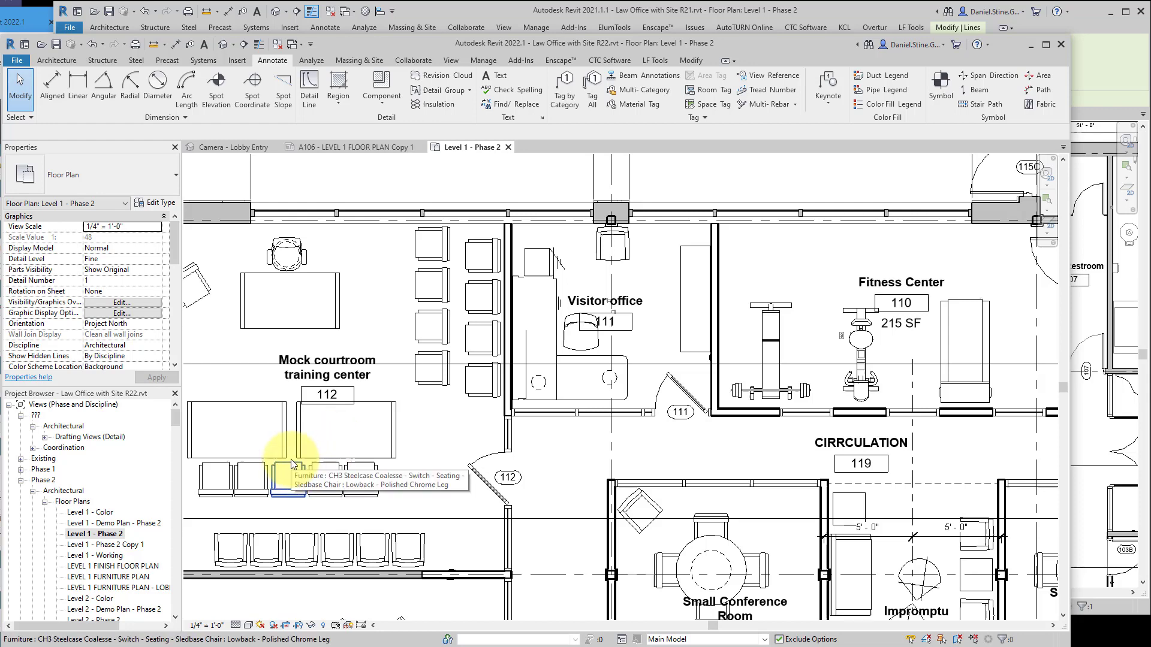
pyautogui.click(287, 463)
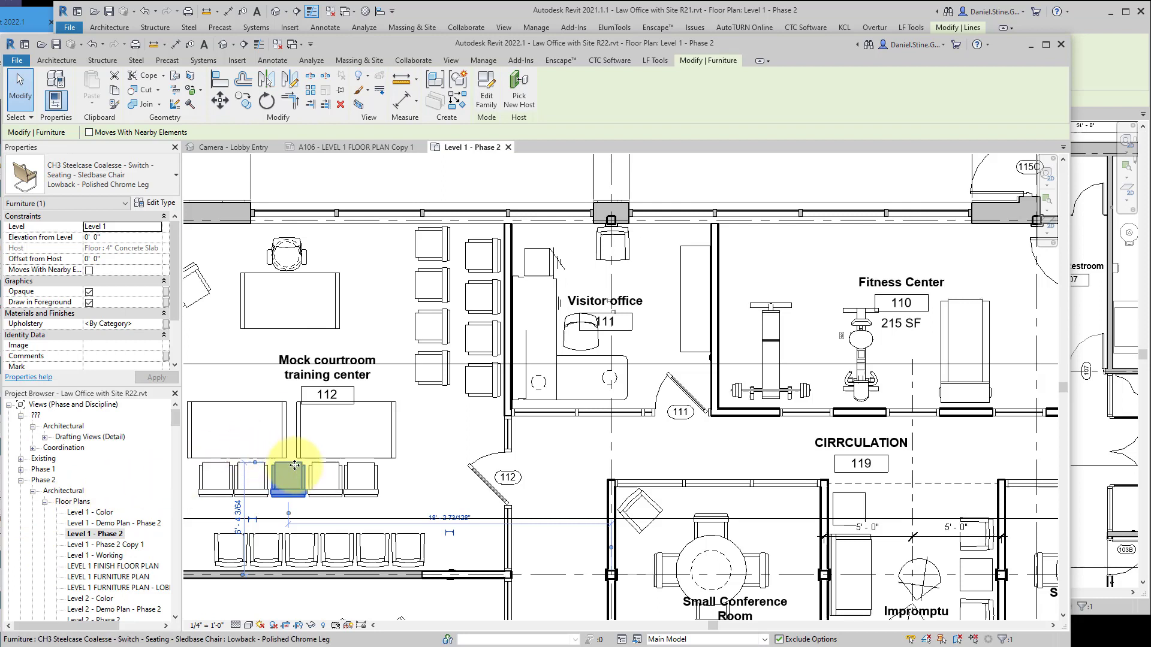
# - Use Find in Project Browser to locate the chair's Lowback - Polished Chrome Leg type
pyautogui.rightClick(294, 465)
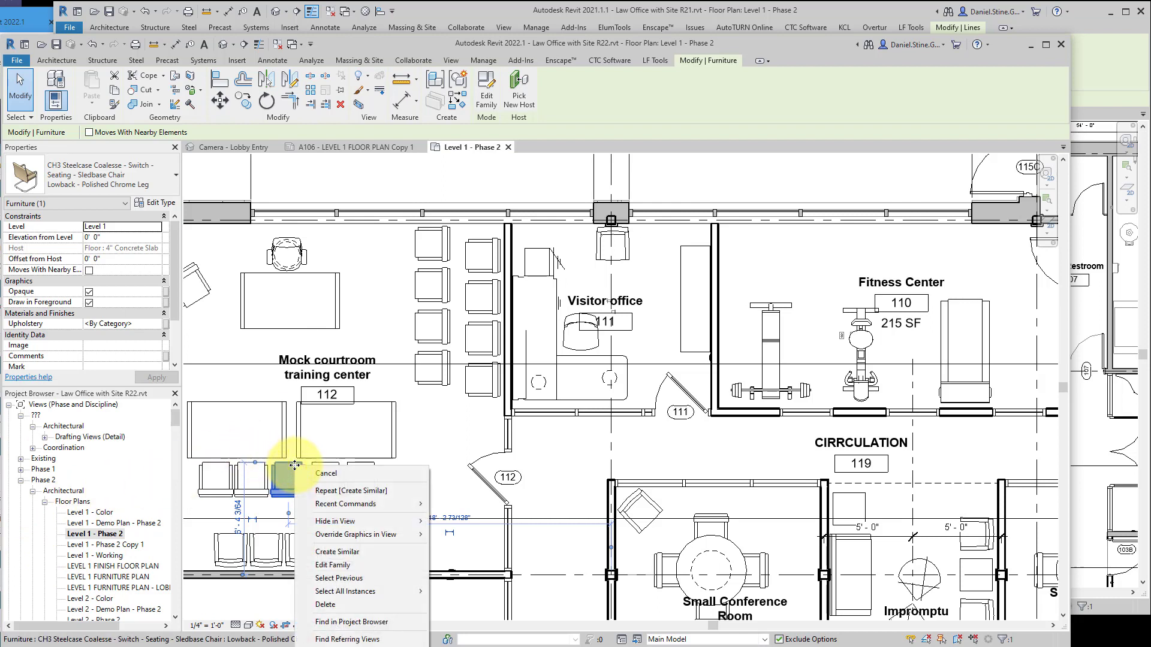
pyautogui.moveTo(351, 505)
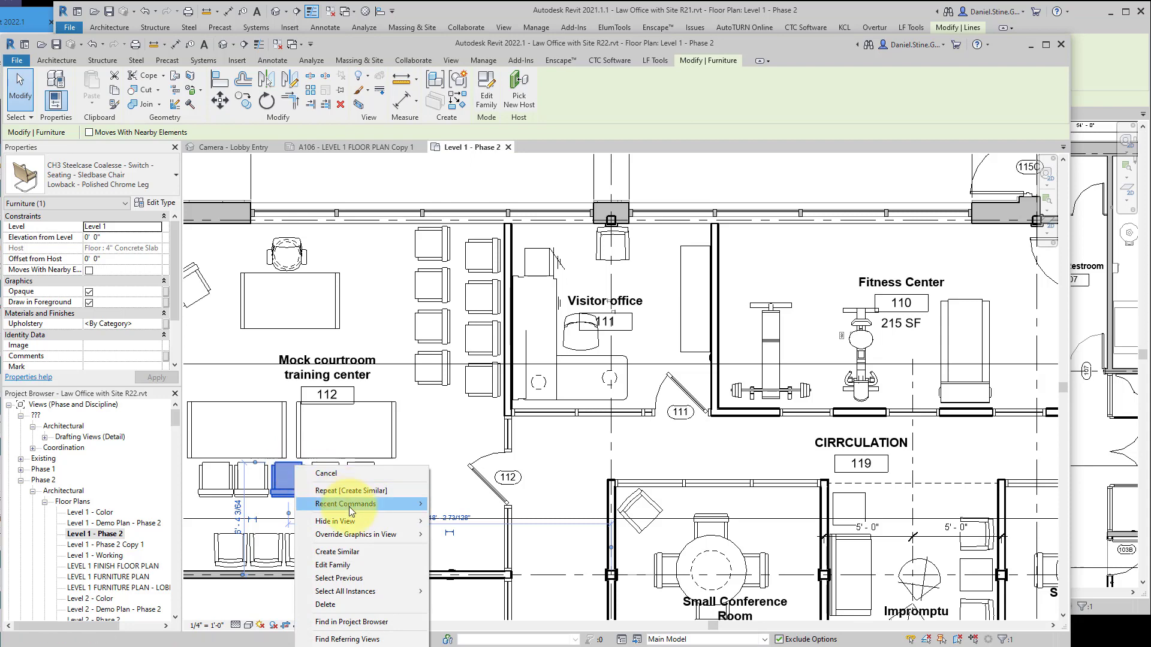
pyautogui.moveTo(364, 622)
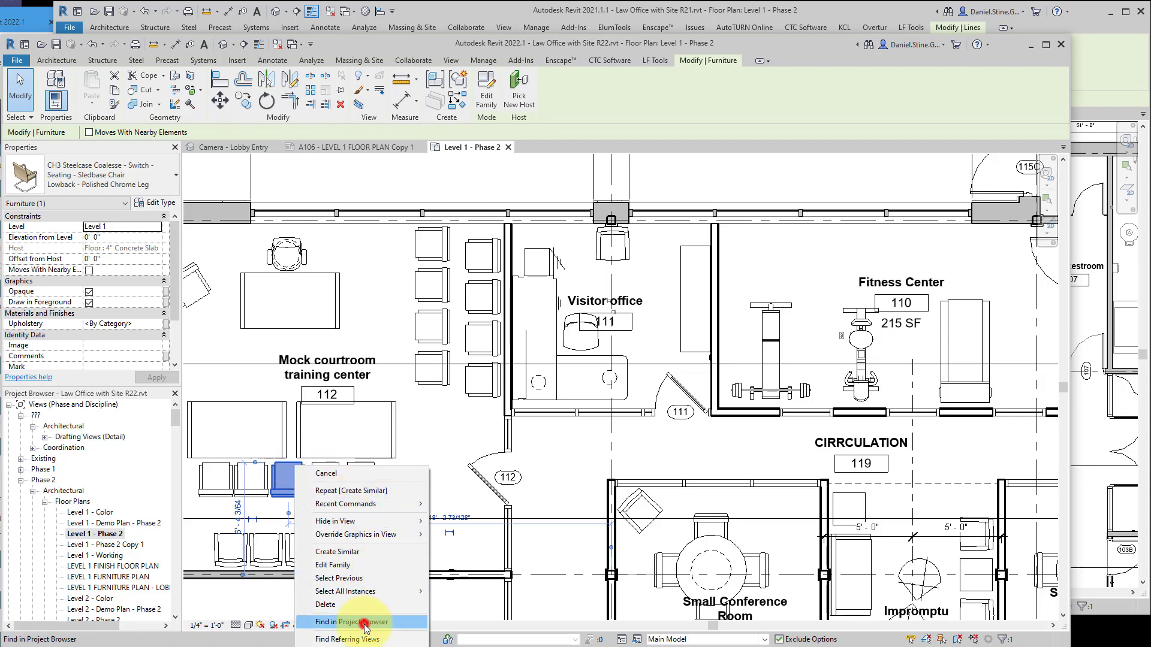
pyautogui.click(352, 622)
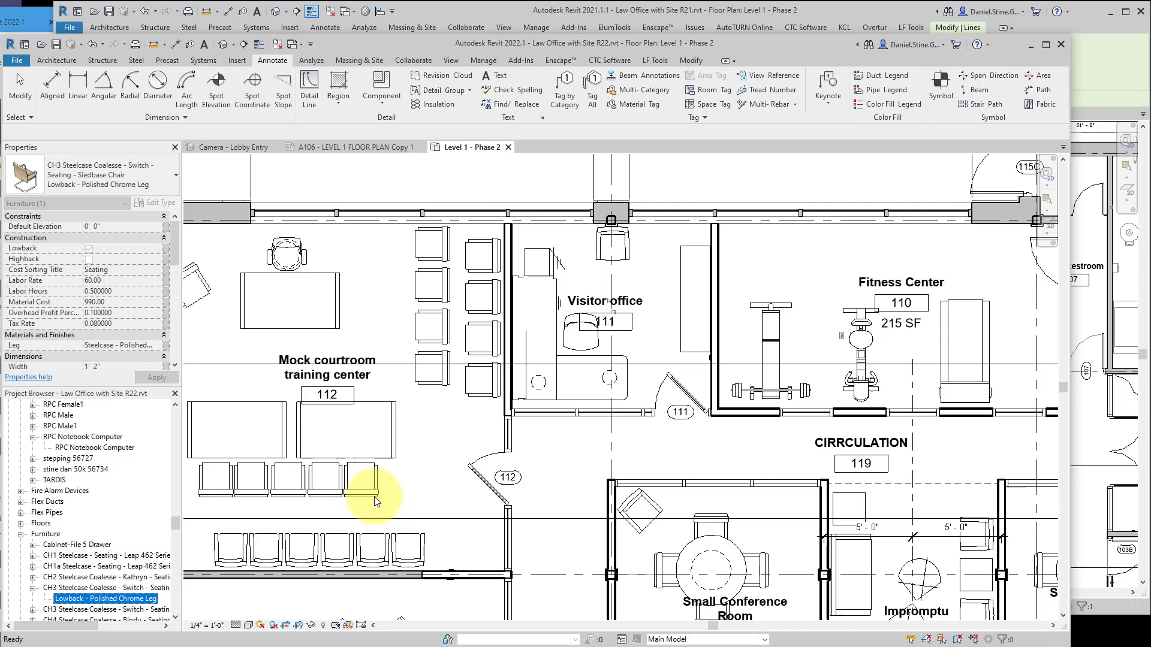
pyautogui.moveTo(438, 440)
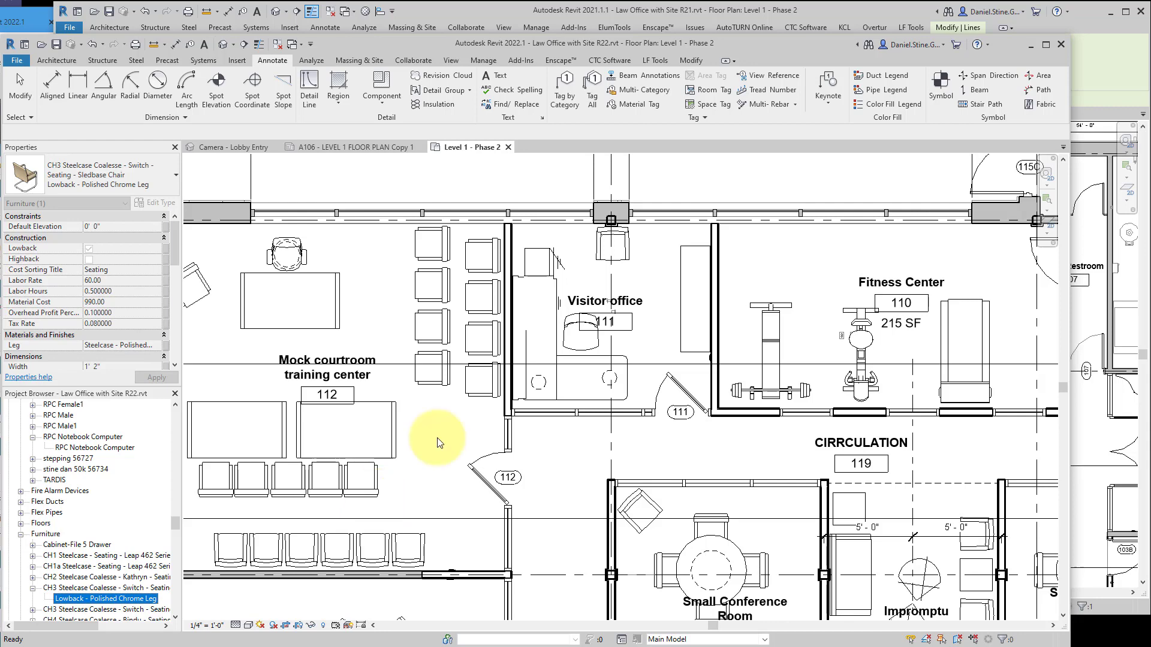
pyautogui.moveTo(460, 71)
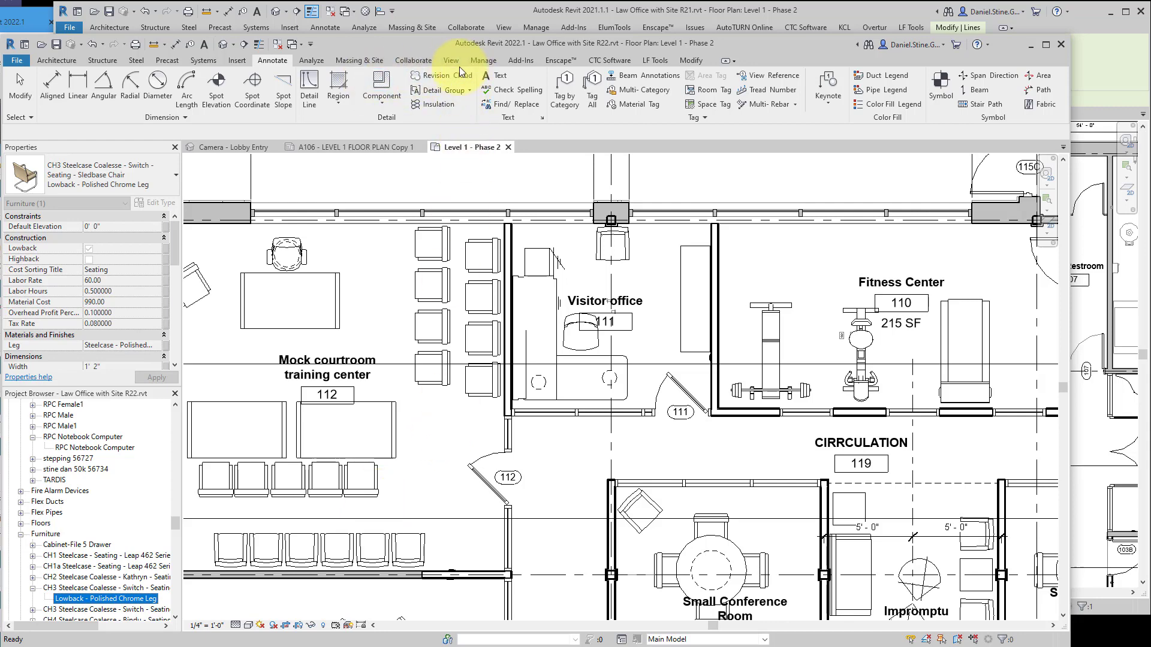
# - Create a new schedule, searching categories for 'cost' and 'door', then choosing Ceilings
pyautogui.click(450, 60)
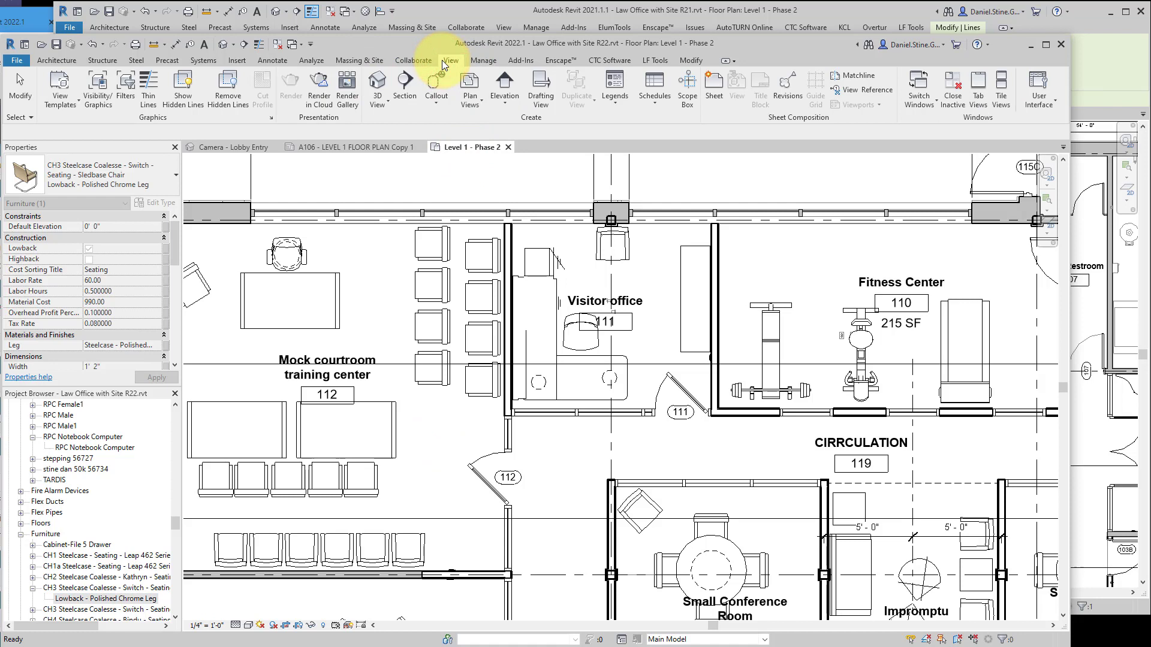
pyautogui.moveTo(653, 119)
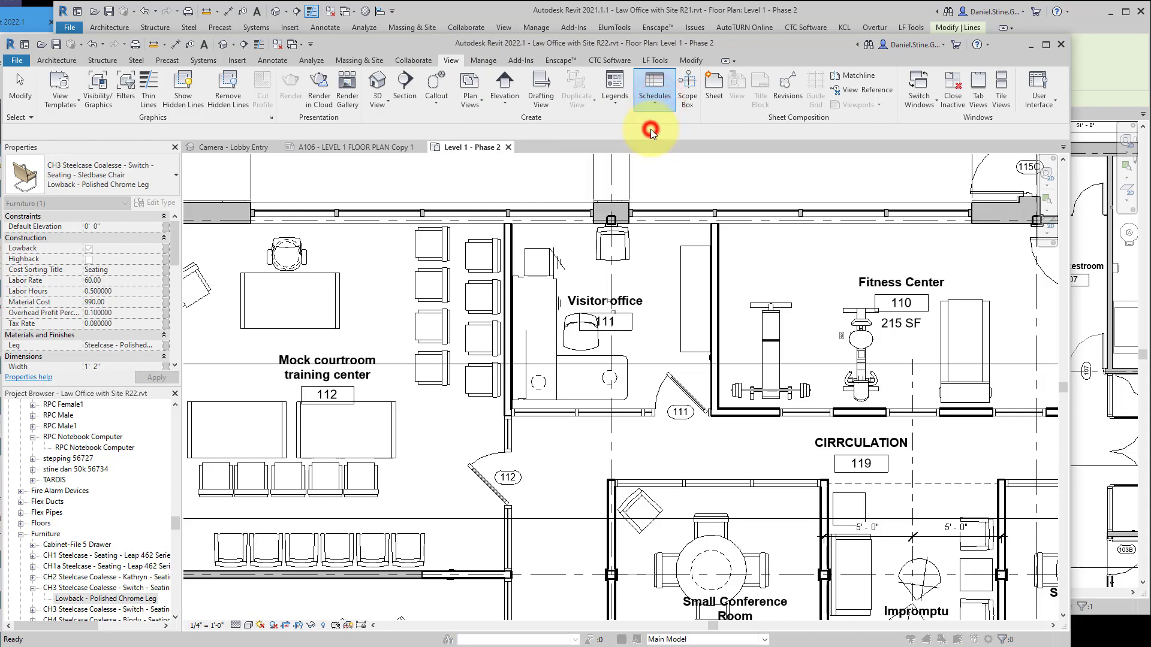
pyautogui.click(652, 87)
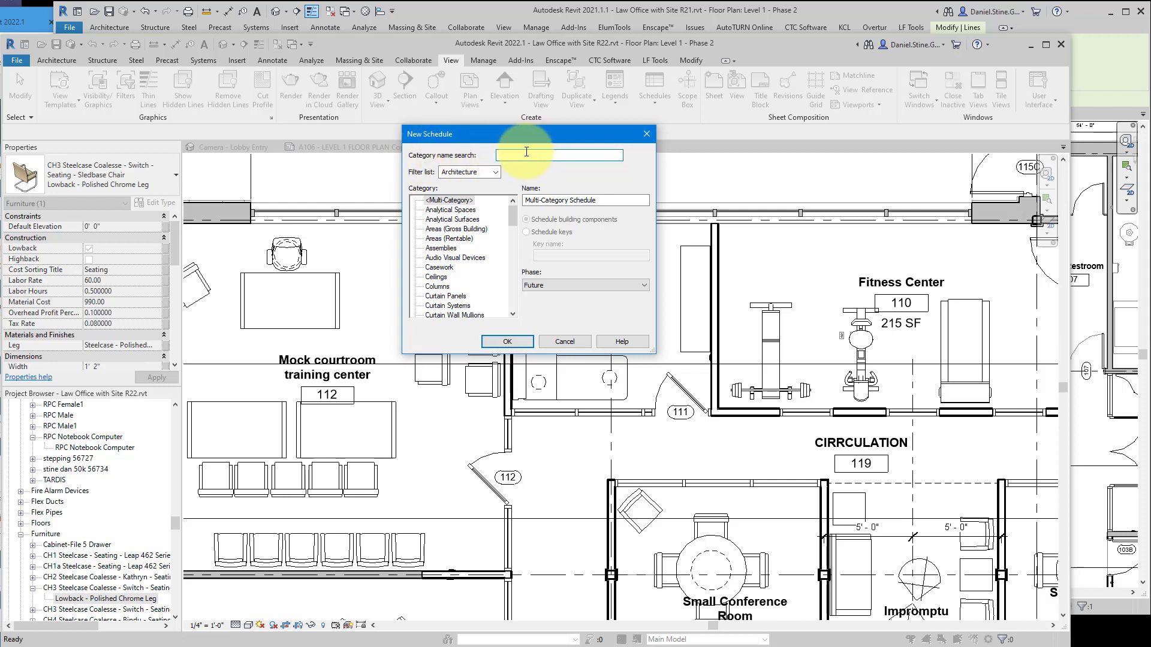
pyautogui.write('cost')
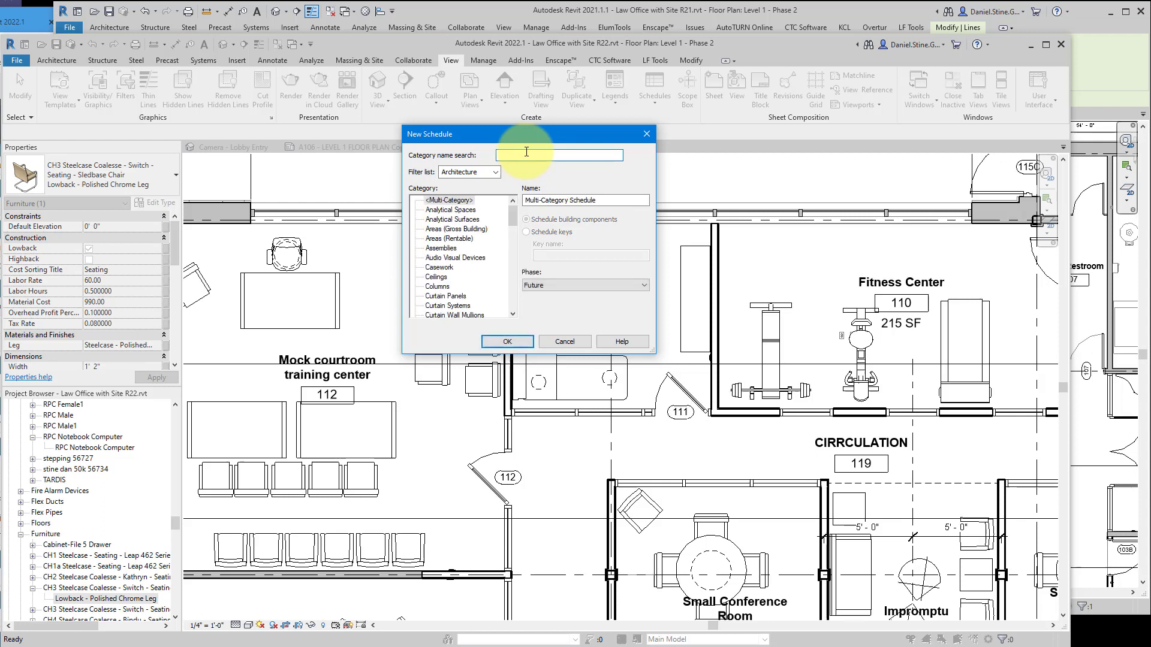
pyautogui.write('door')
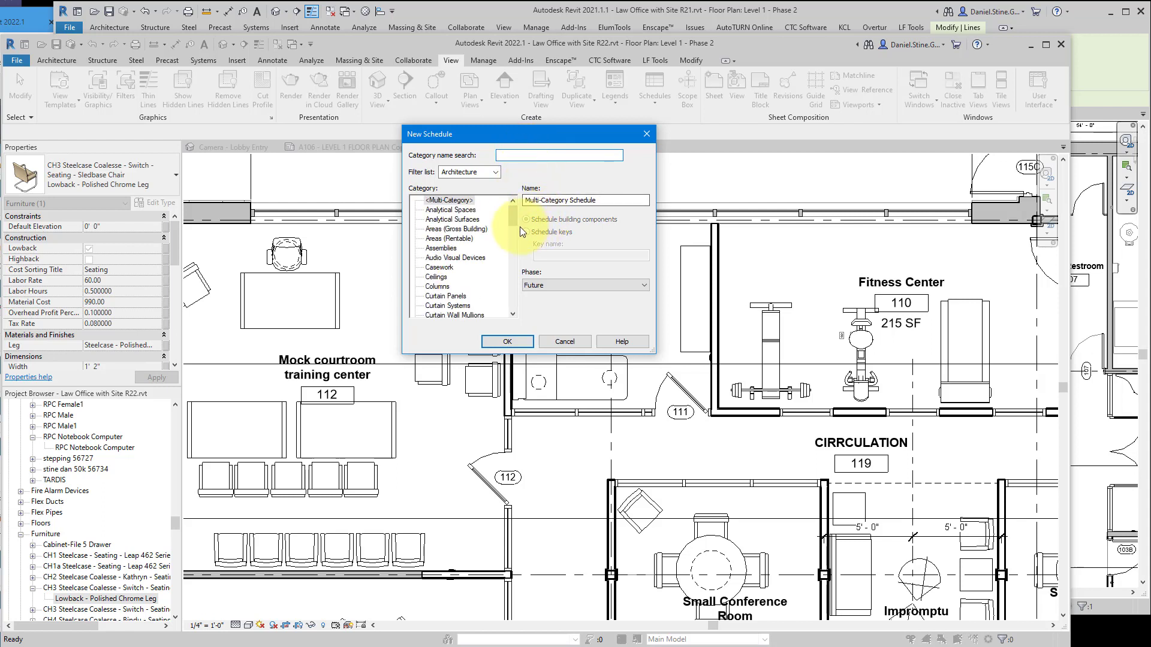
pyautogui.click(435, 277)
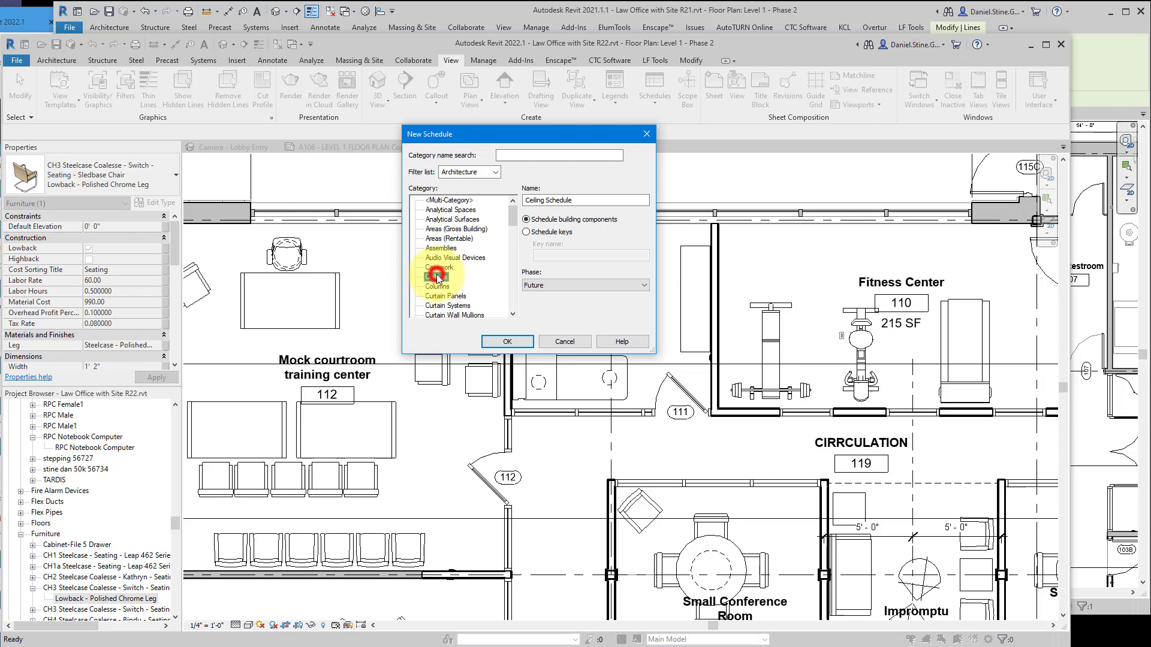
pyautogui.click(506, 342)
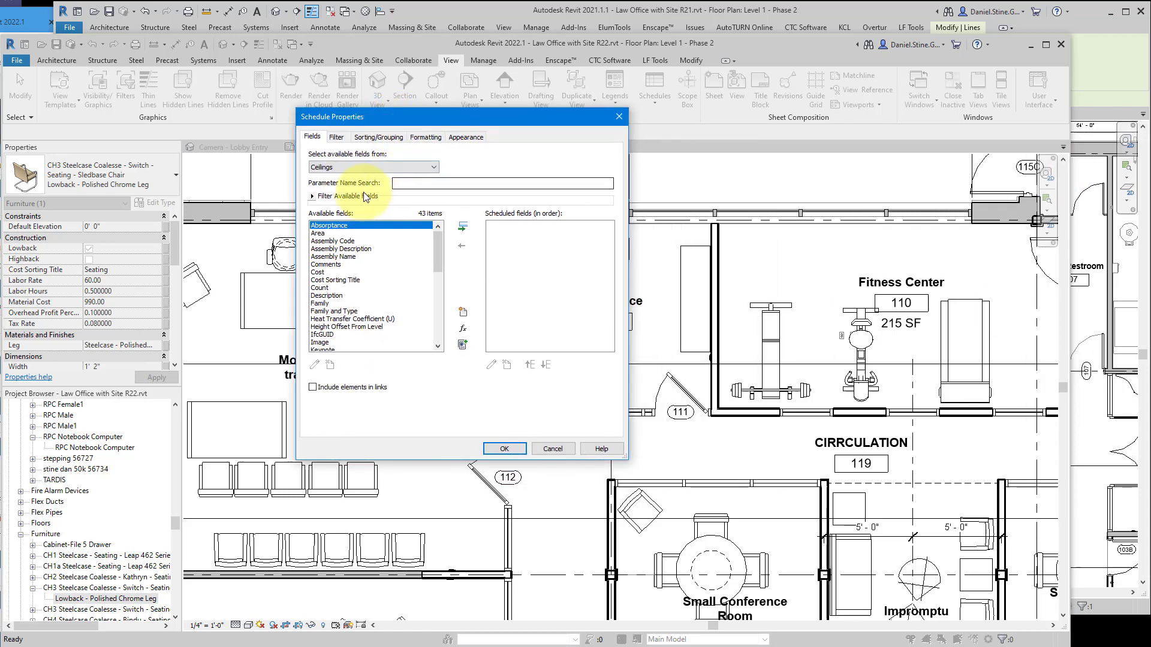
# - Filter the ceiling schedule fields by 'cost', then cancel the schedule and clear the selection
pyautogui.click(503, 182)
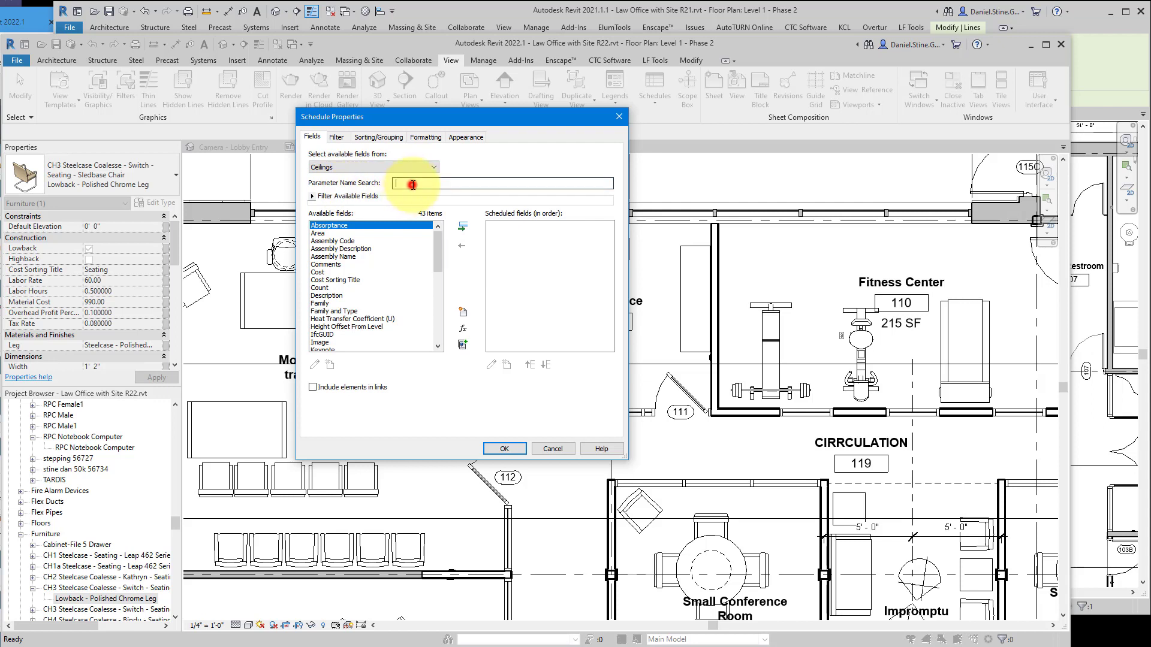
pyautogui.write('c')
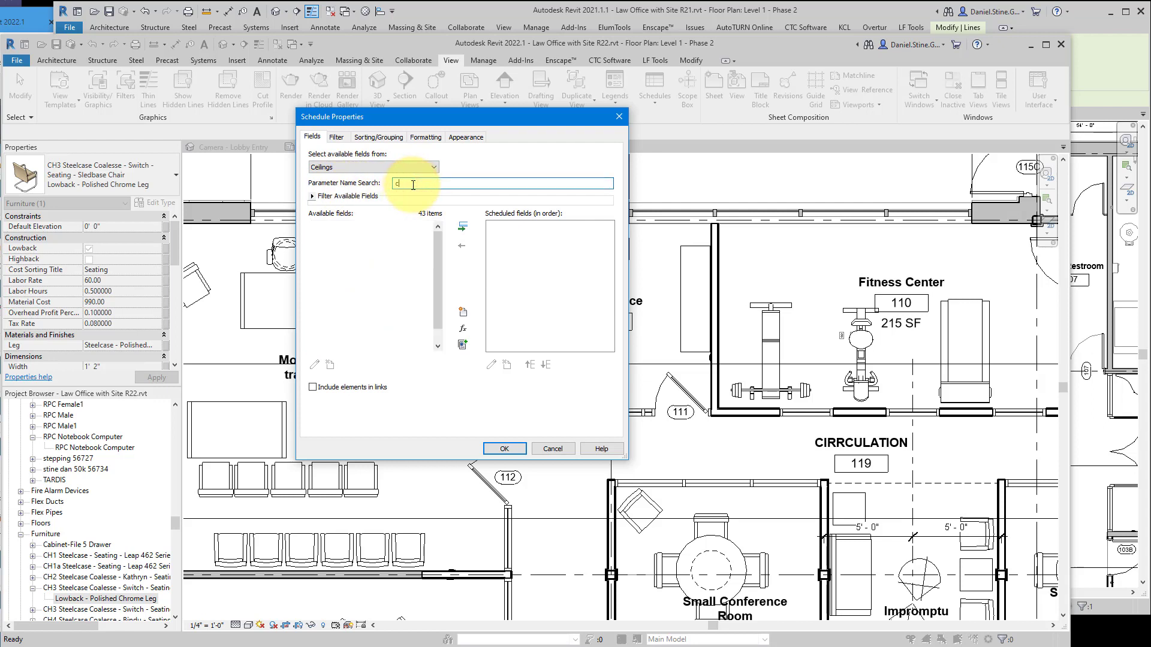
pyautogui.write('ost')
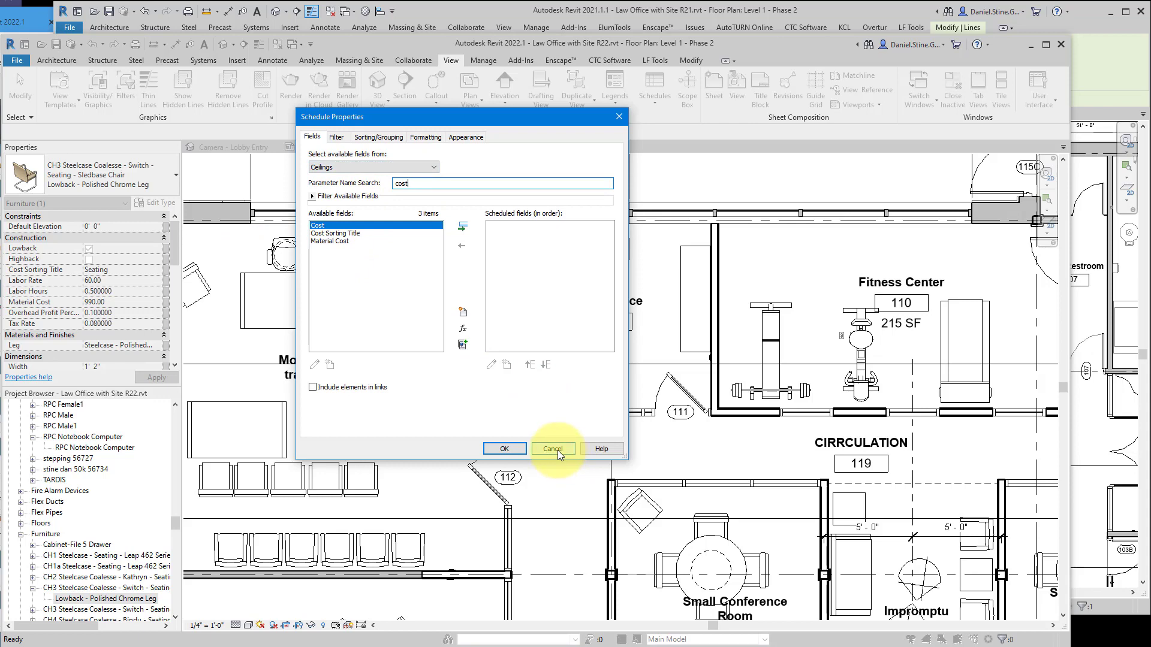
pyautogui.click(553, 448)
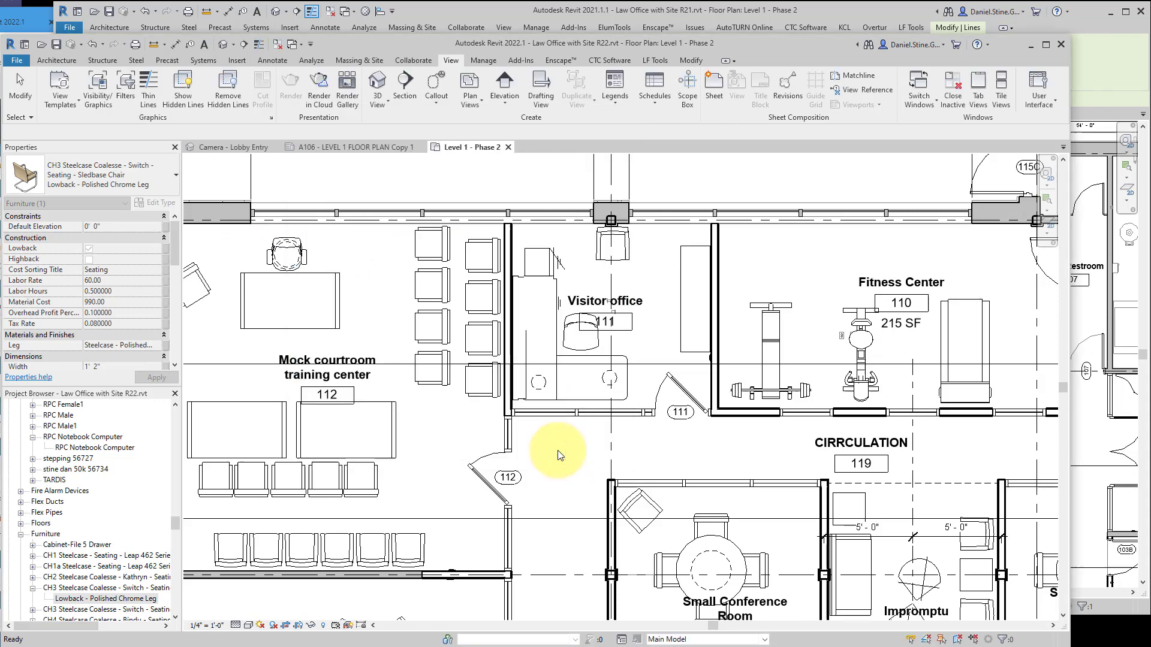
pyautogui.click(298, 532)
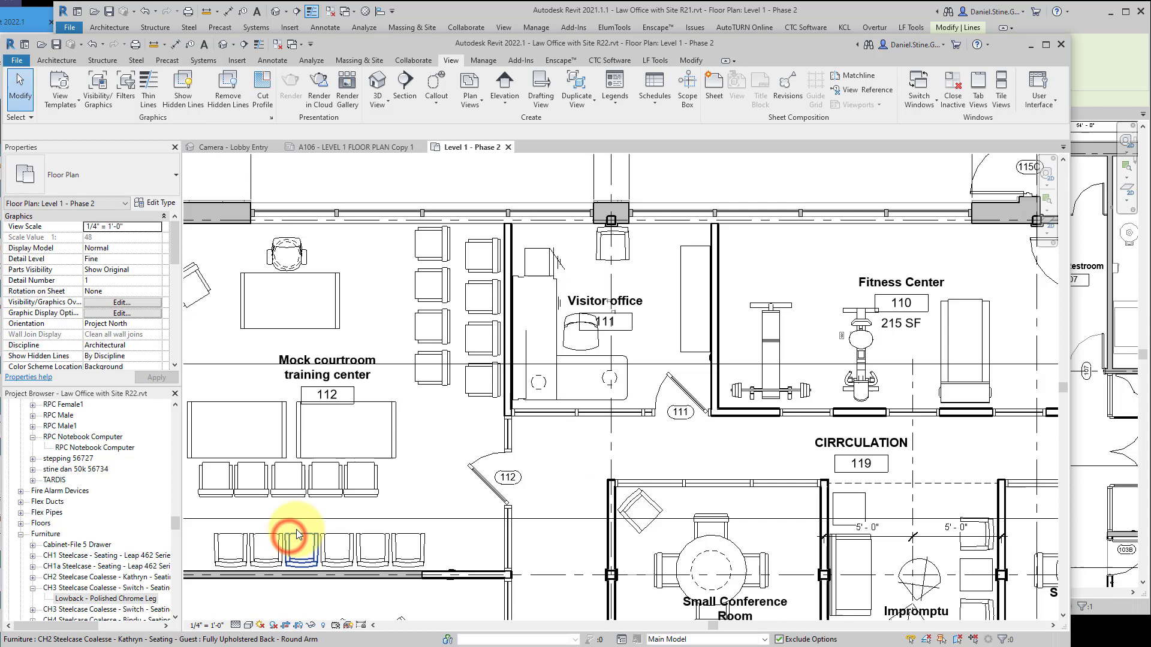
# - Edit the Kathryn guest chair family, duplicate its Opaque parameter as Opaque 2, then discard the change
pyautogui.click(297, 532)
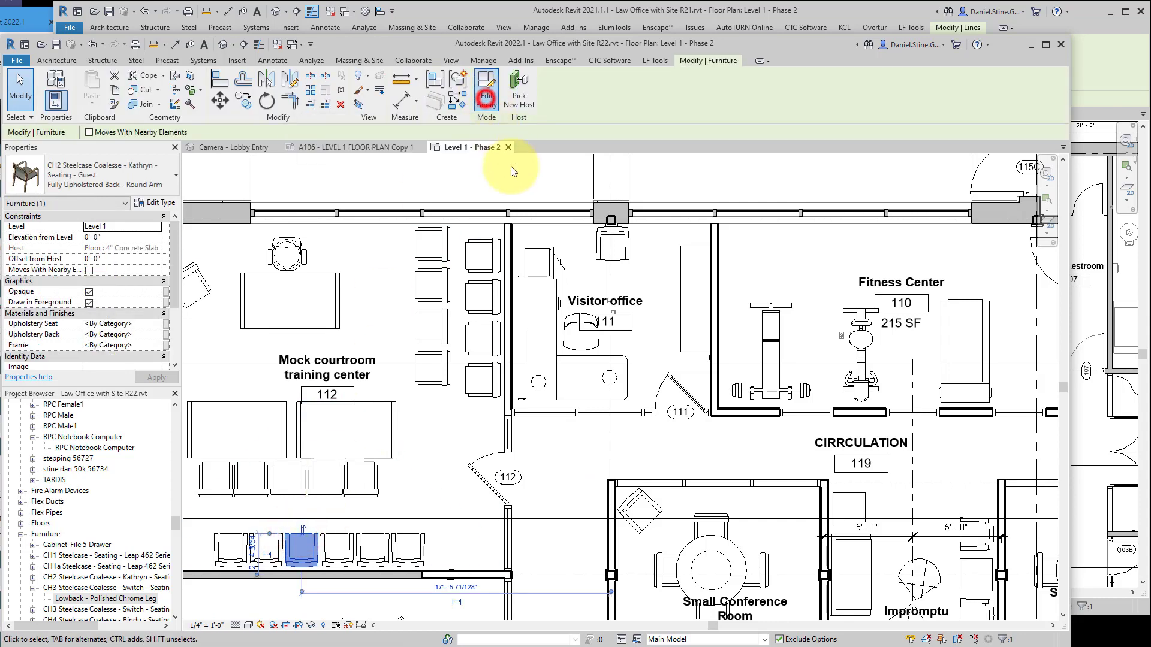
pyautogui.click(486, 87)
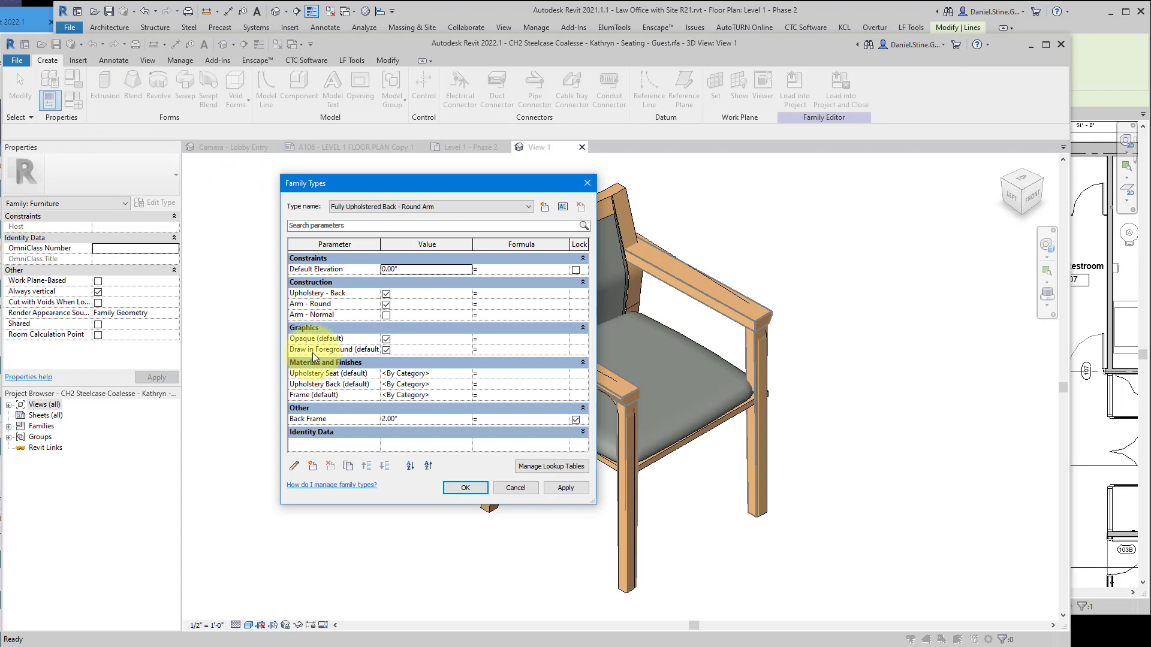
pyautogui.click(315, 338)
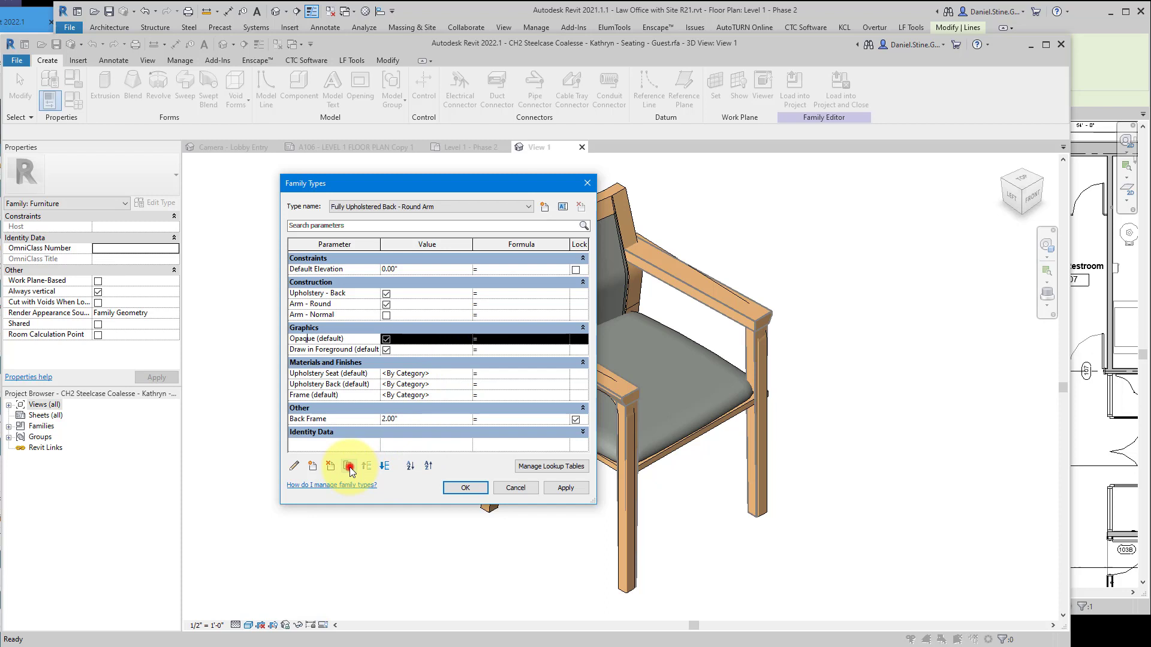
pyautogui.click(347, 465)
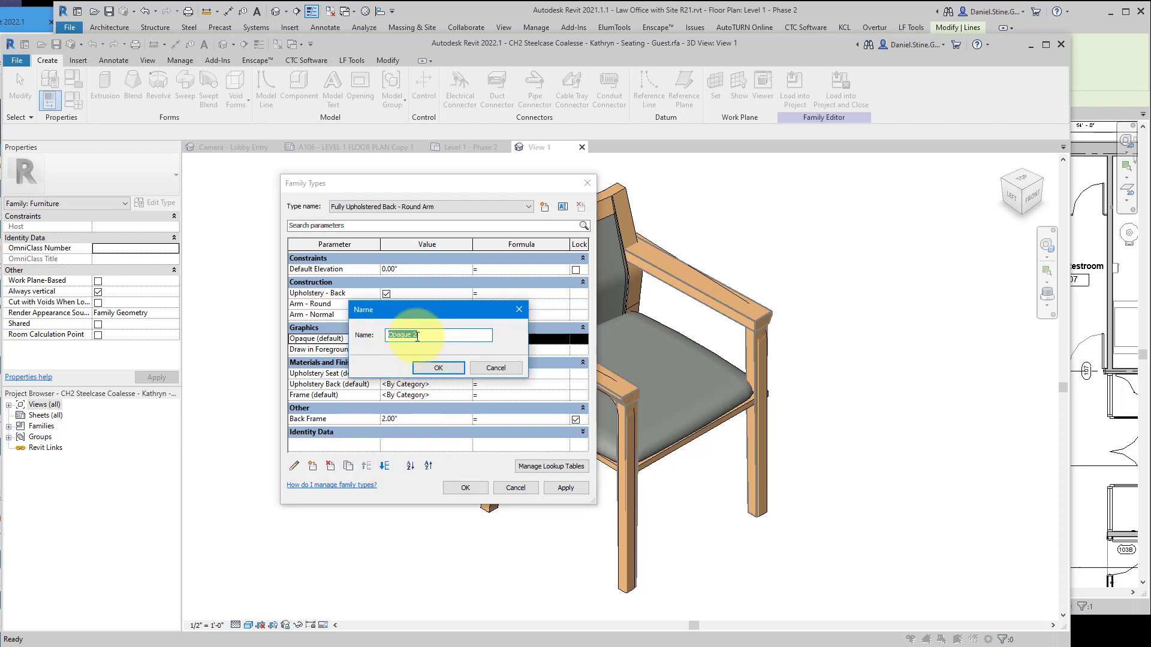
pyautogui.click(437, 368)
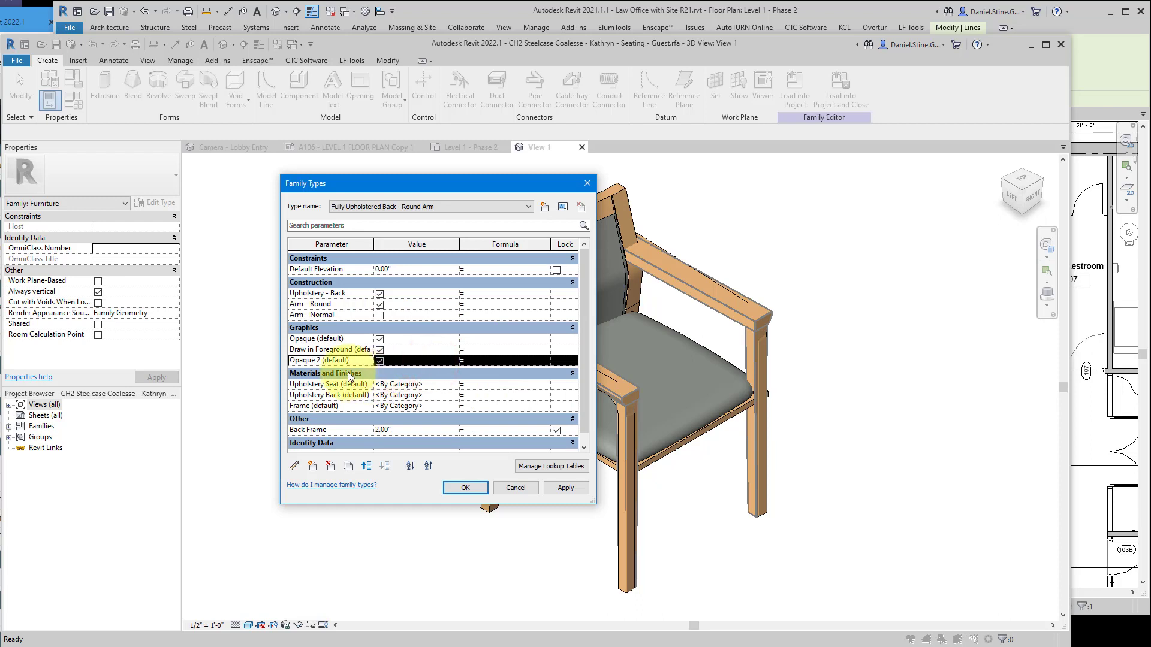
pyautogui.moveTo(328, 360)
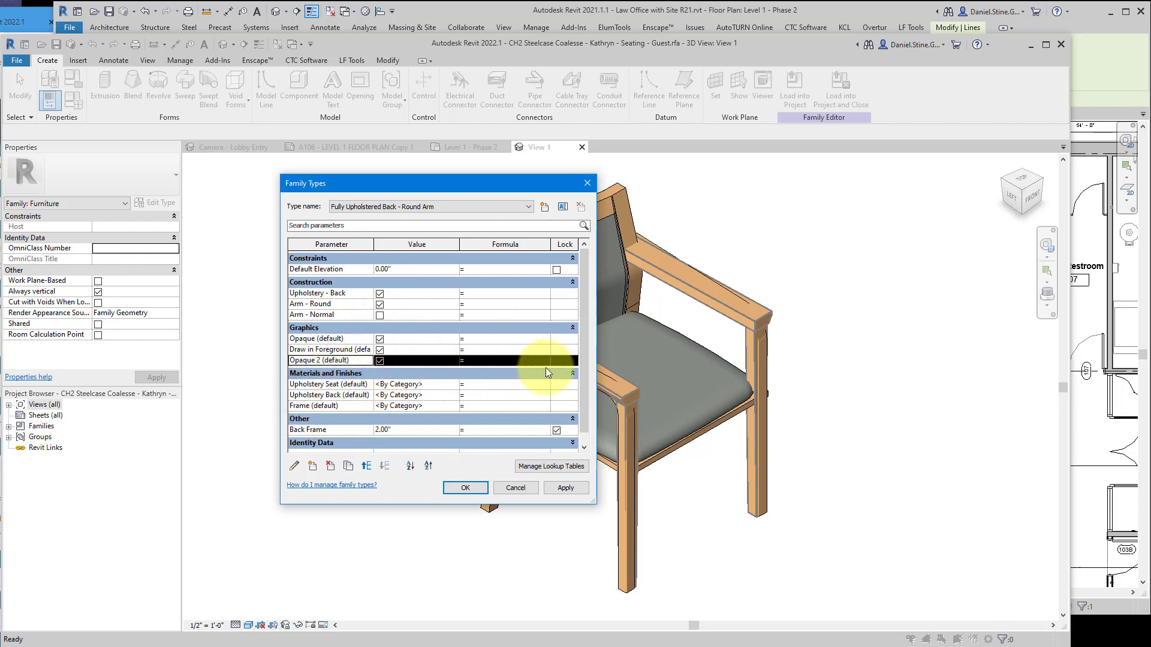
pyautogui.moveTo(522, 360)
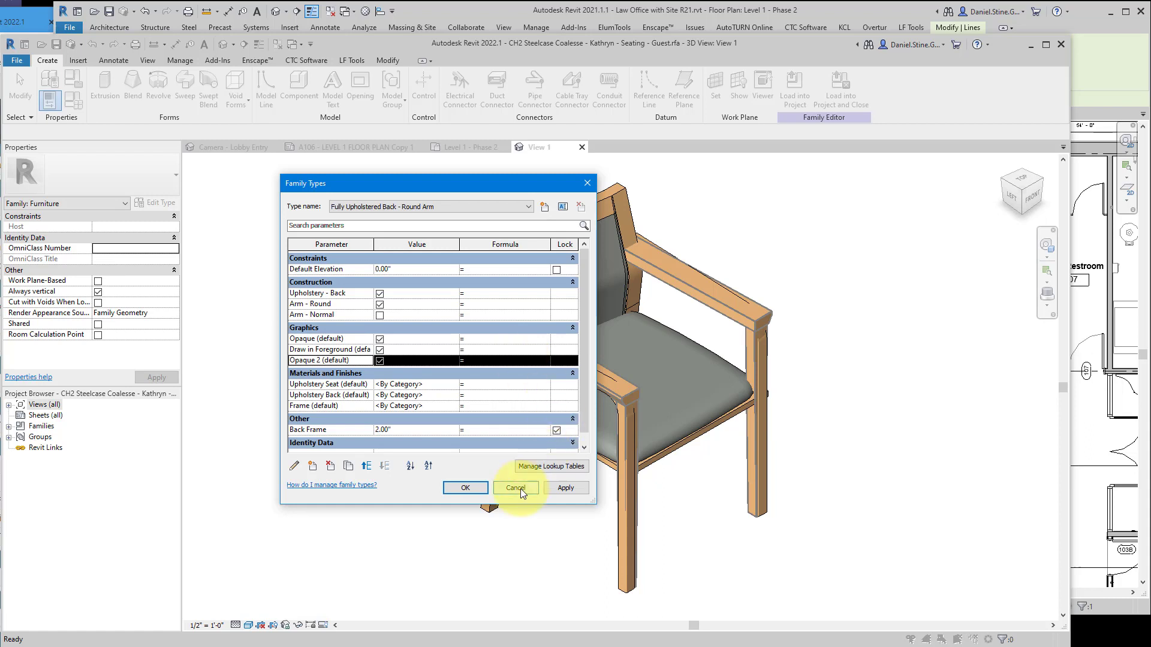
pyautogui.click(516, 488)
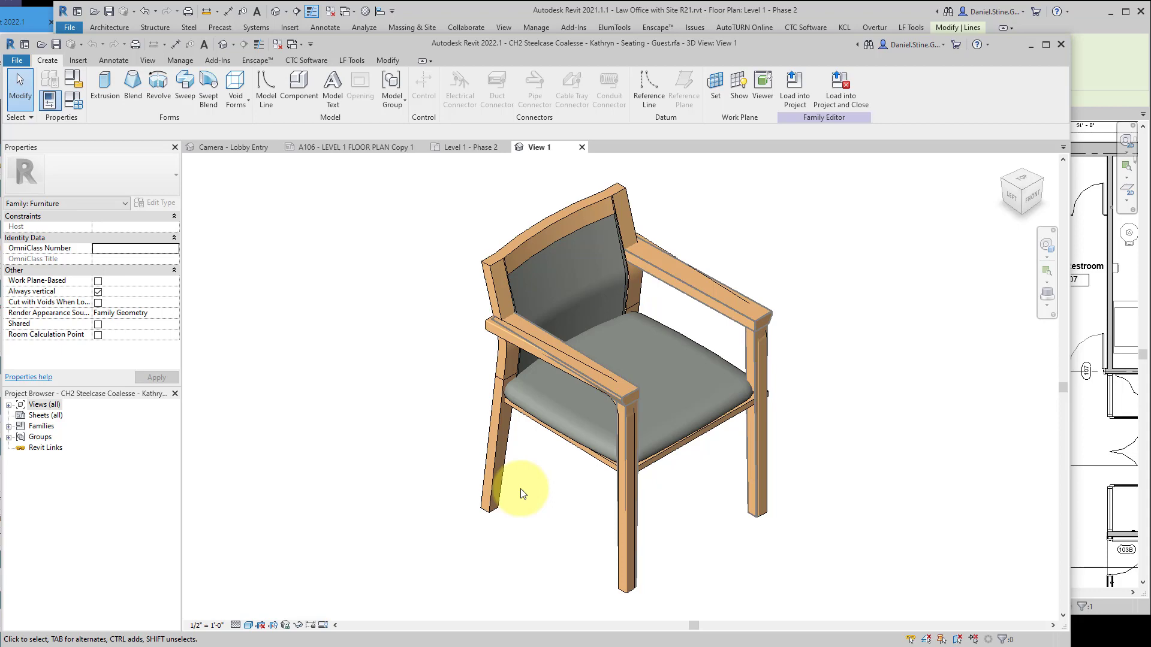
pyautogui.moveTo(342, 158)
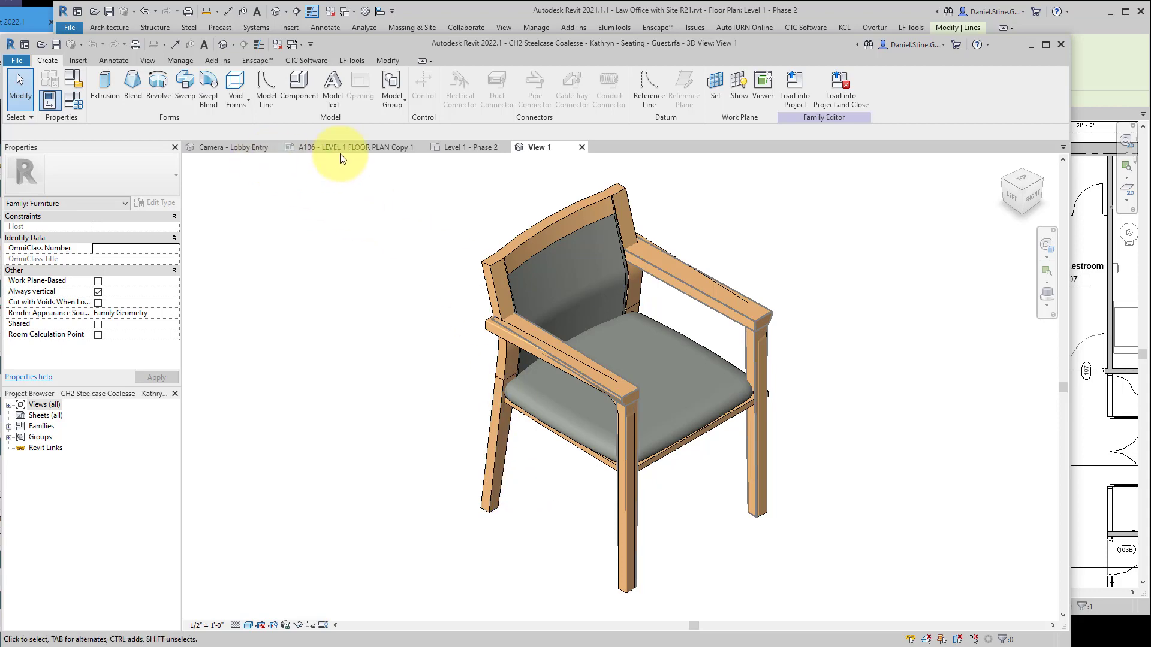
# - Show the File > Export > CAD Formats list, now including OBJ and STL, from sheet A106
pyautogui.click(356, 146)
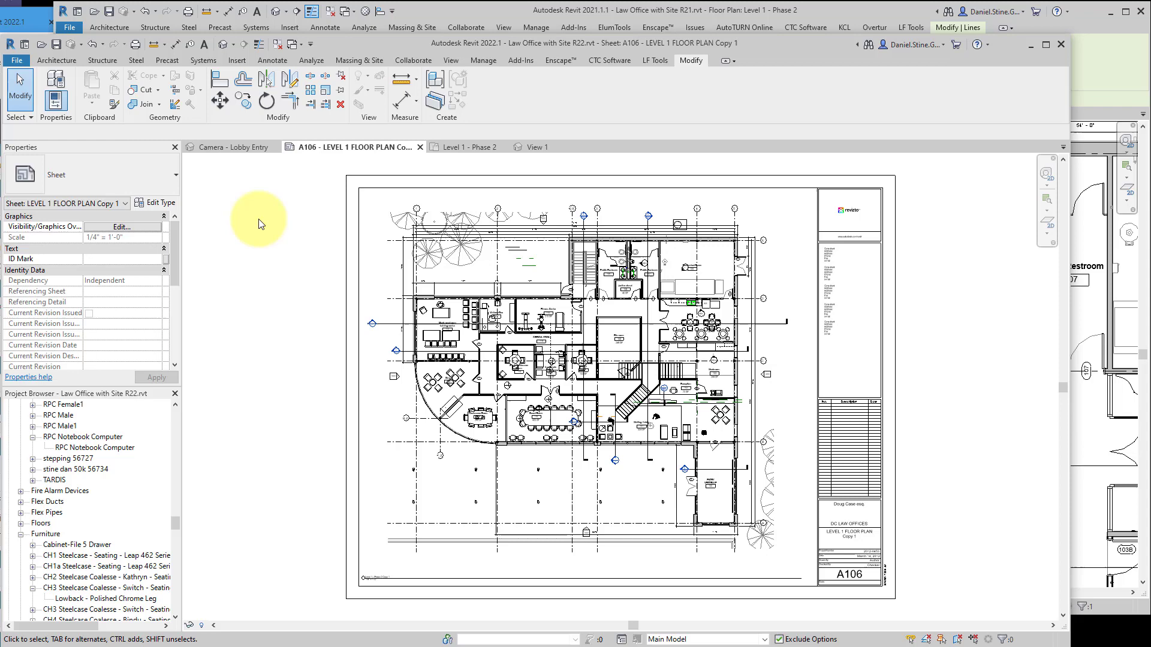
pyautogui.click(473, 146)
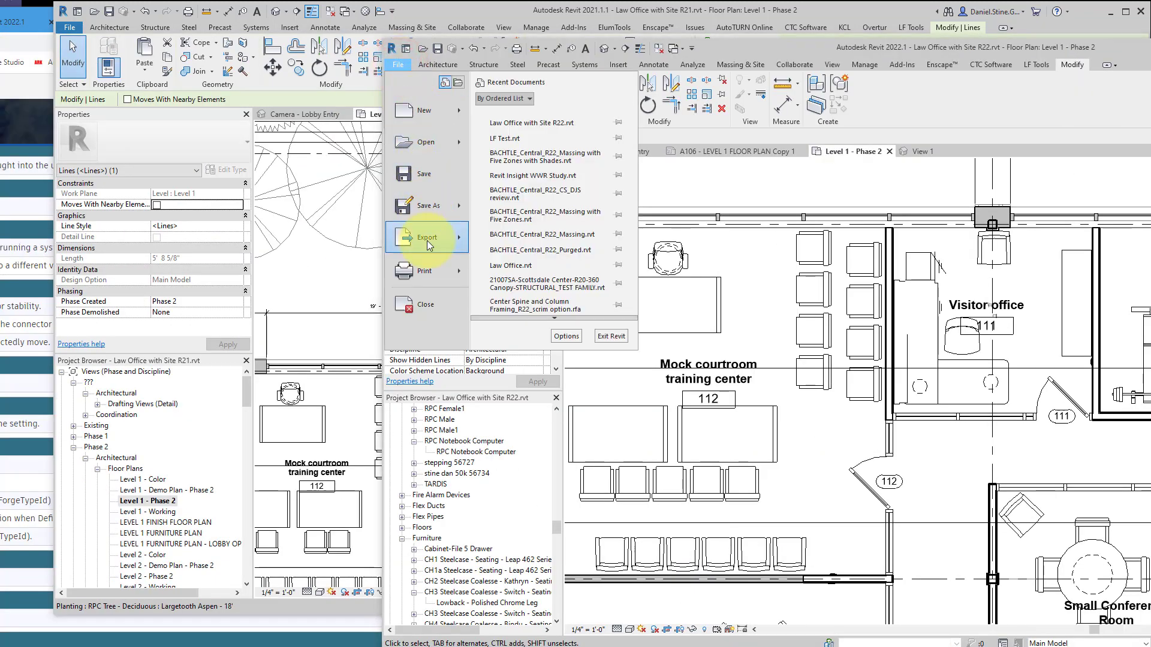
pyautogui.click(427, 236)
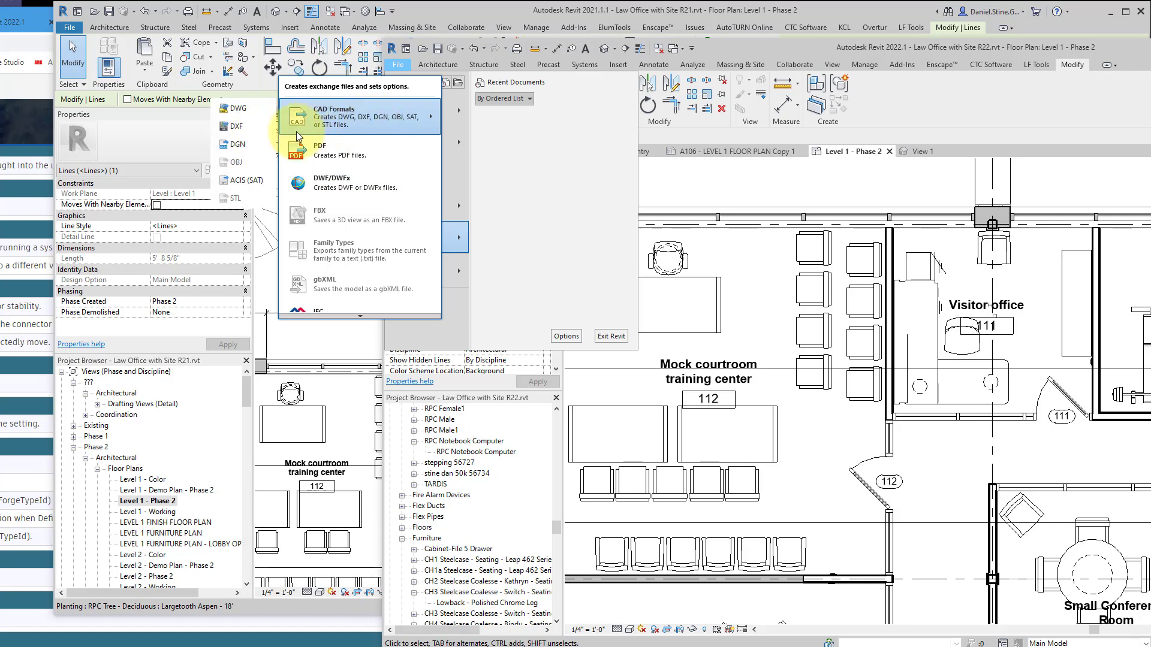
pyautogui.moveTo(237, 162)
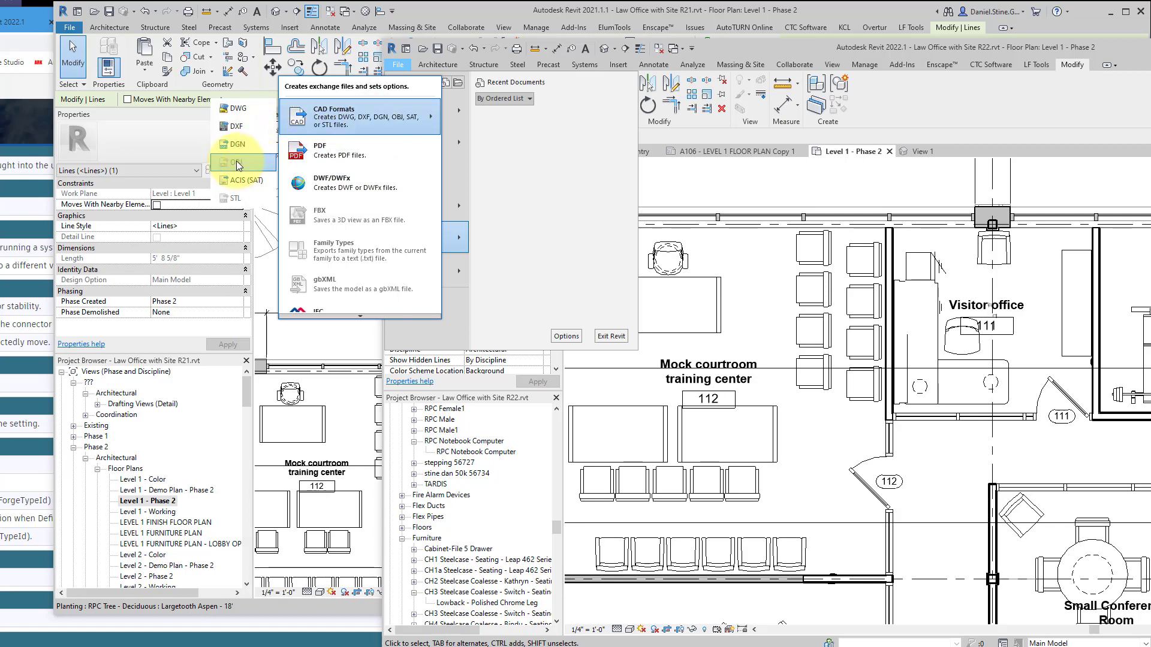
pyautogui.moveTo(246, 206)
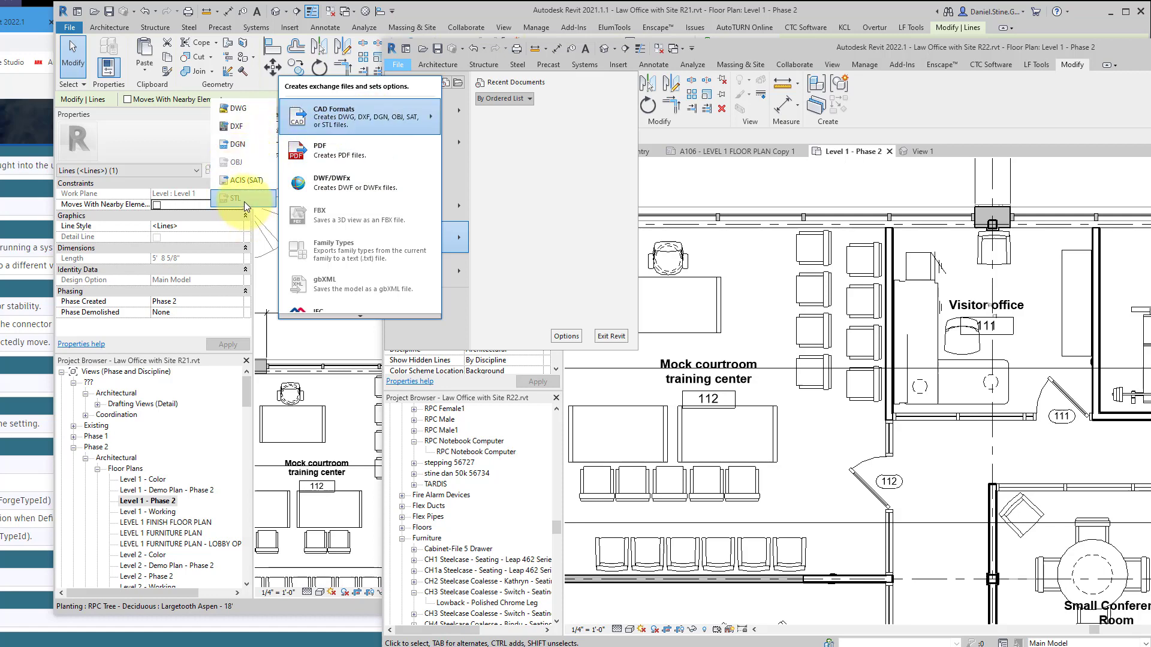